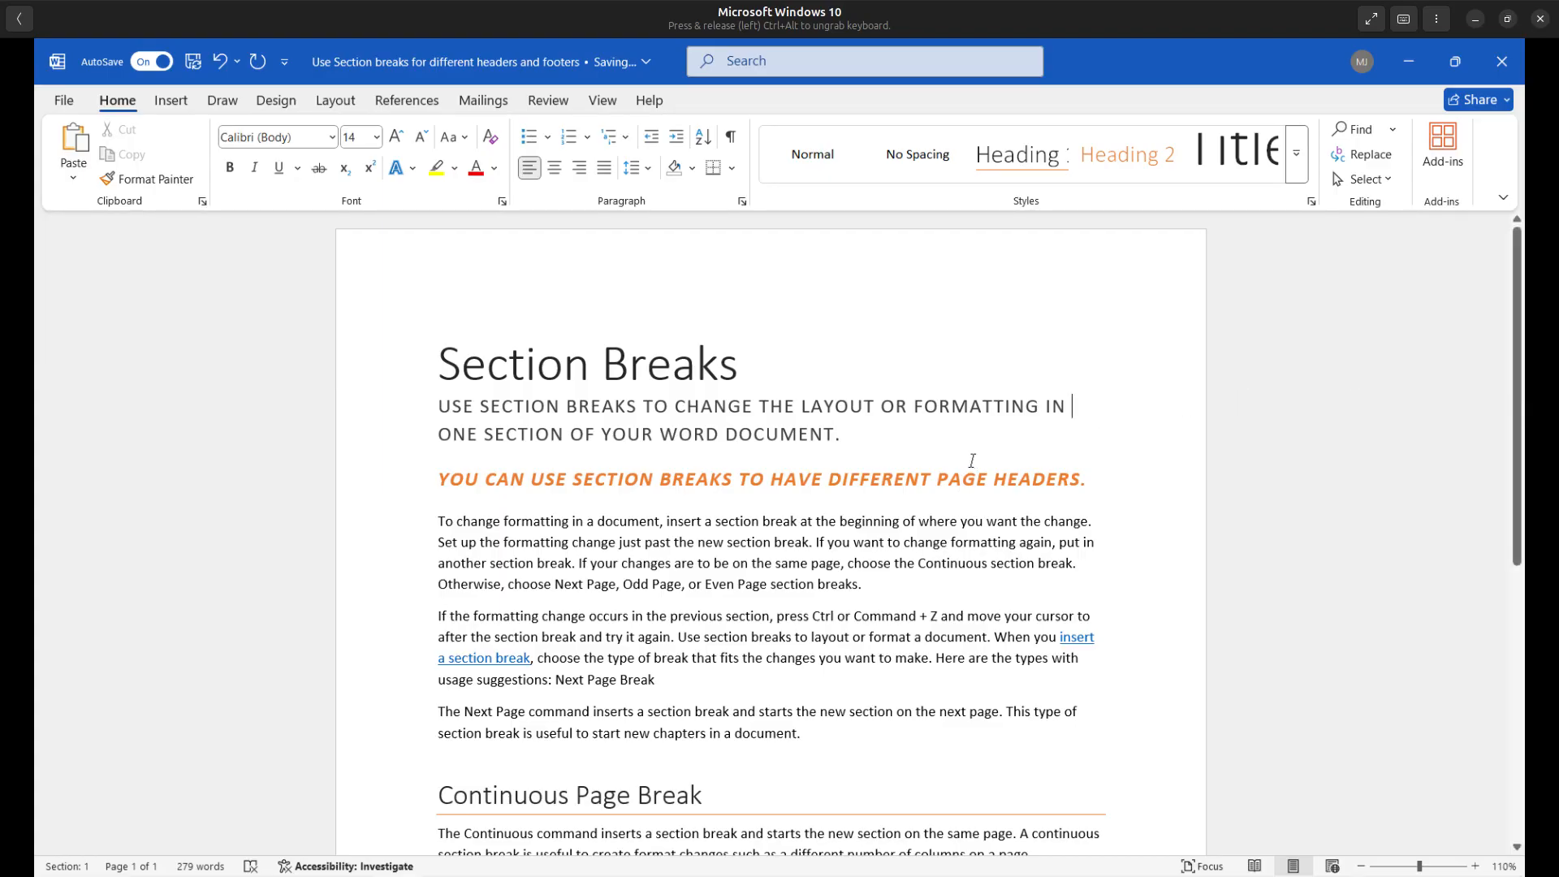
mouse_move(976, 478)
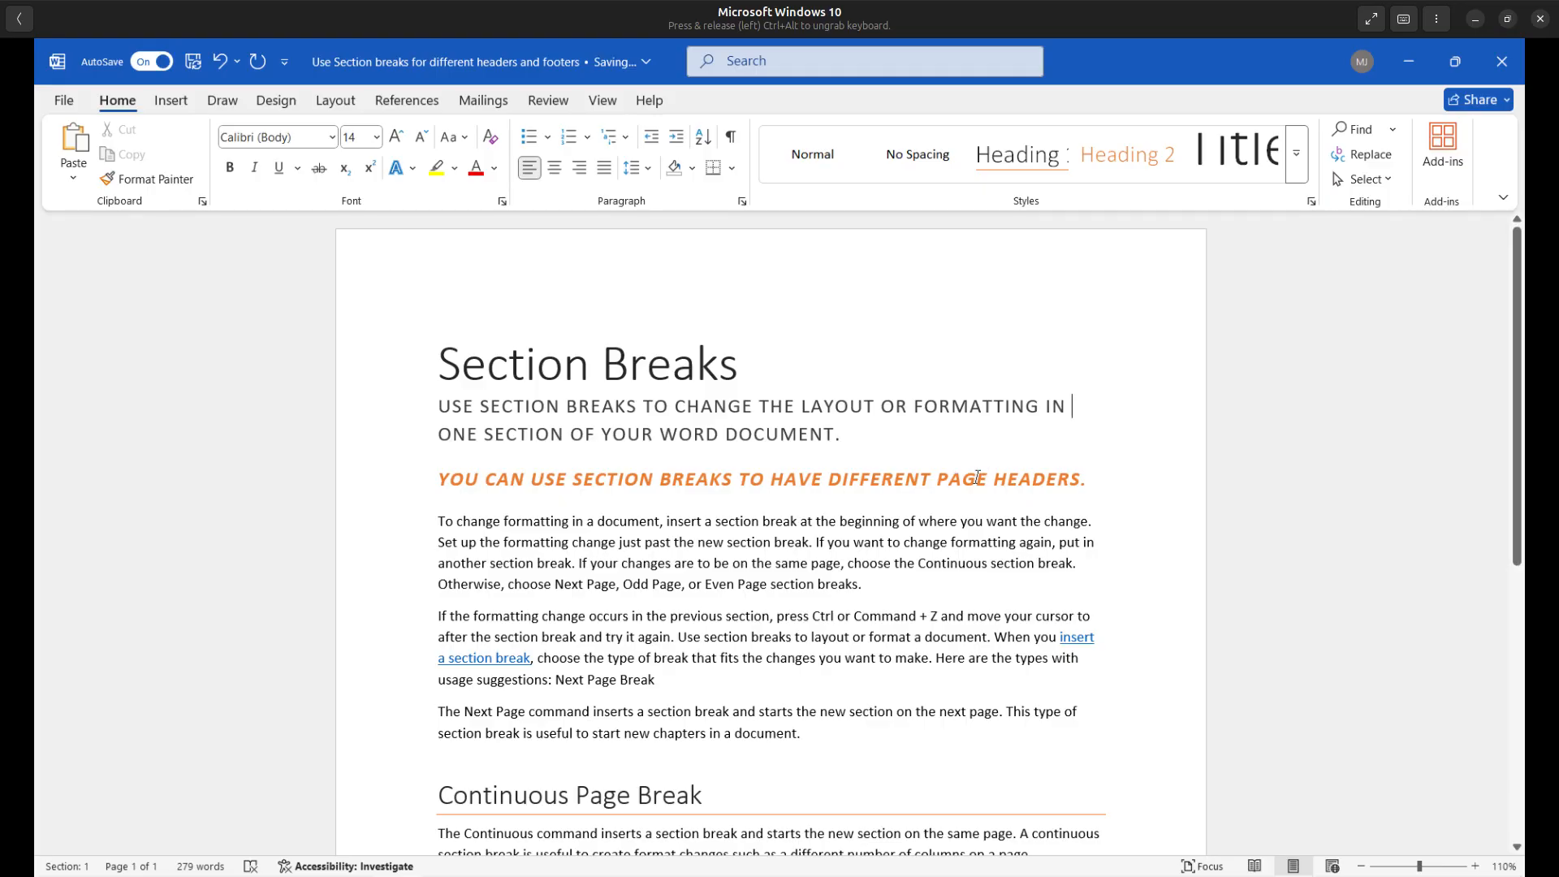
mouse_move(771, 477)
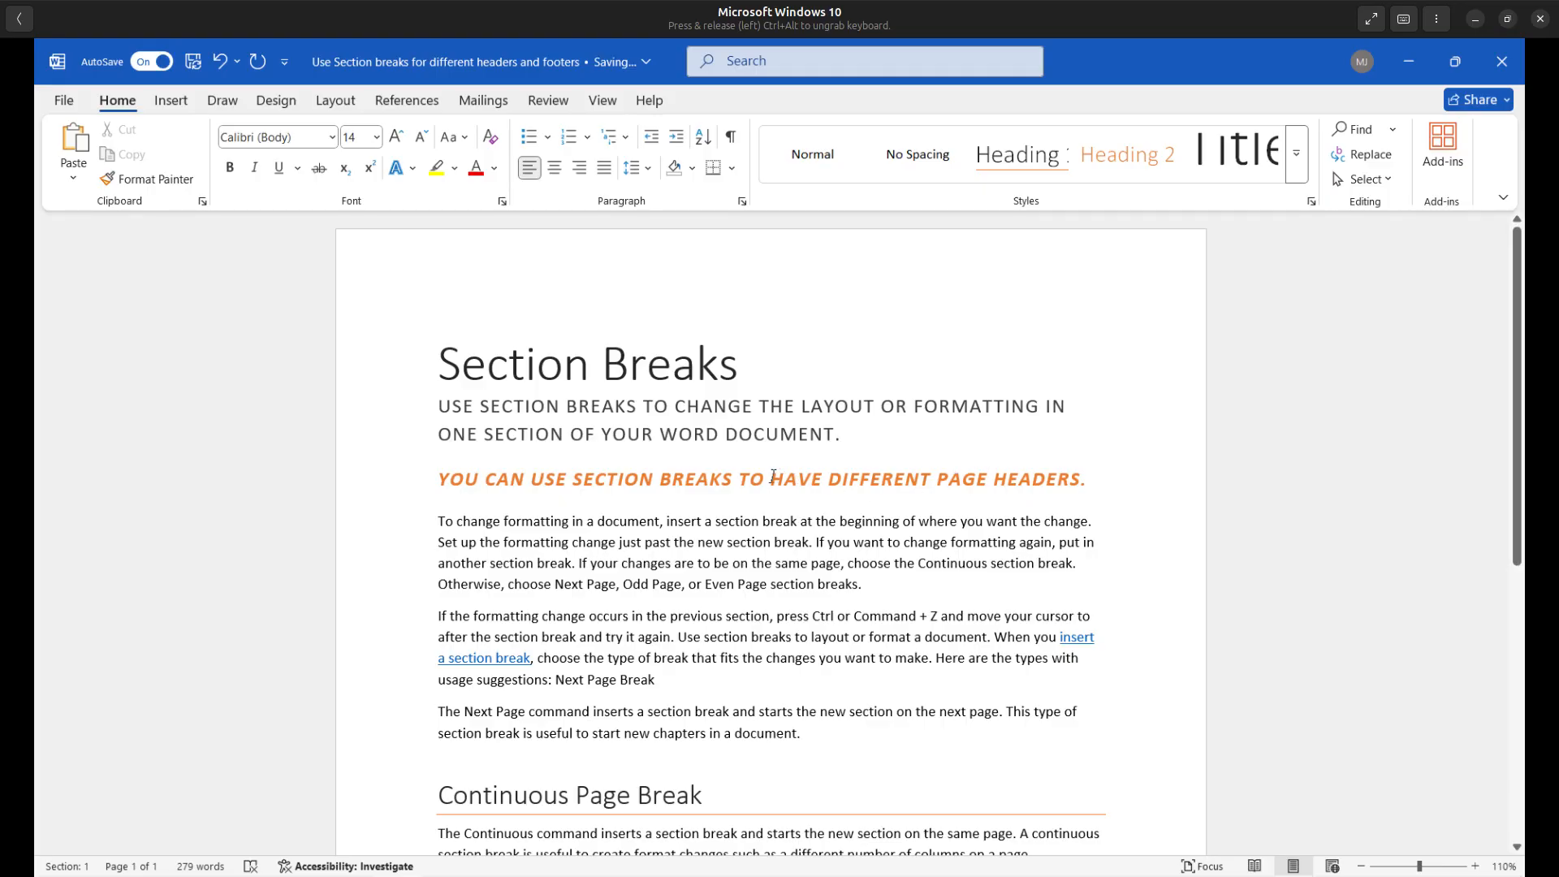
Select and deselect the 'HAVE DIFFERENT PAGE HEADERS' phrase, then scroll down the page
drag(771, 478, 1077, 478)
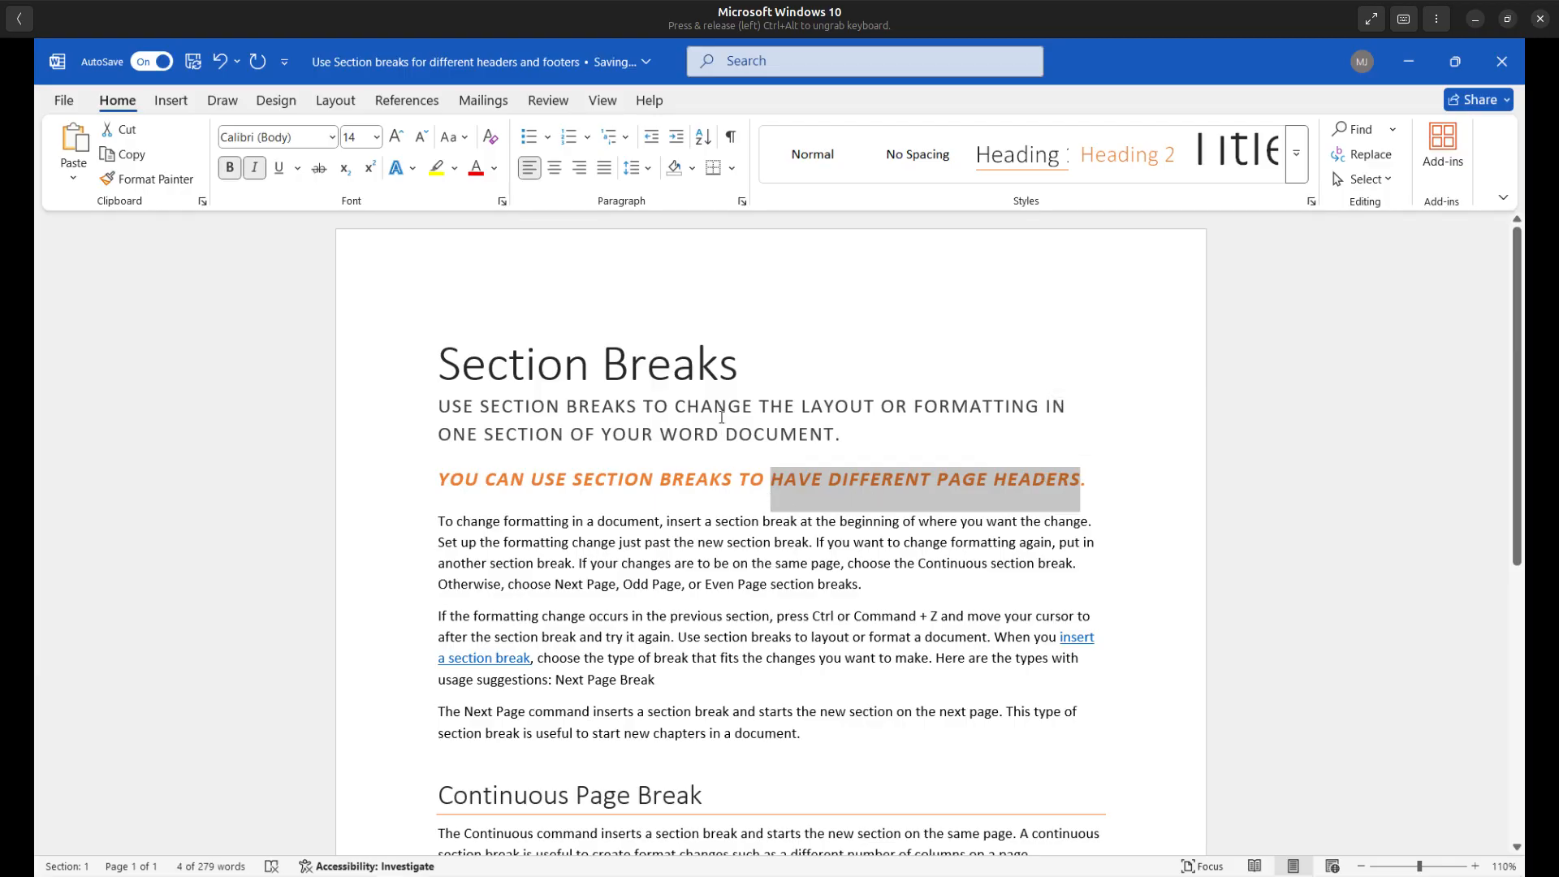
click(691, 435)
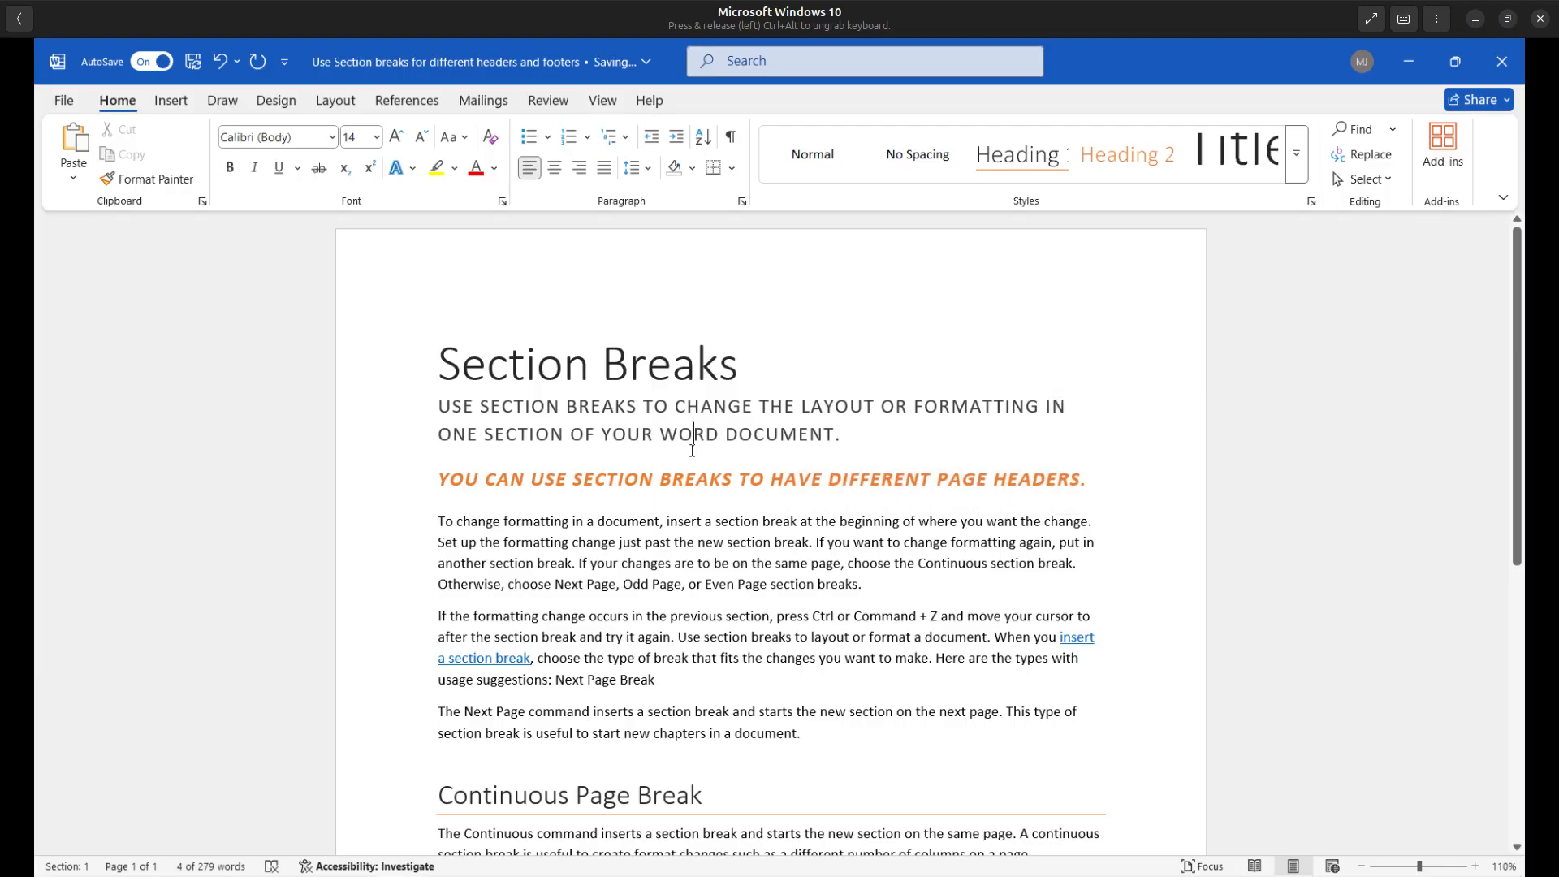
scroll(down, 3)
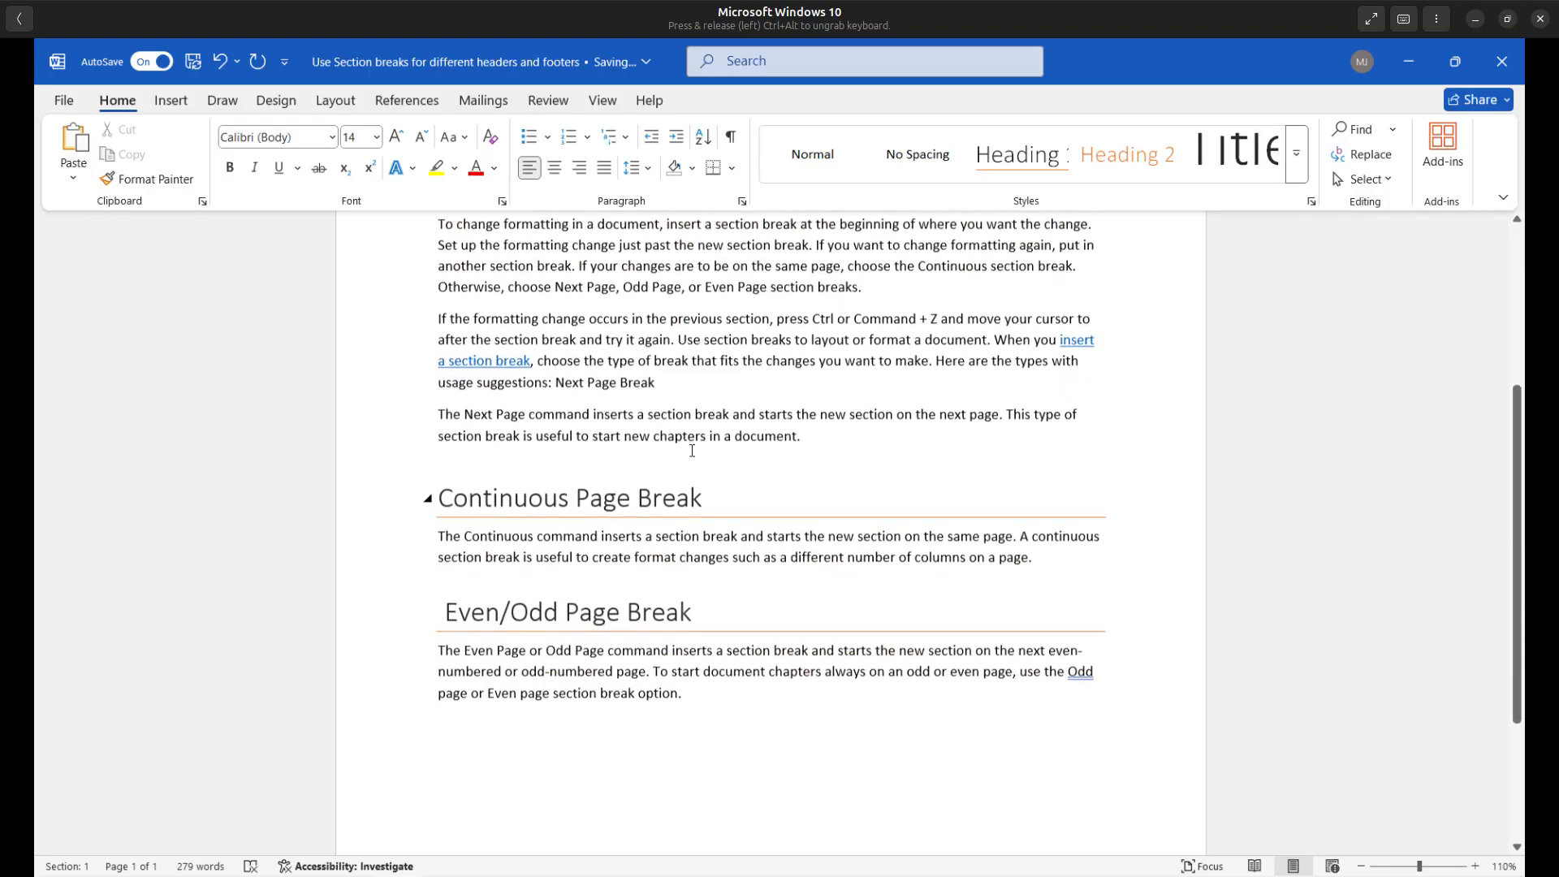
scroll(down, 3)
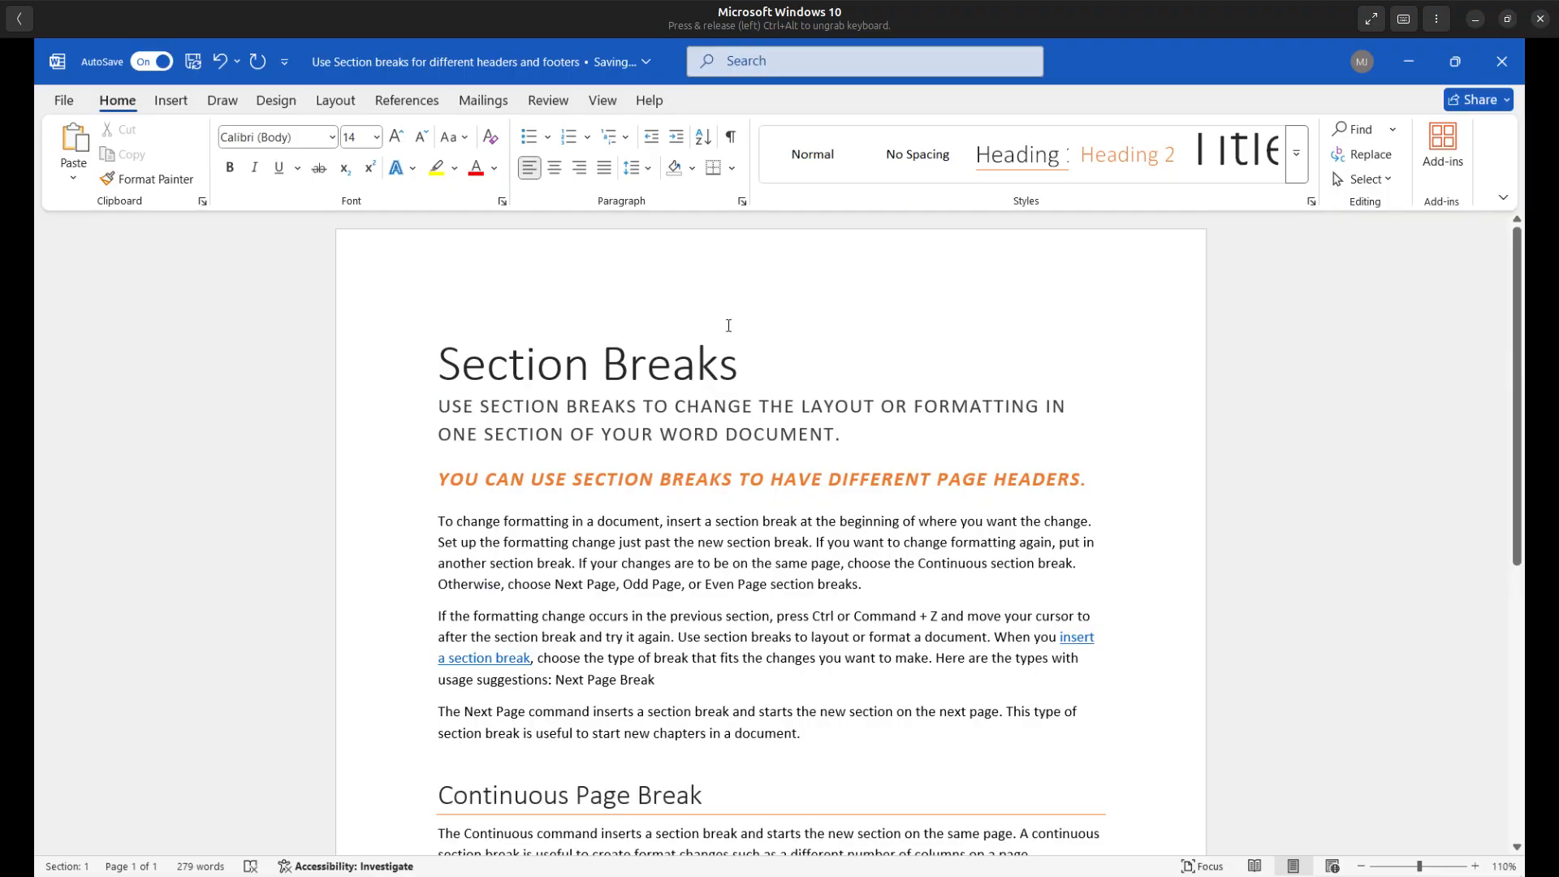
click(693, 435)
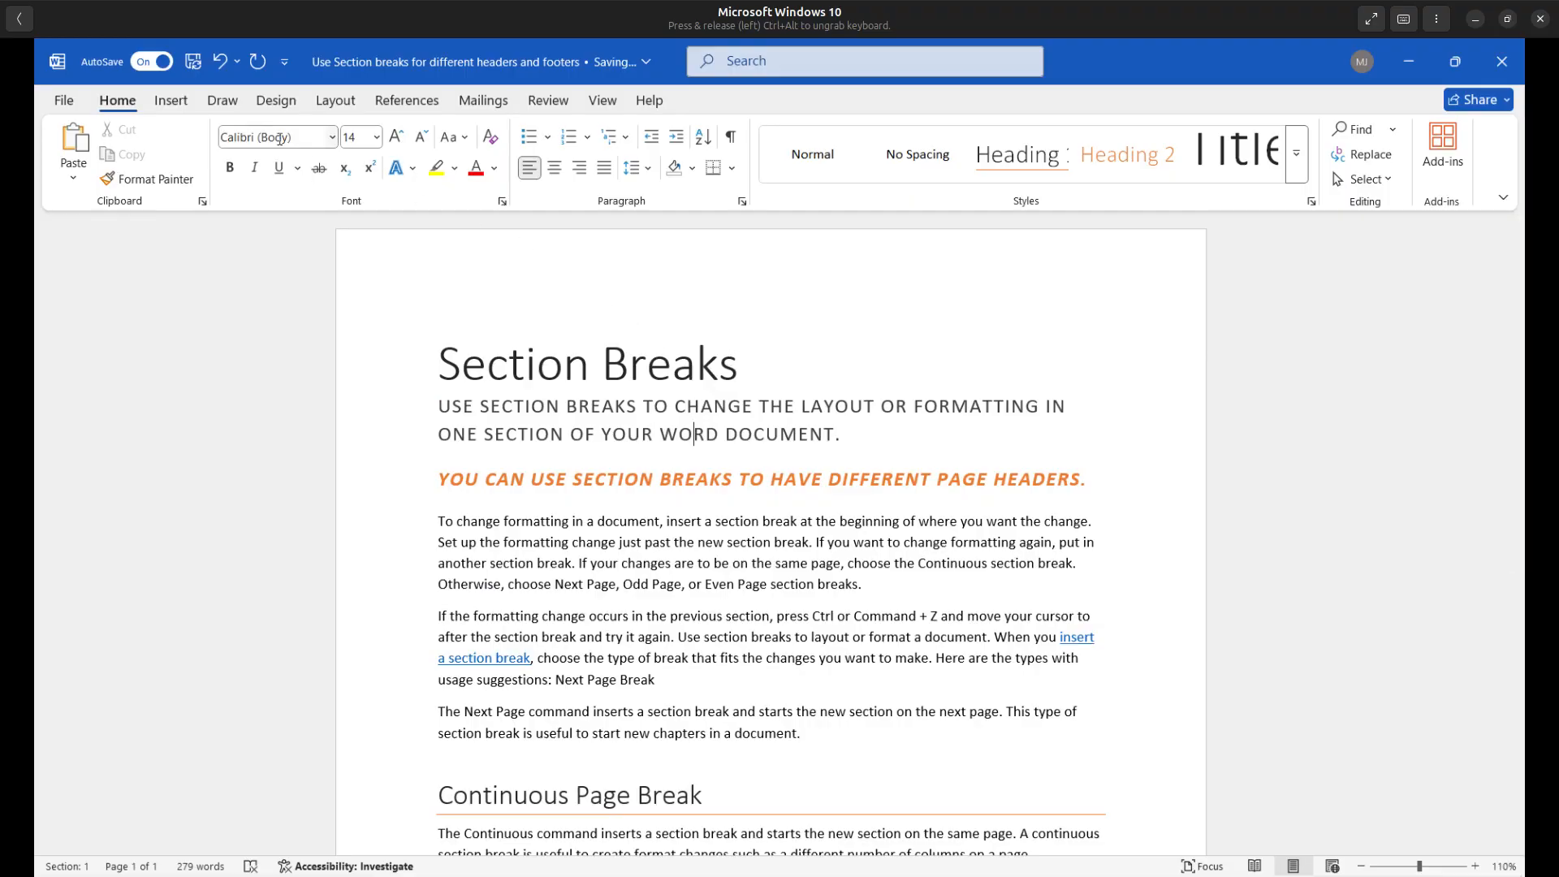
Insert a Blank header and type 'Section Breaks' into it
click(170, 99)
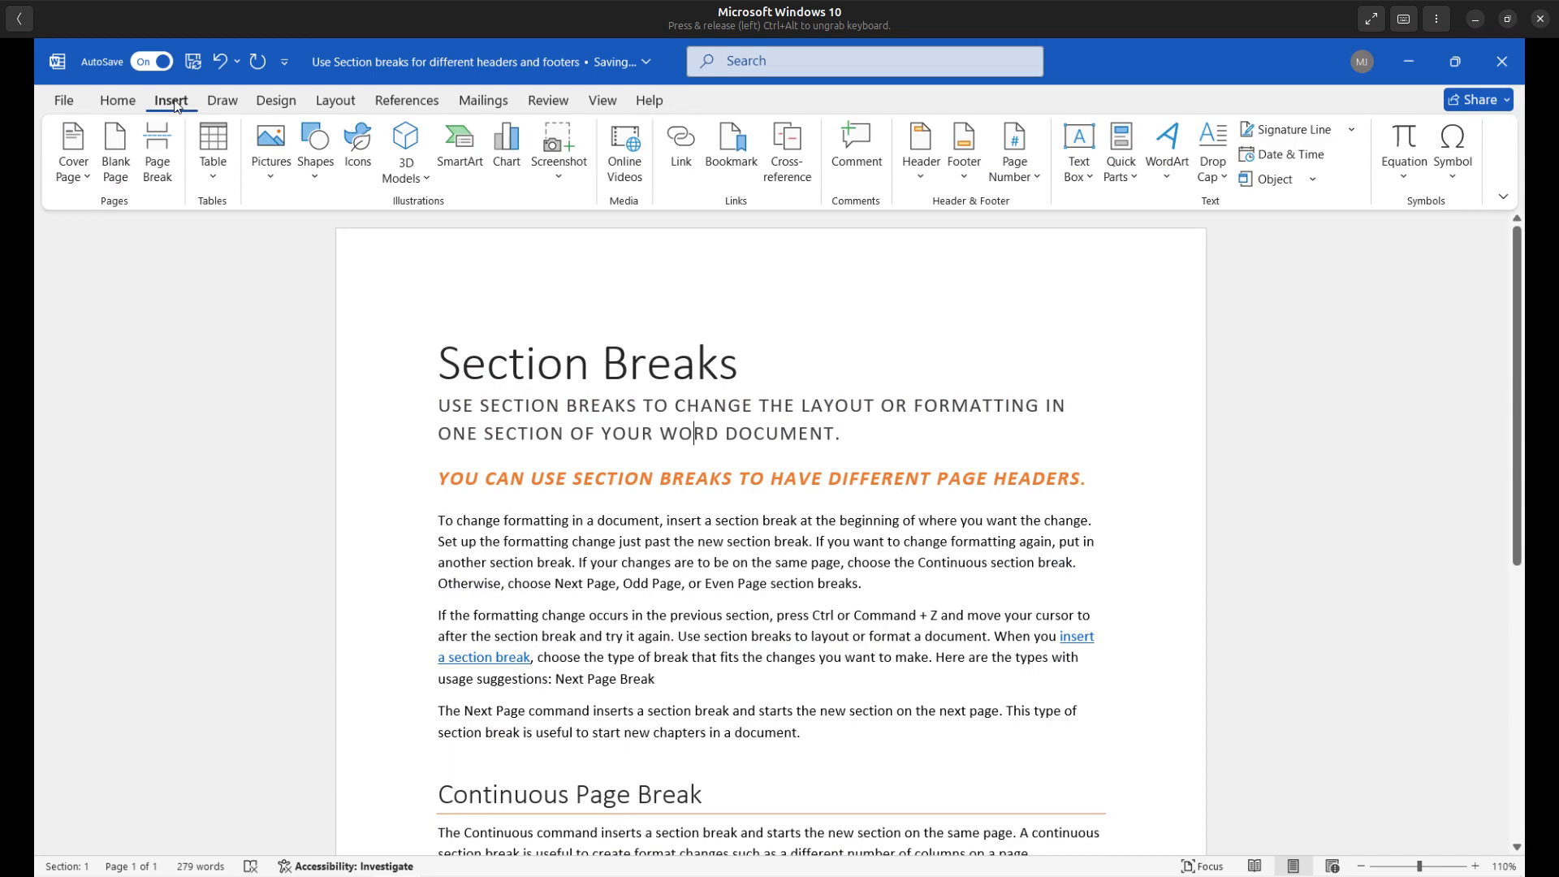
click(918, 149)
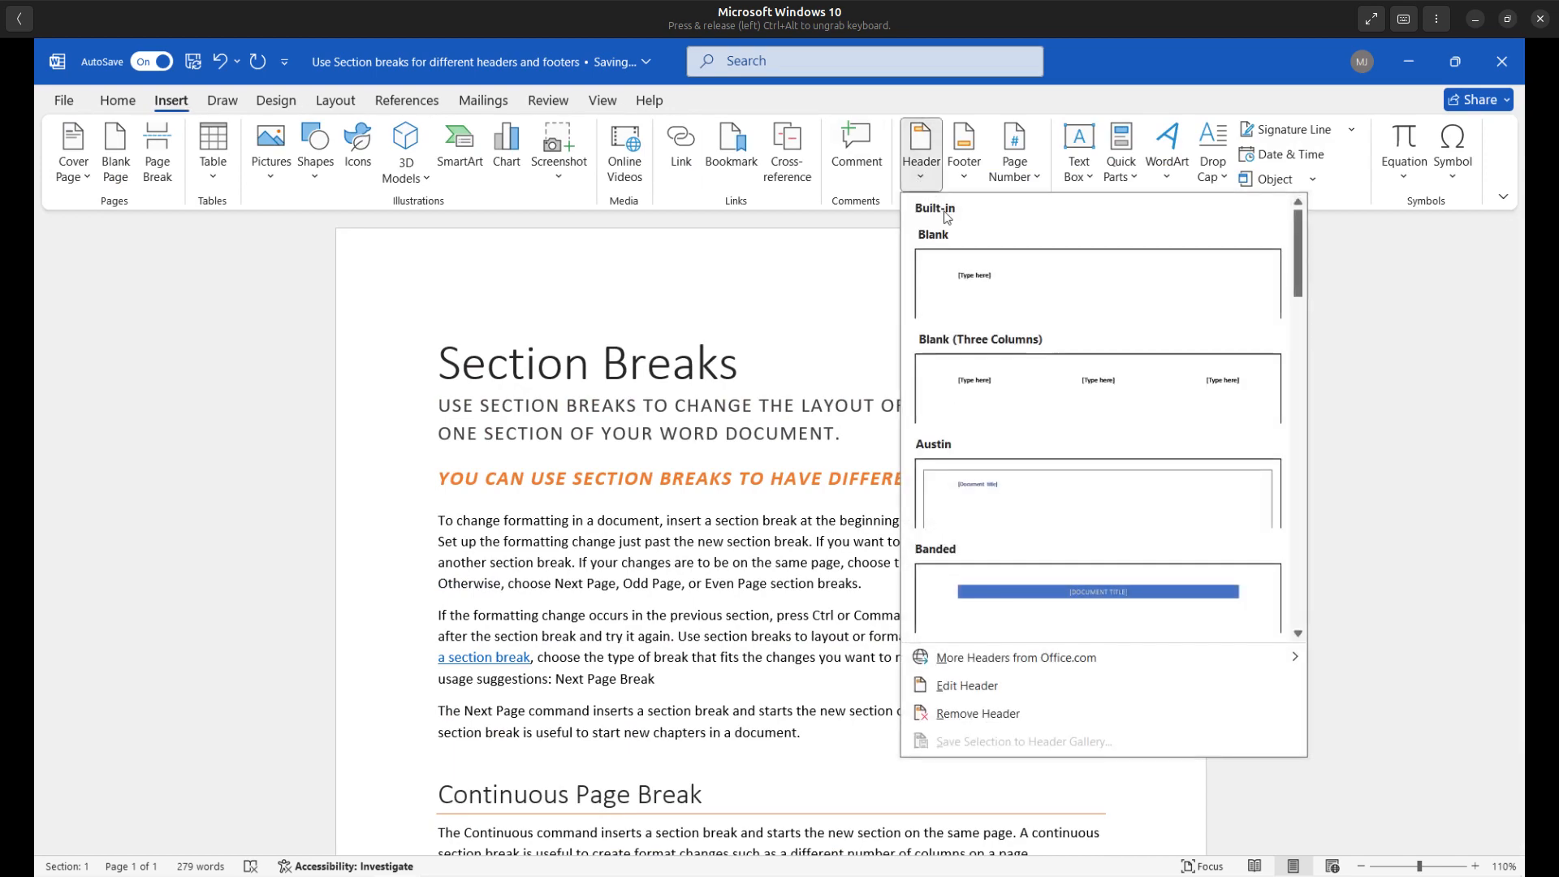
click(1097, 285)
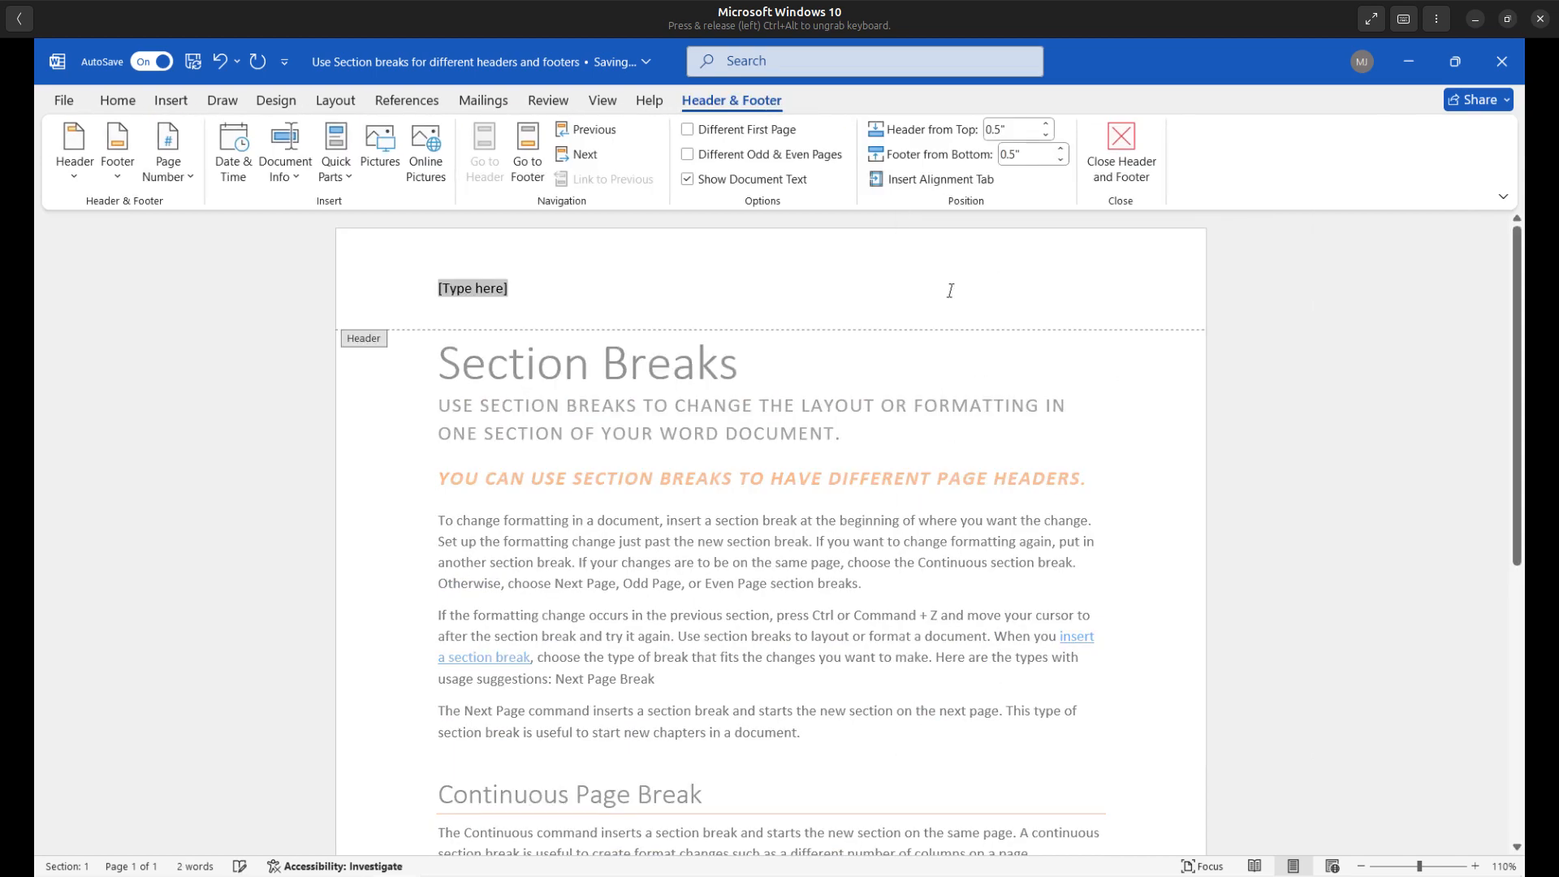
text(s)
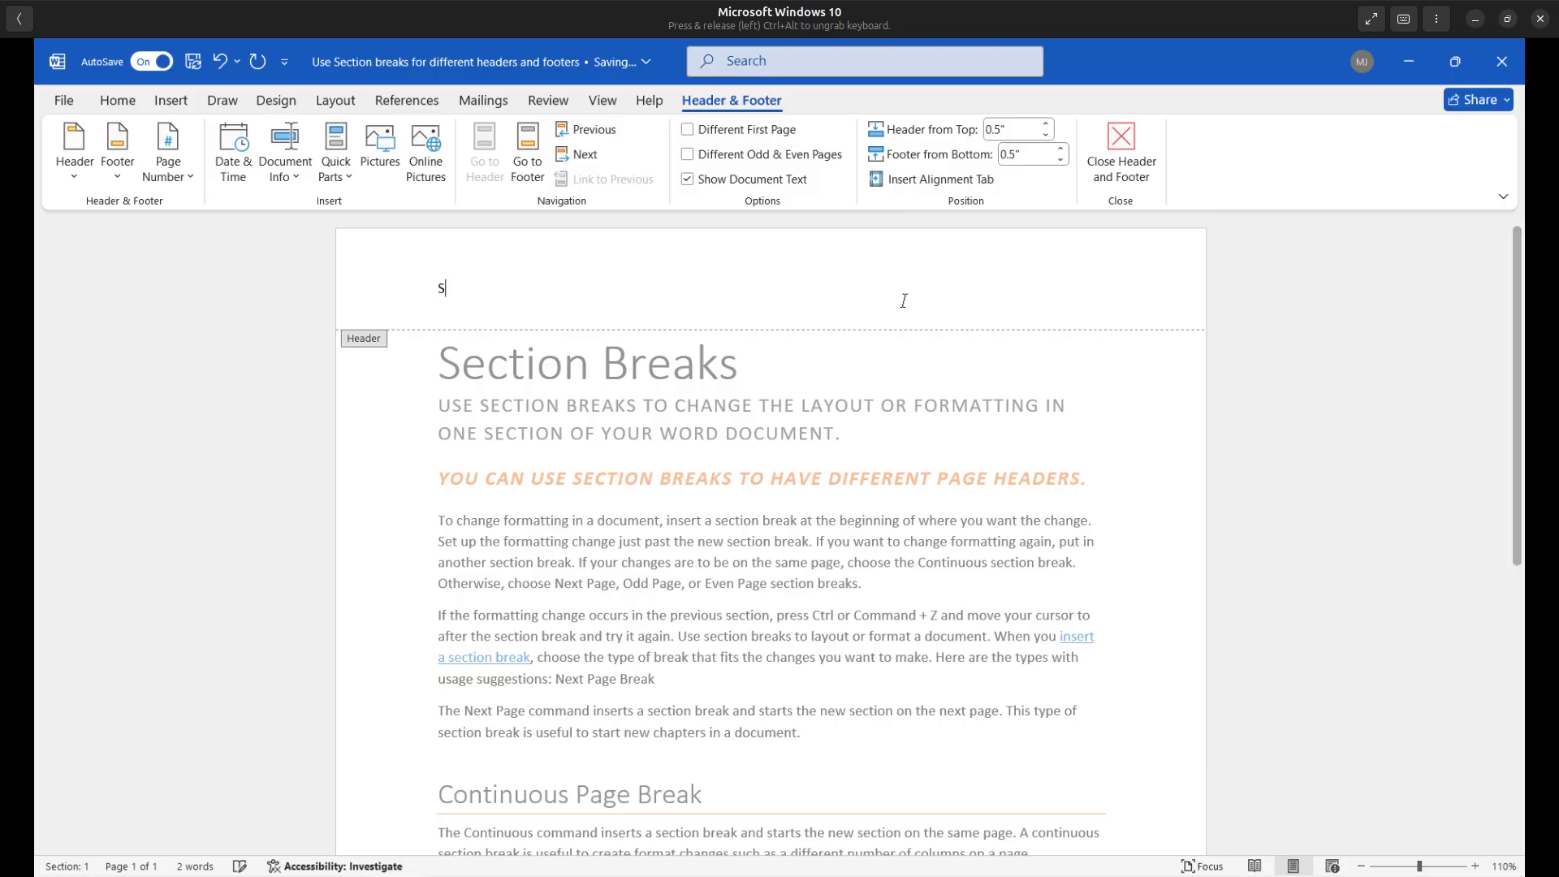
text(ection)
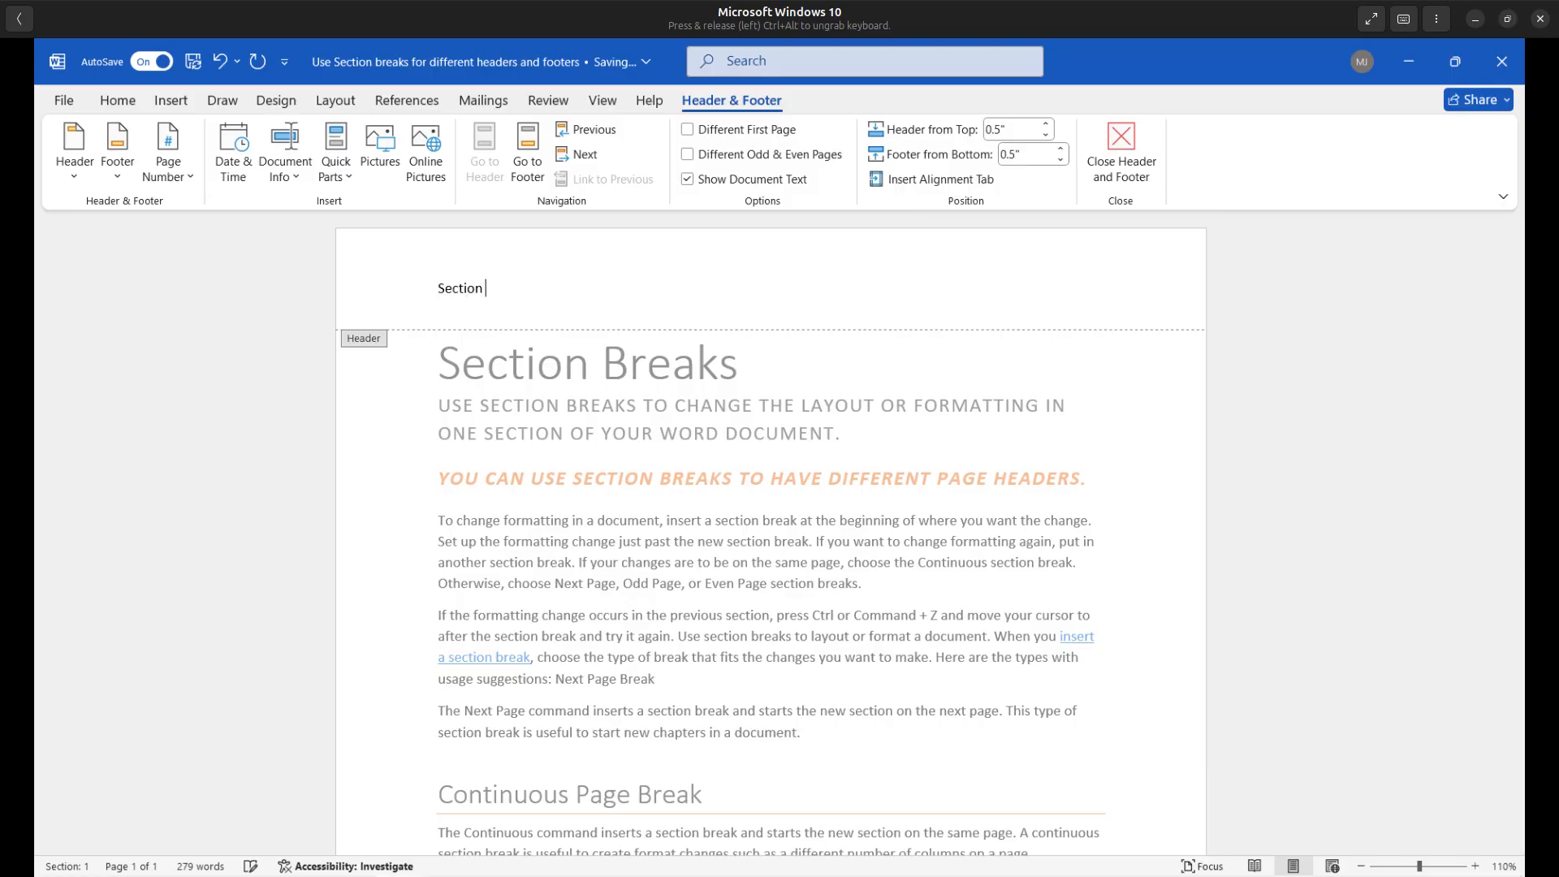
text(Breaks)
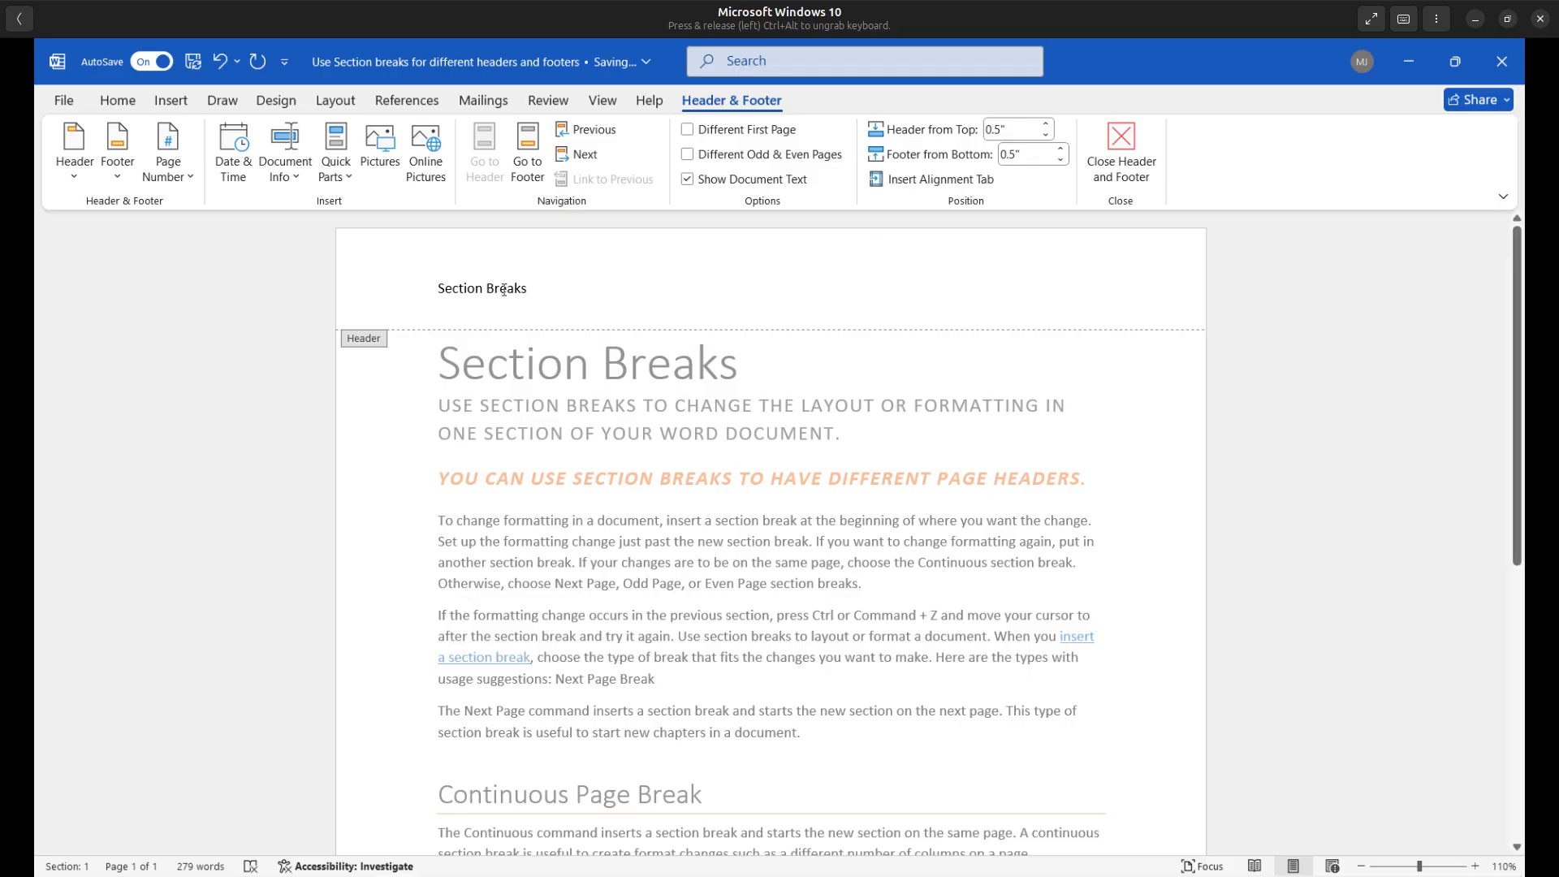
Center the 'Section Breaks' header text
double_click(483, 288)
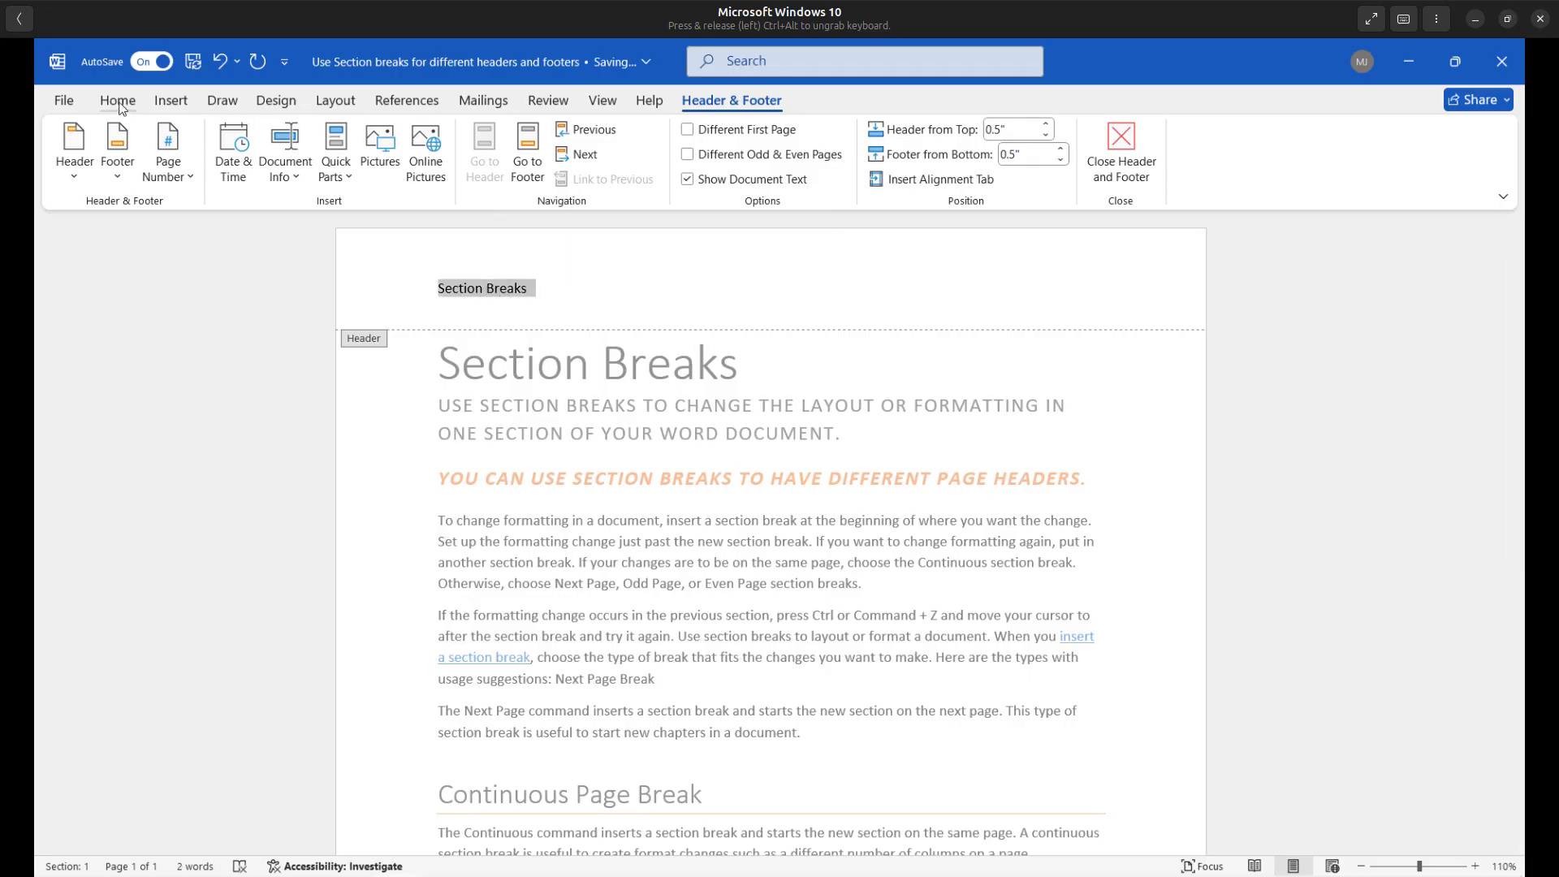
click(117, 100)
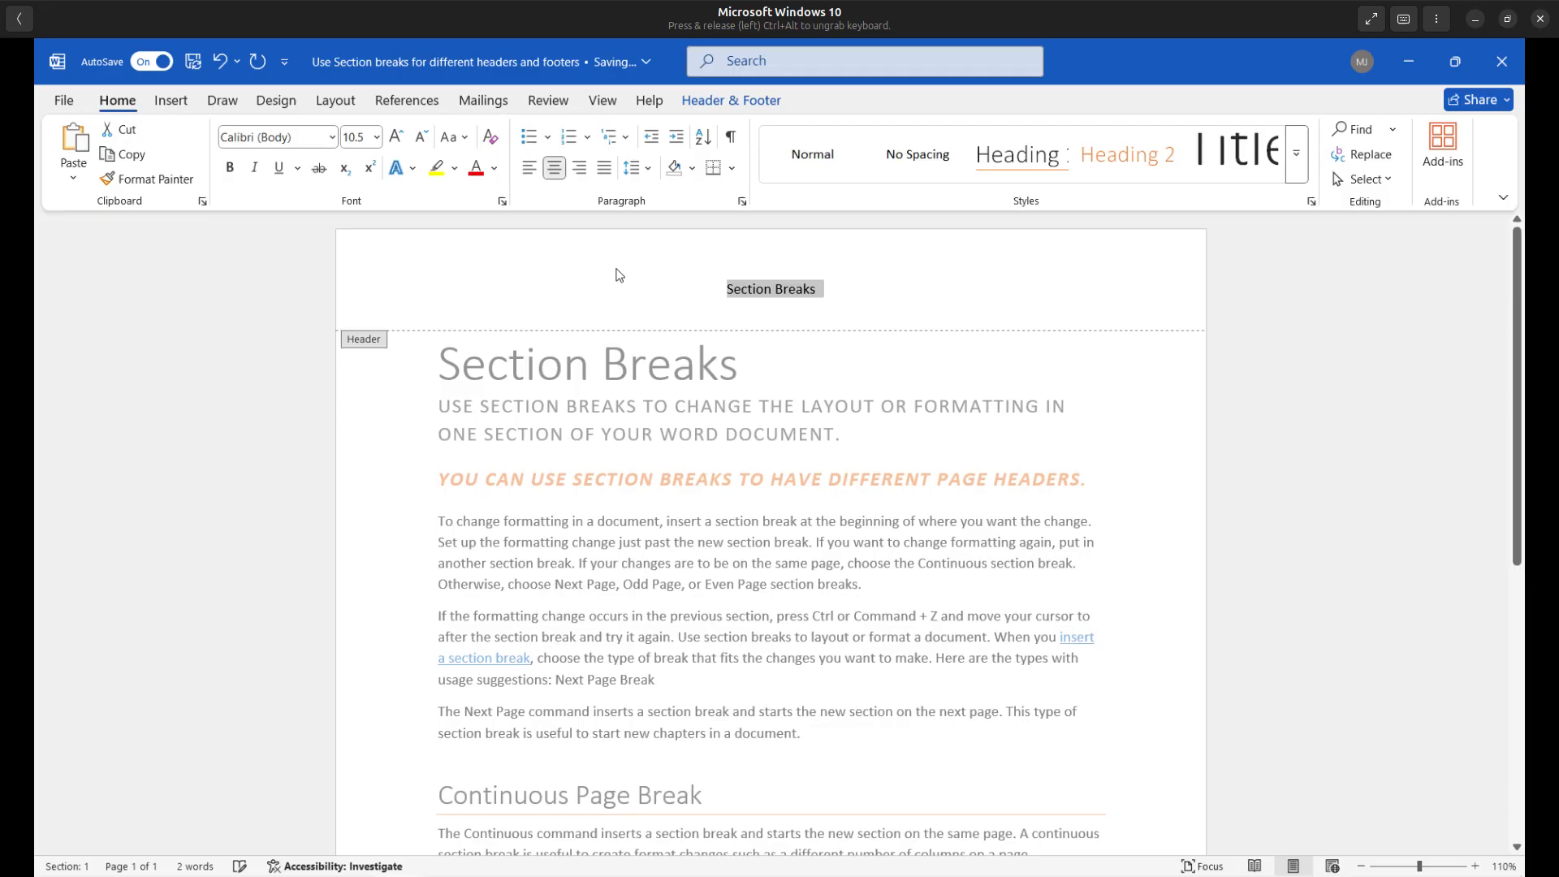
click(731, 99)
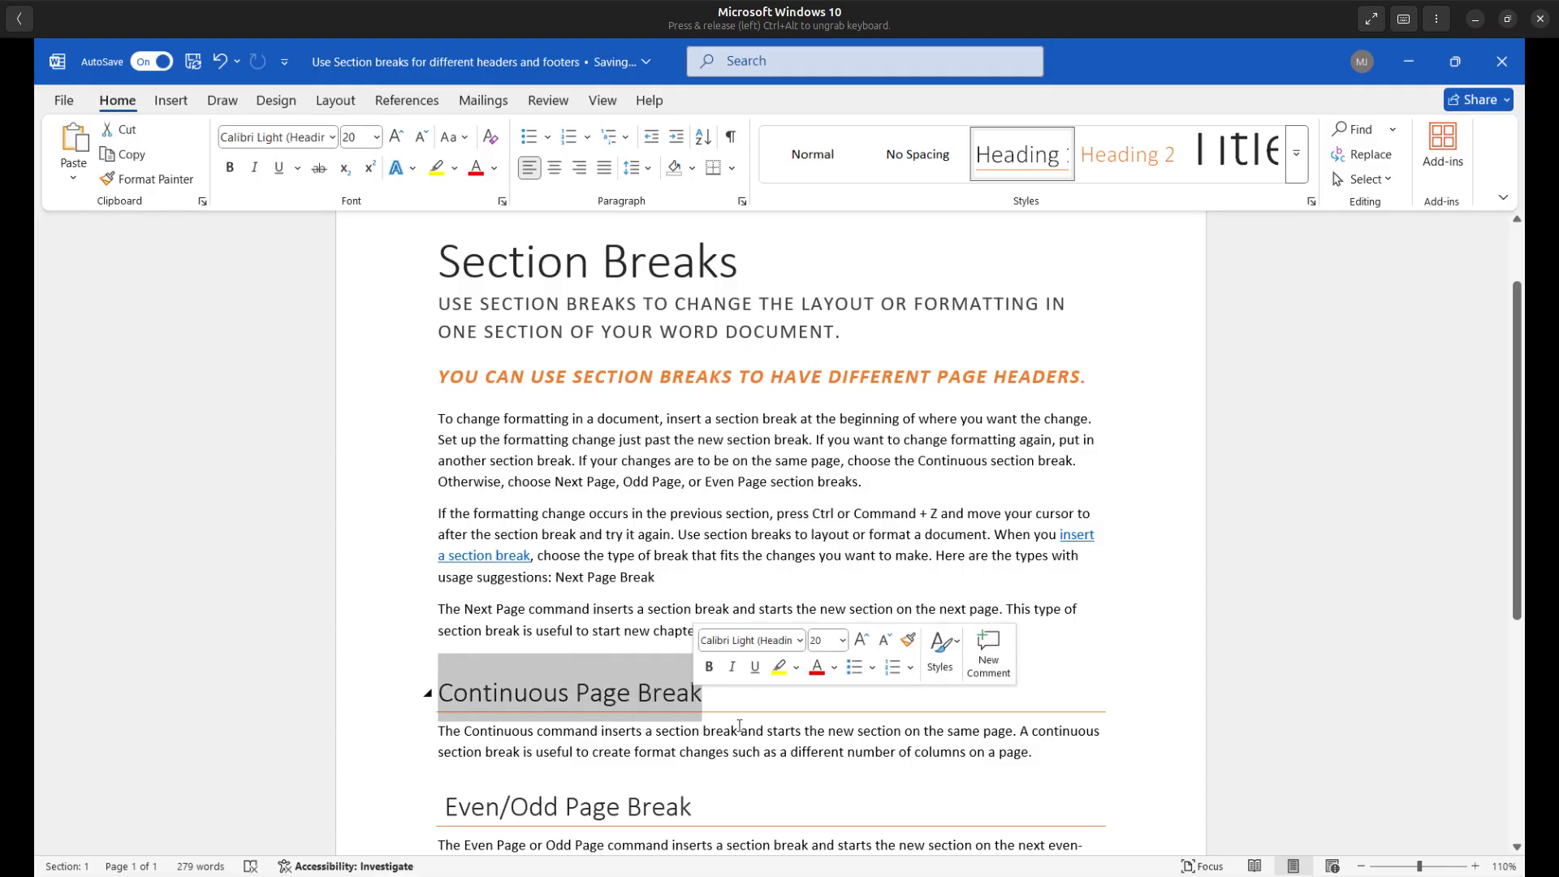
Insert a page break before the Continuous Page Break heading
click(463, 692)
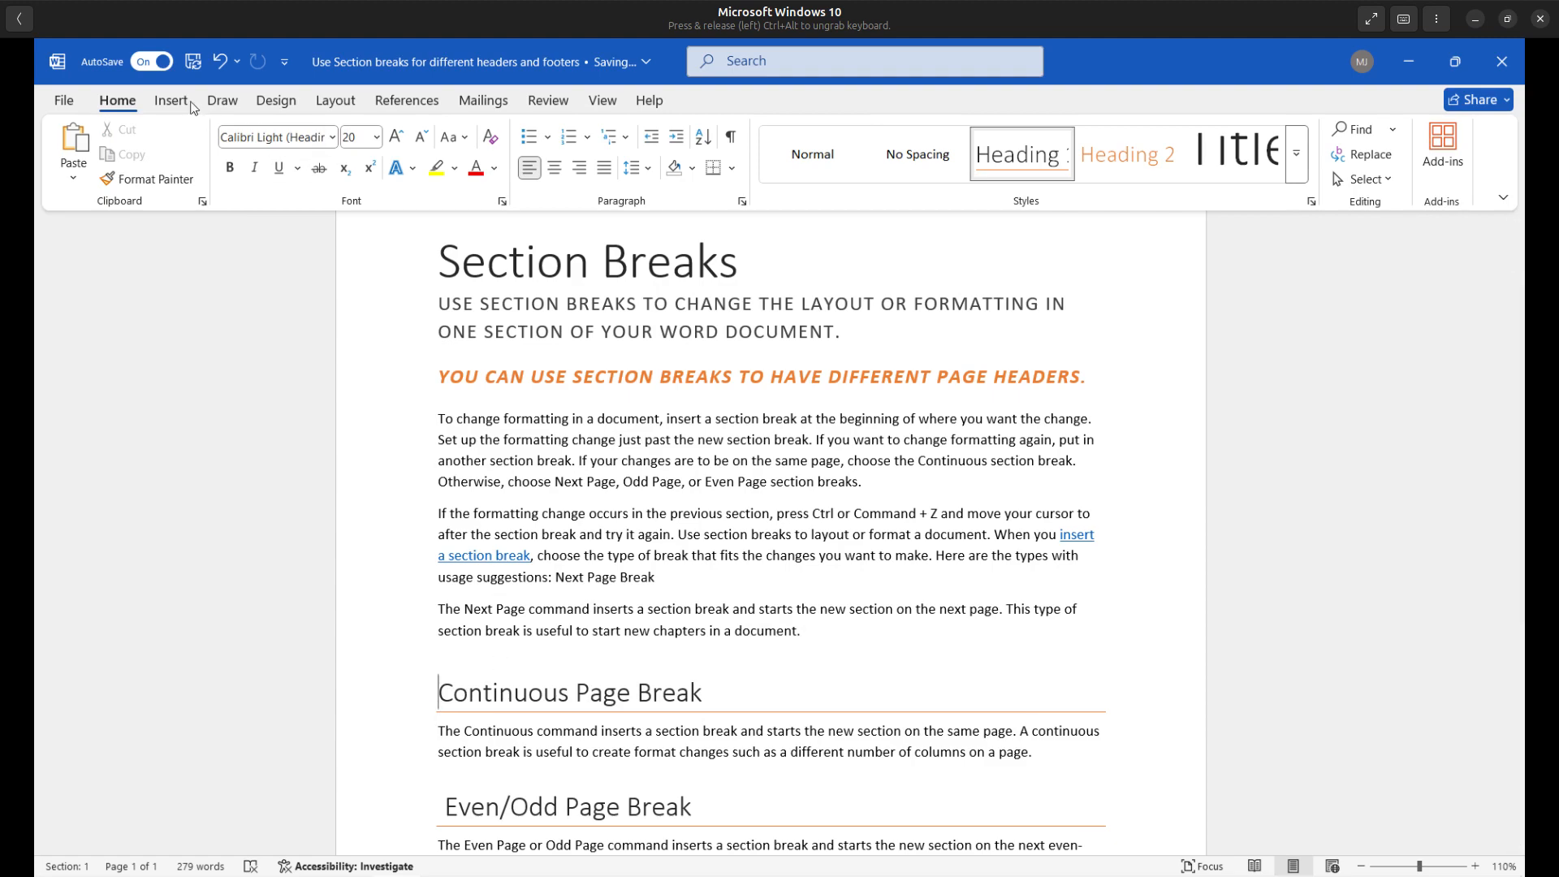
click(170, 99)
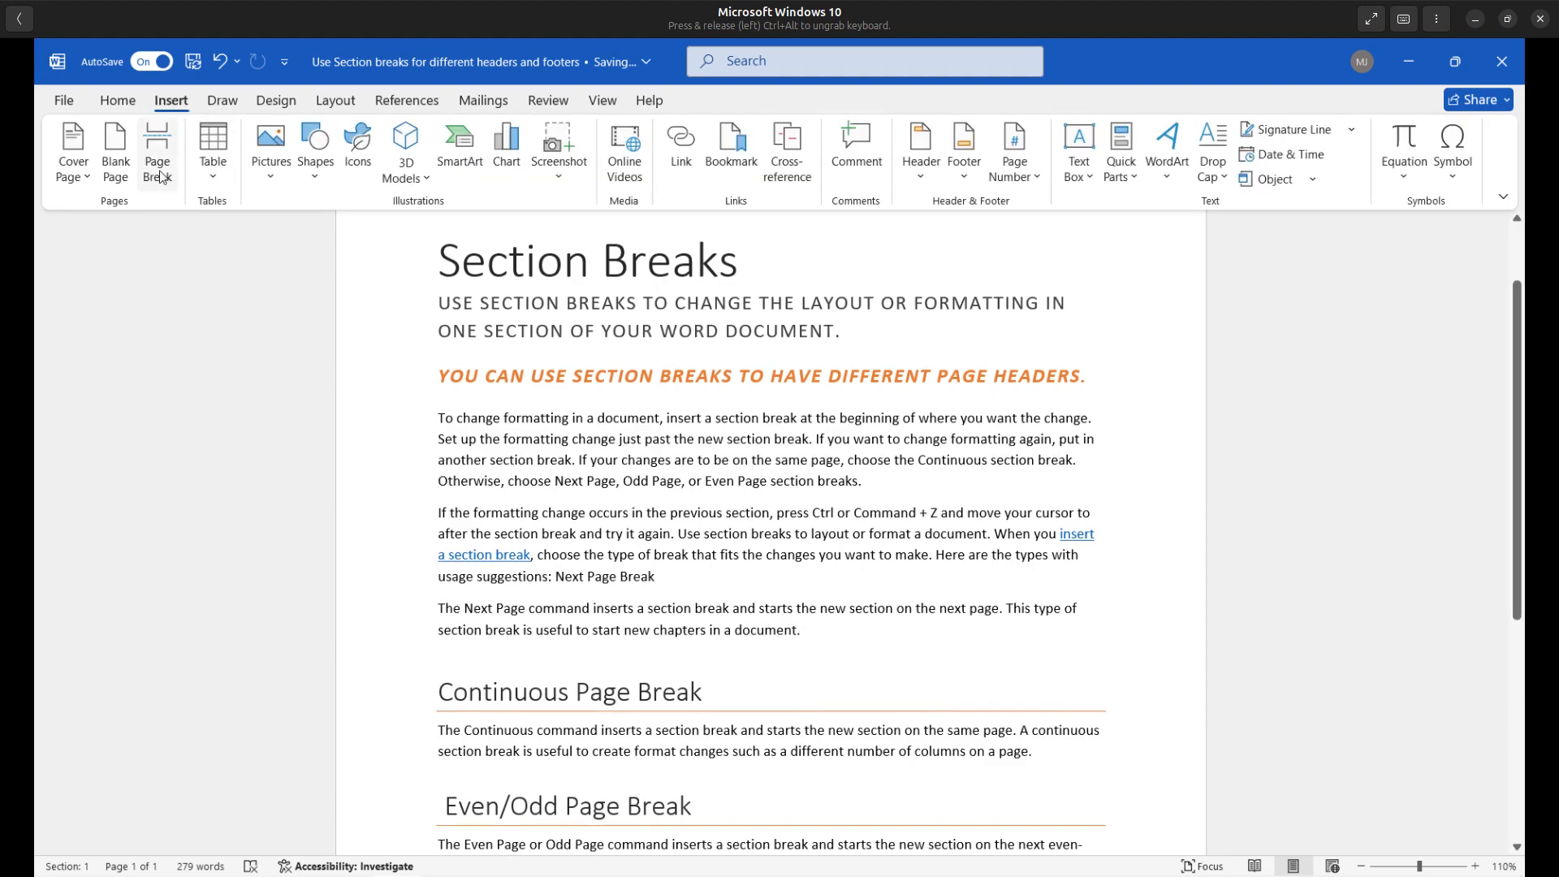
mouse_move(156, 149)
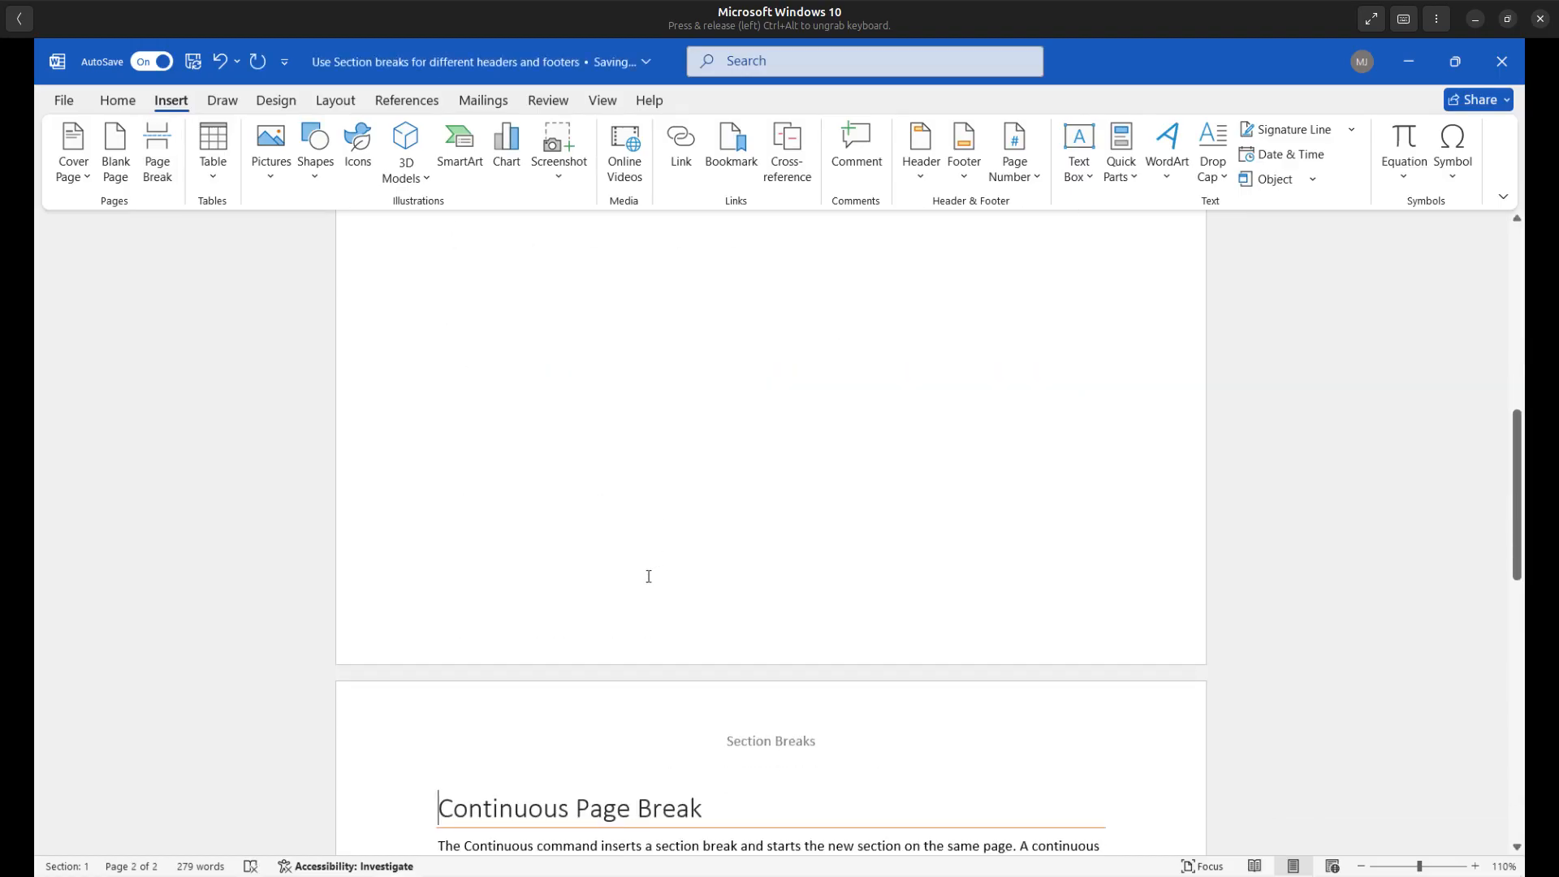
scroll(down, 3)
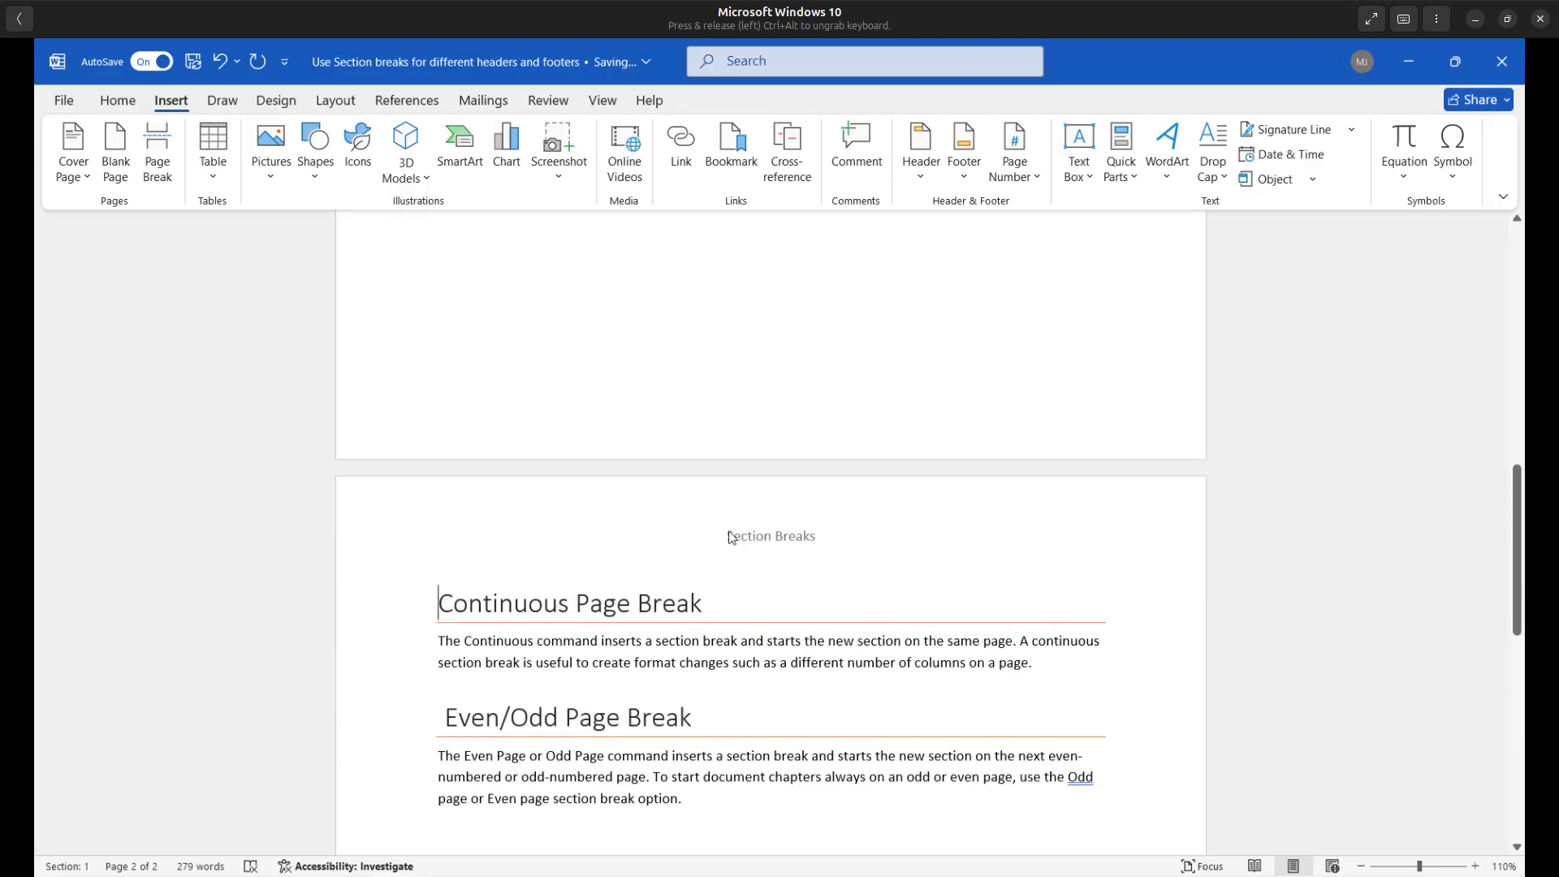
mouse_move(782, 554)
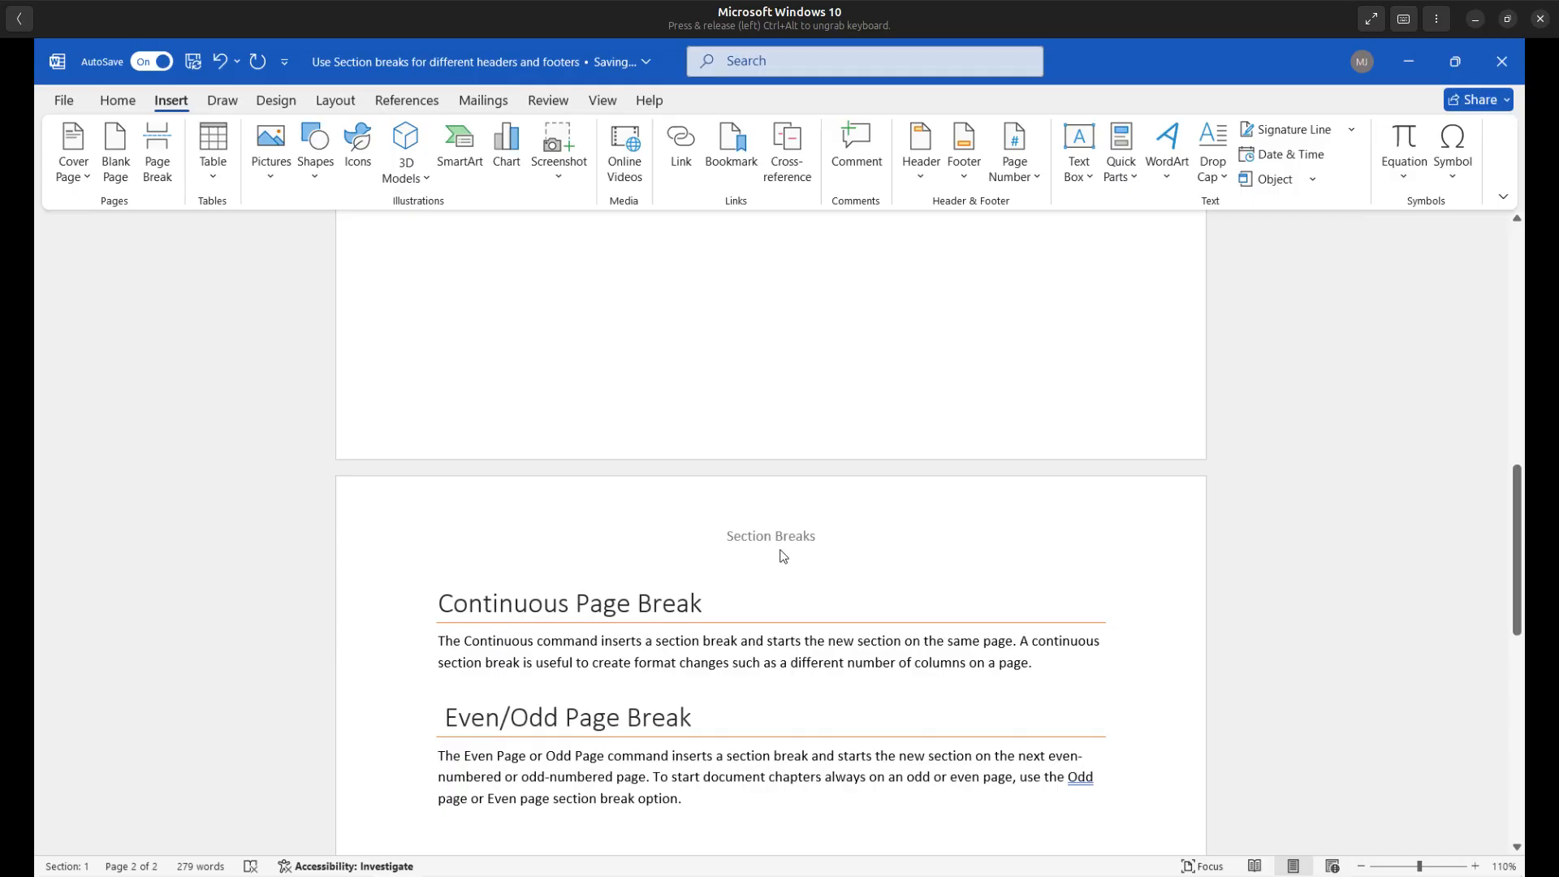
mouse_move(864, 539)
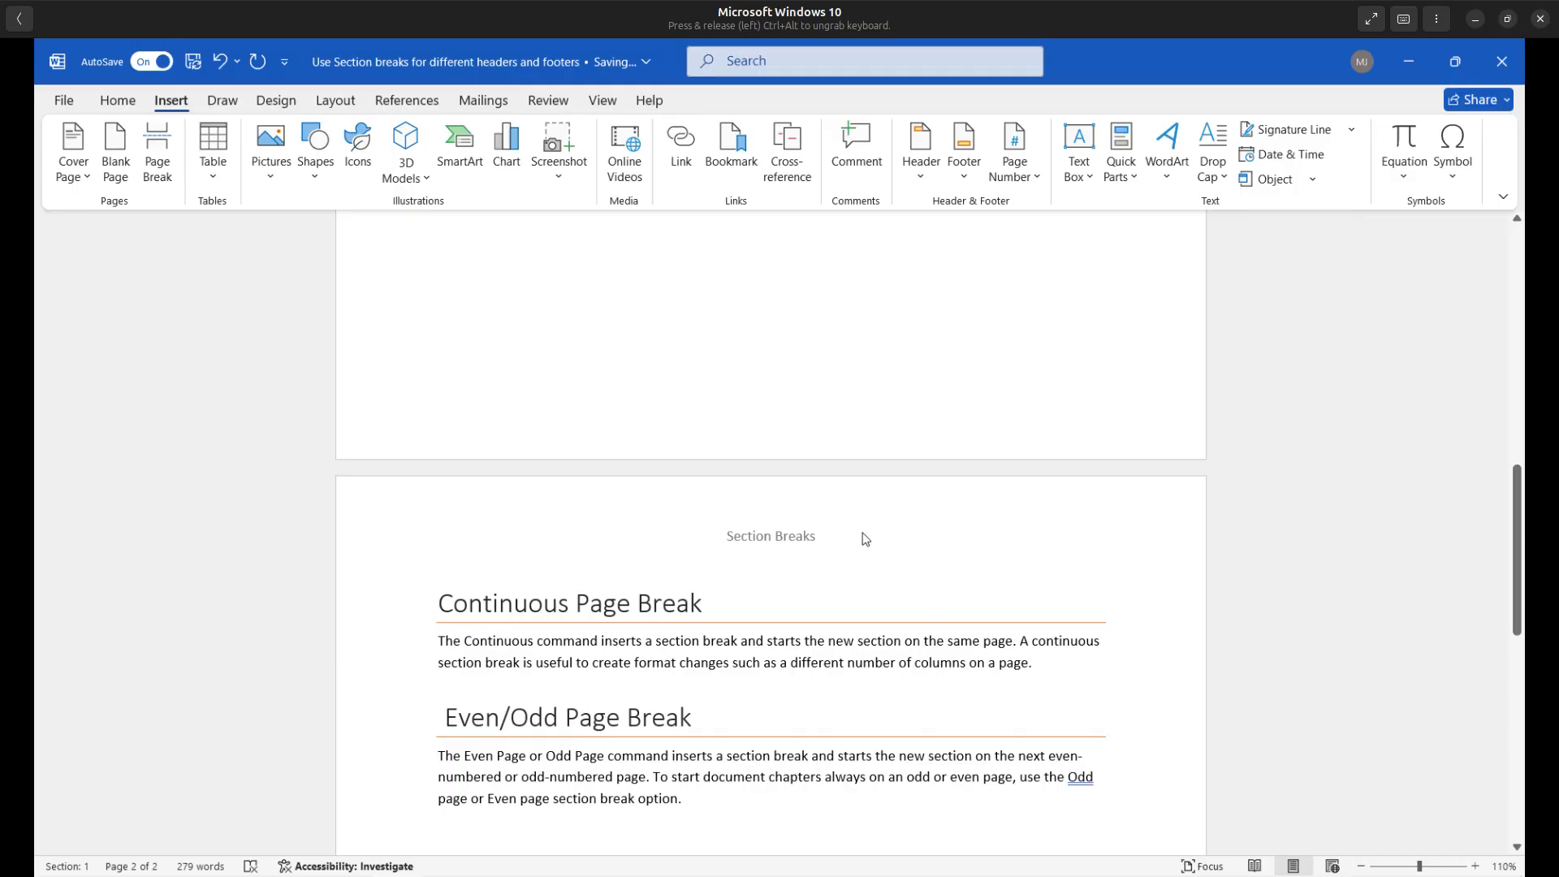
Open page 2's header, which shows the shared 'Section Breaks' text, and type 'section break'
double_click(770, 535)
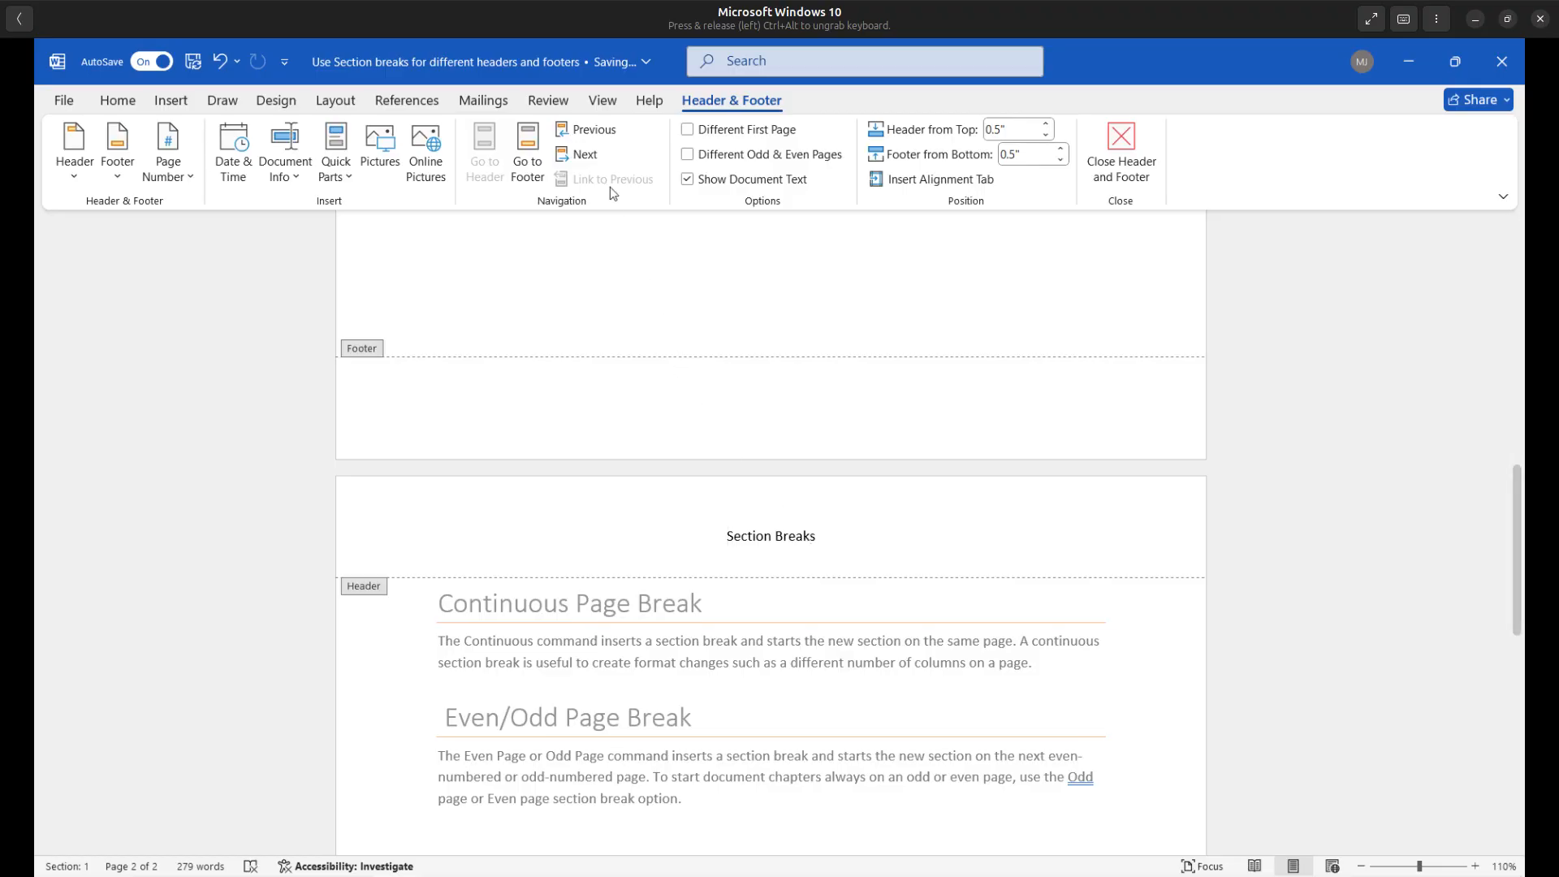
mouse_move(609, 178)
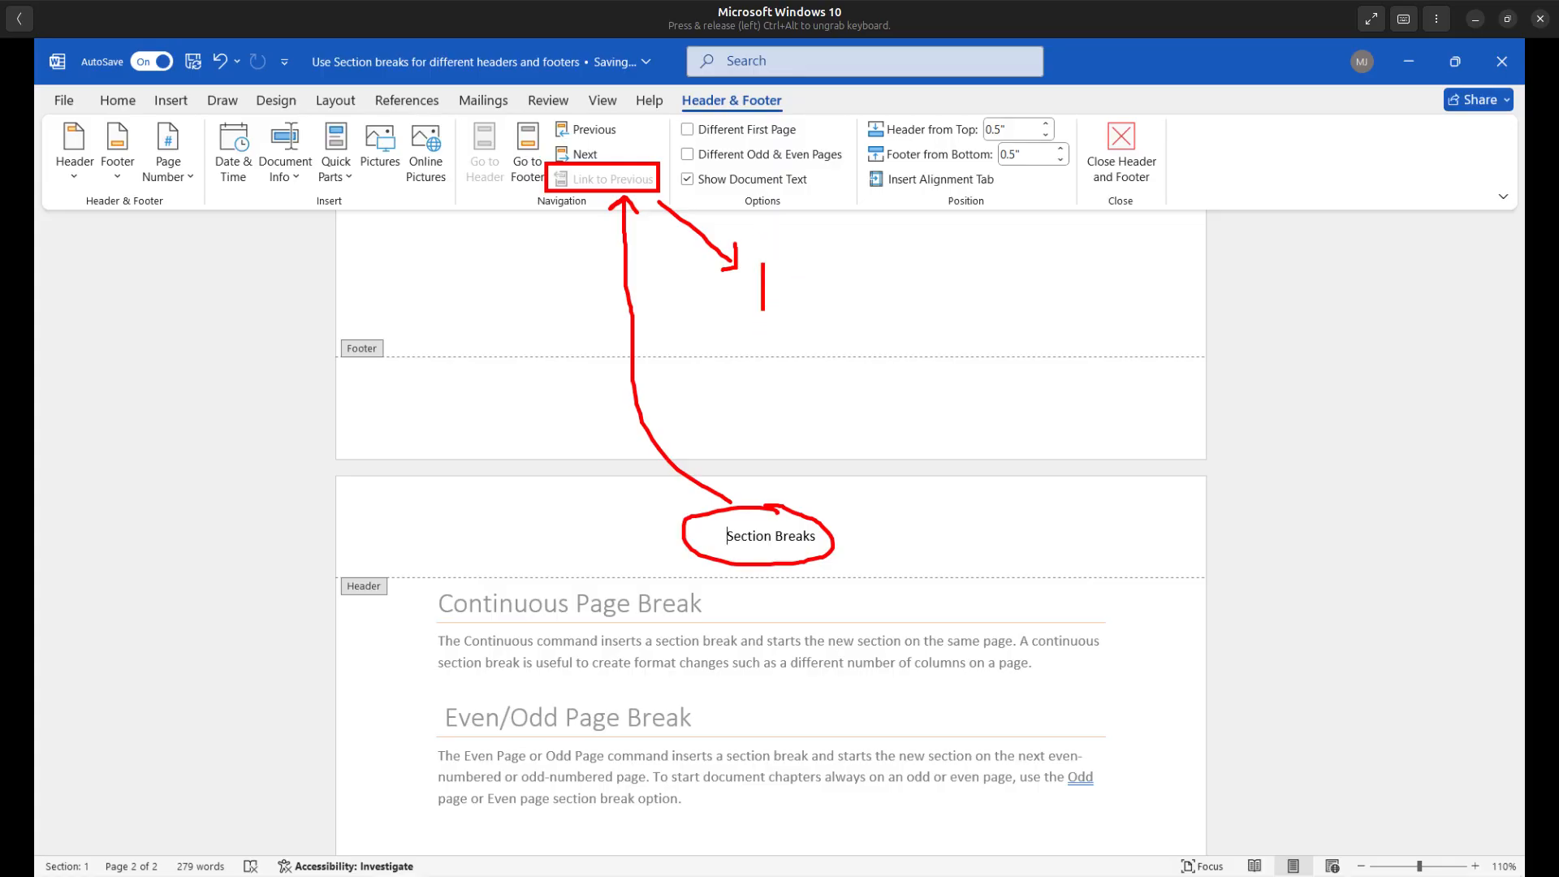
text(sect)
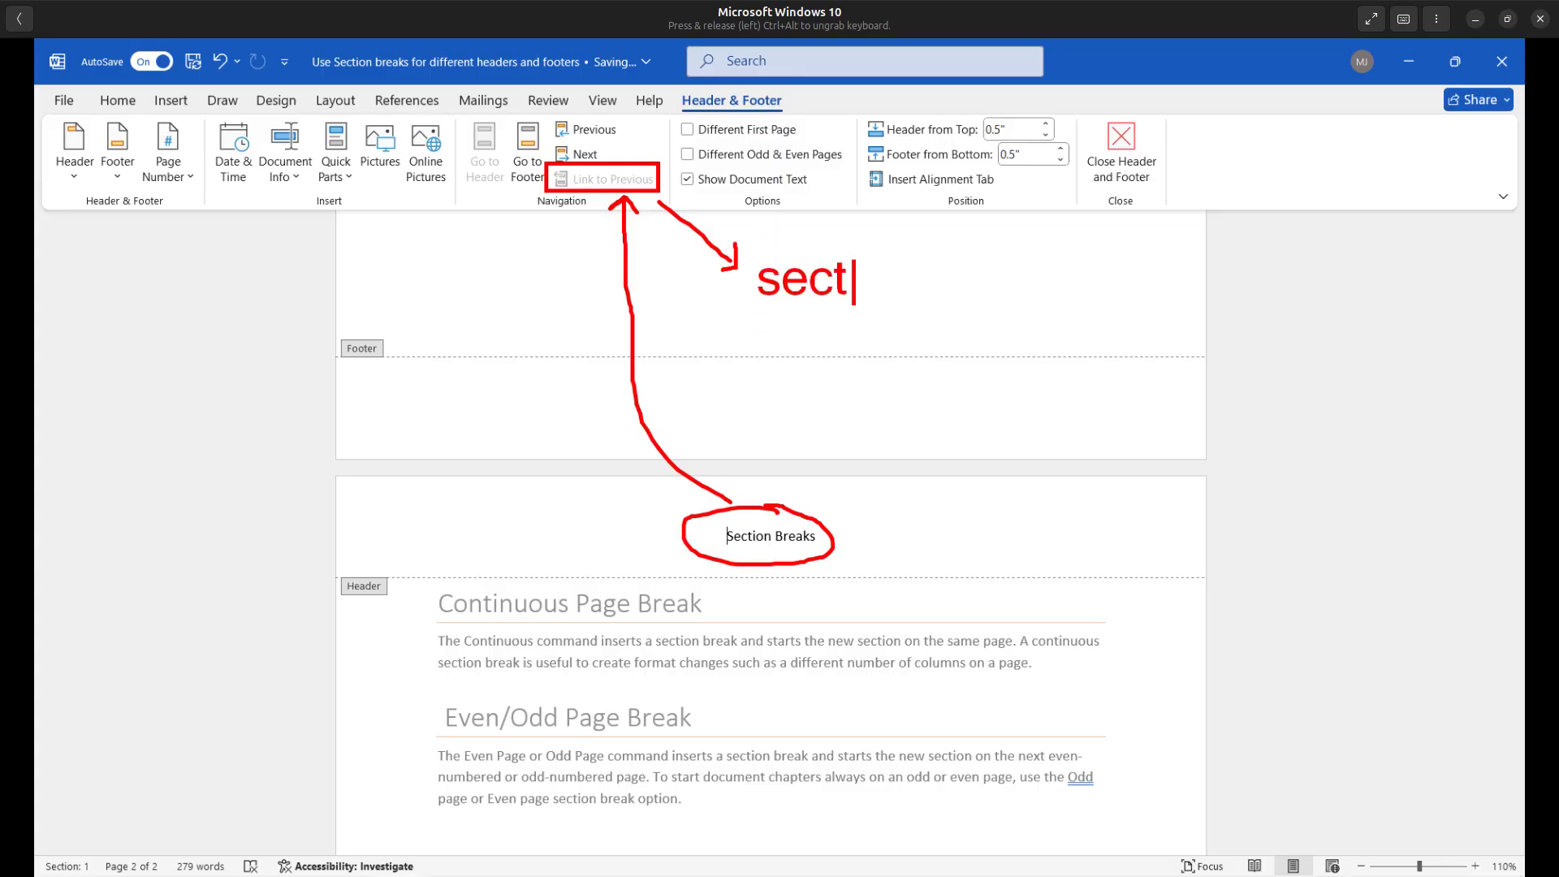
text(ion brea)
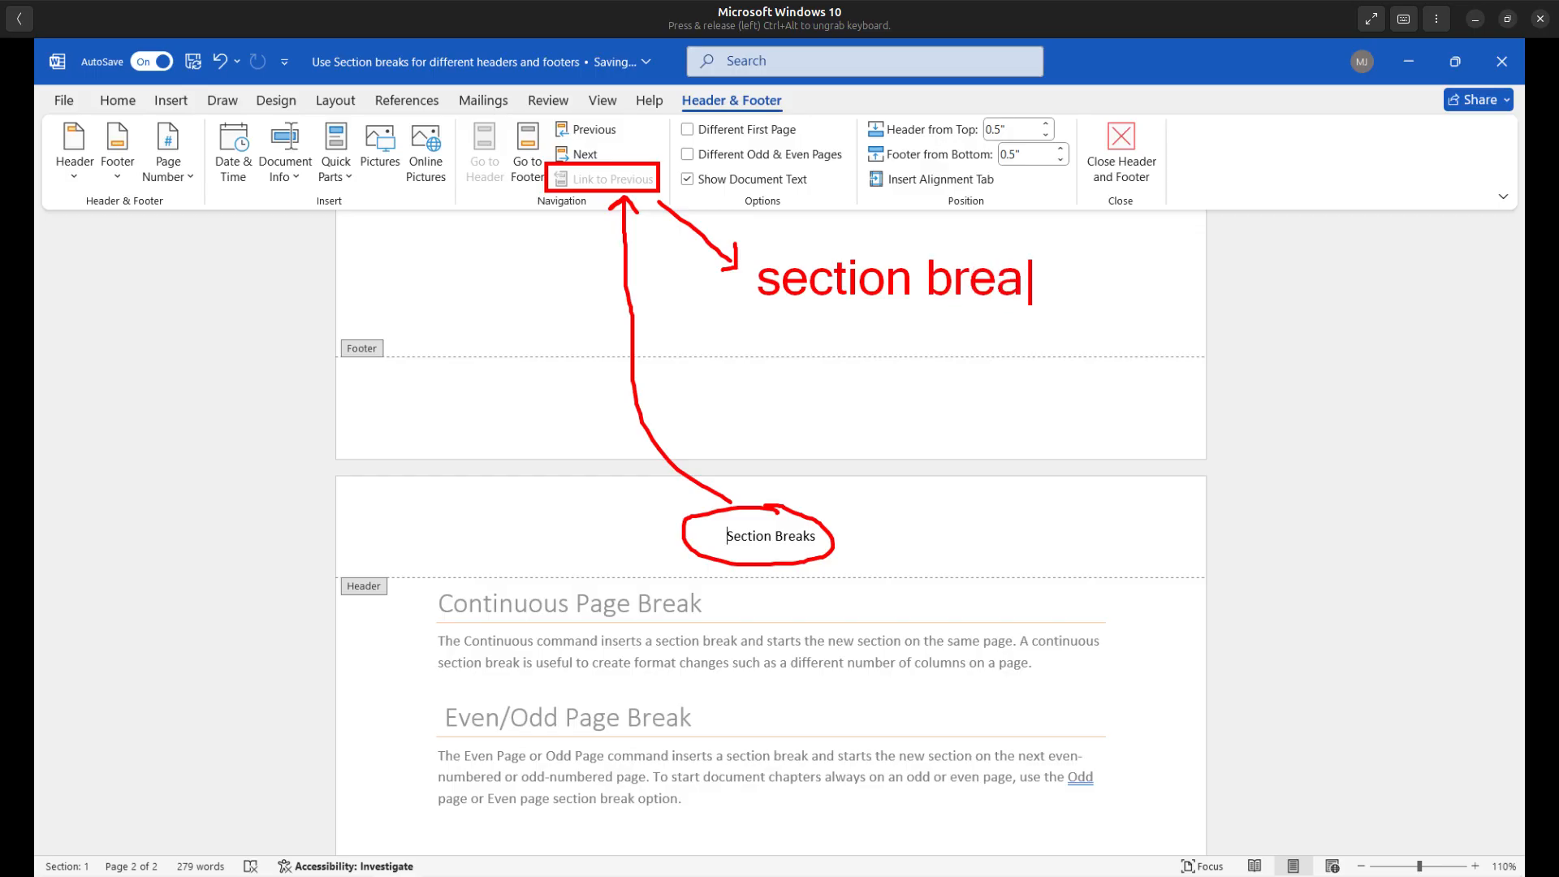
text(k)
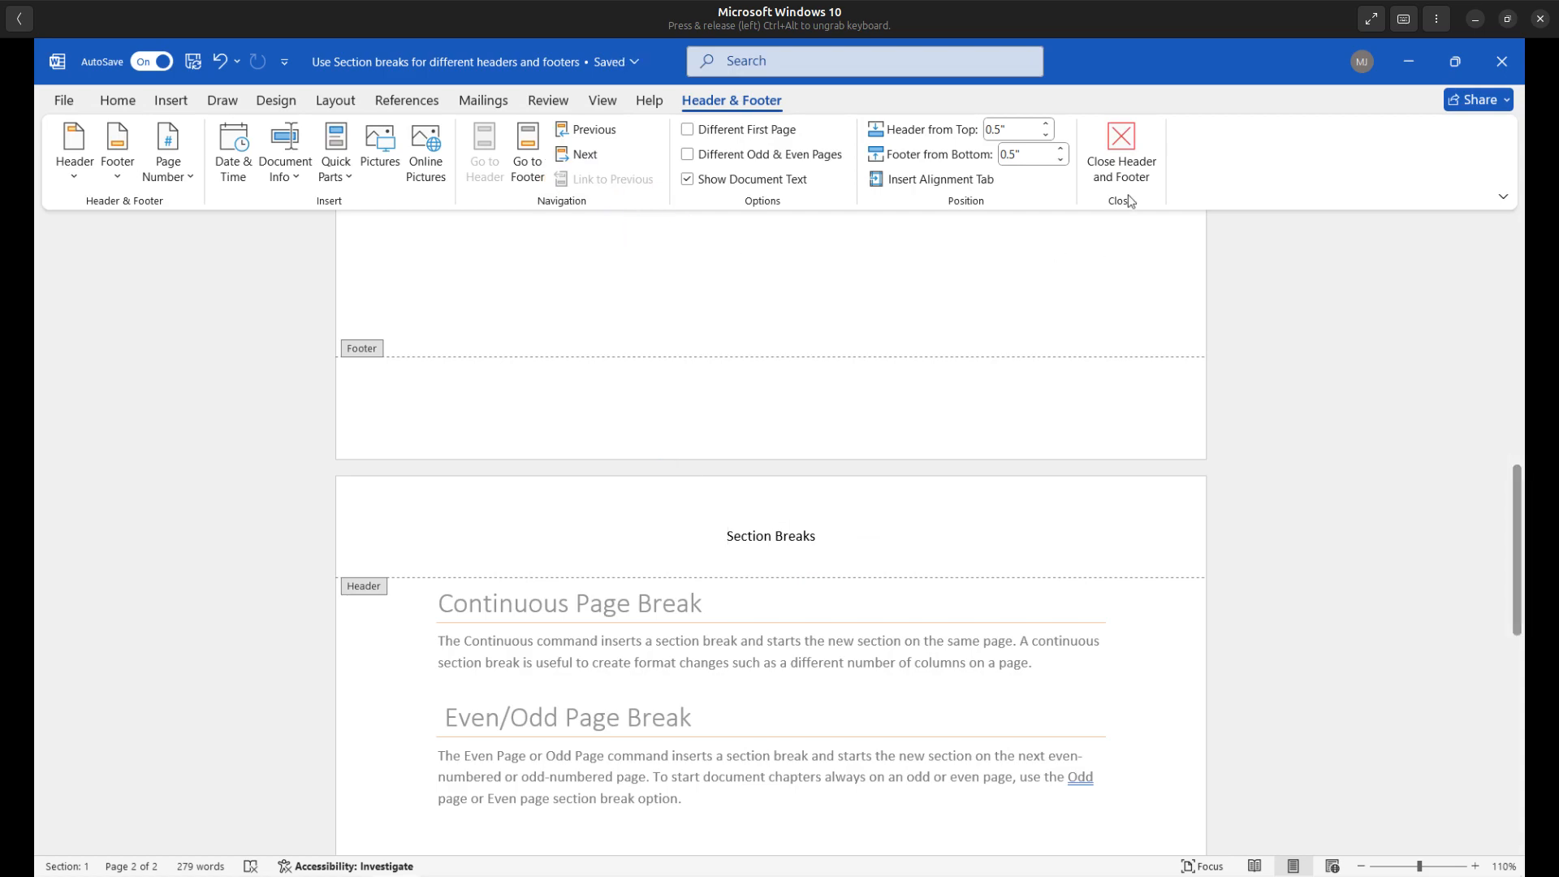
Close header editing and undo the page break, restoring a single page
click(1120, 151)
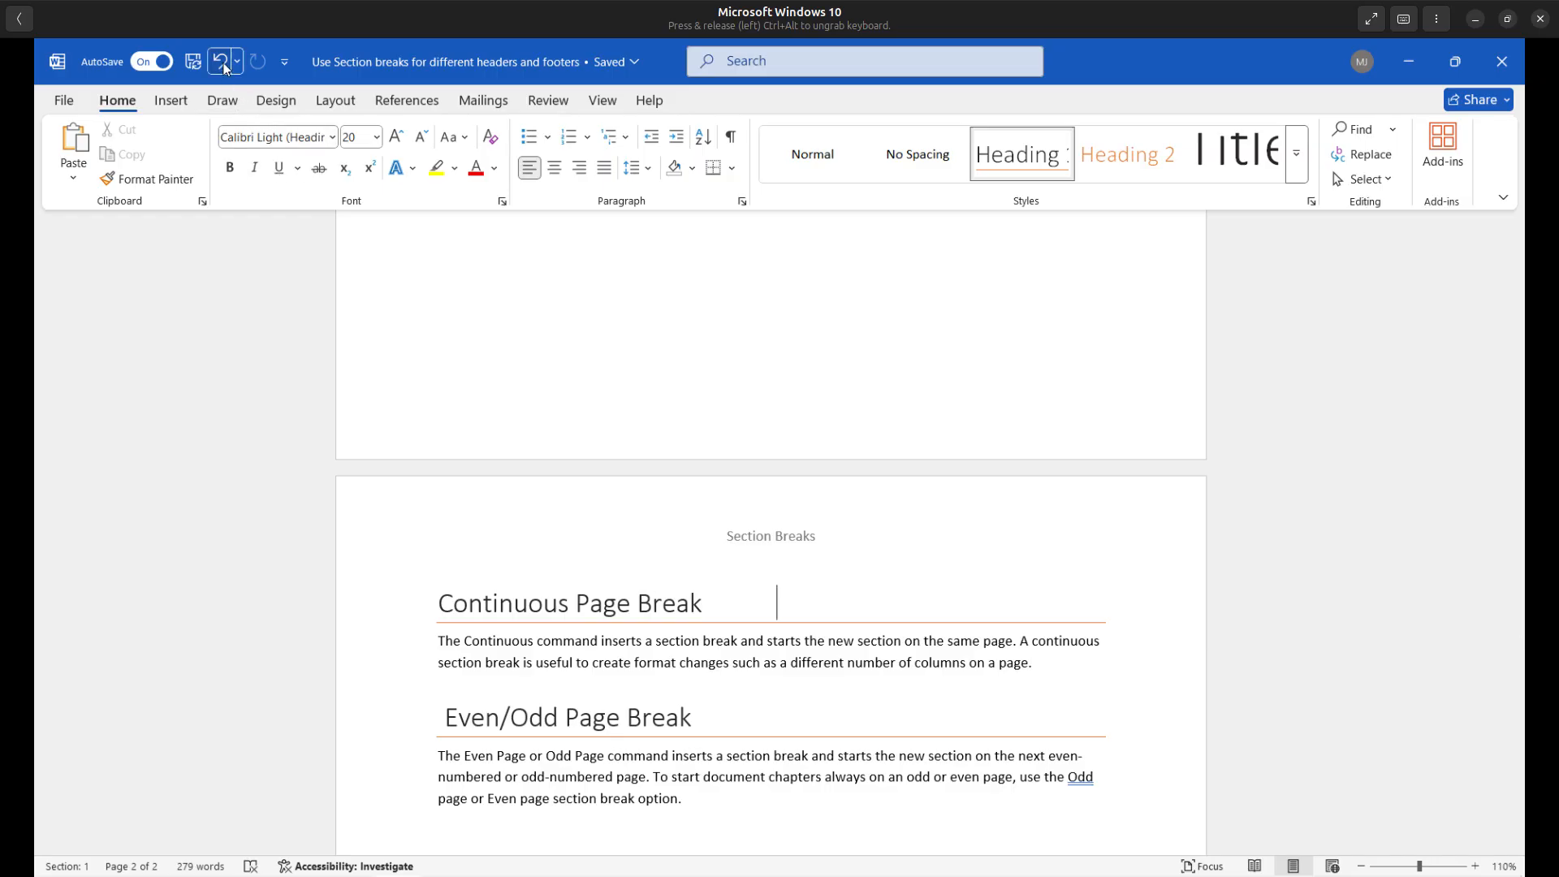
click(220, 61)
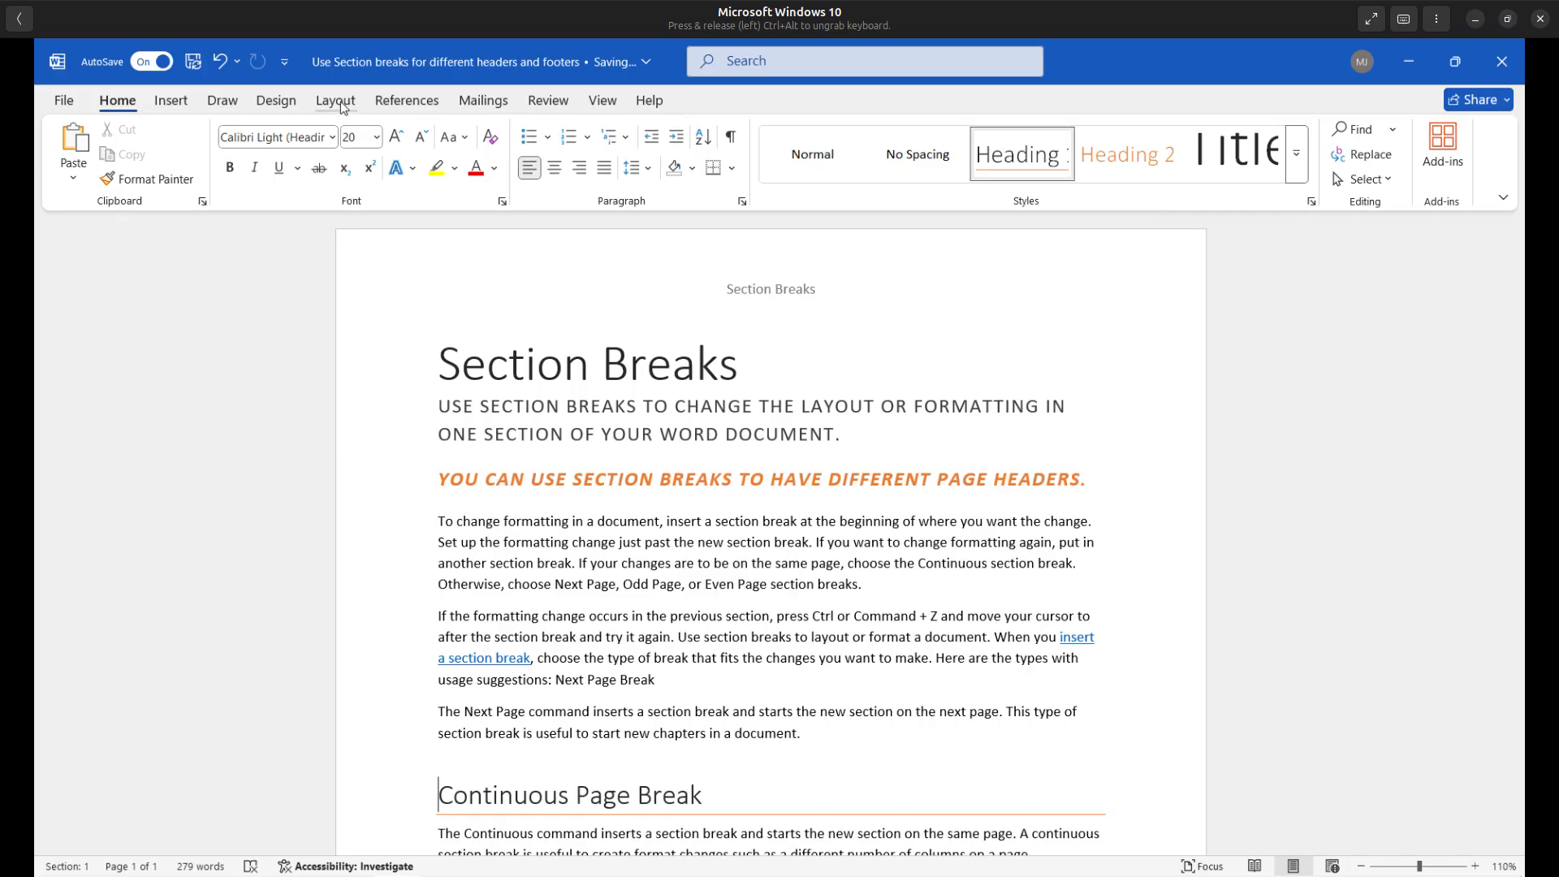
click(334, 99)
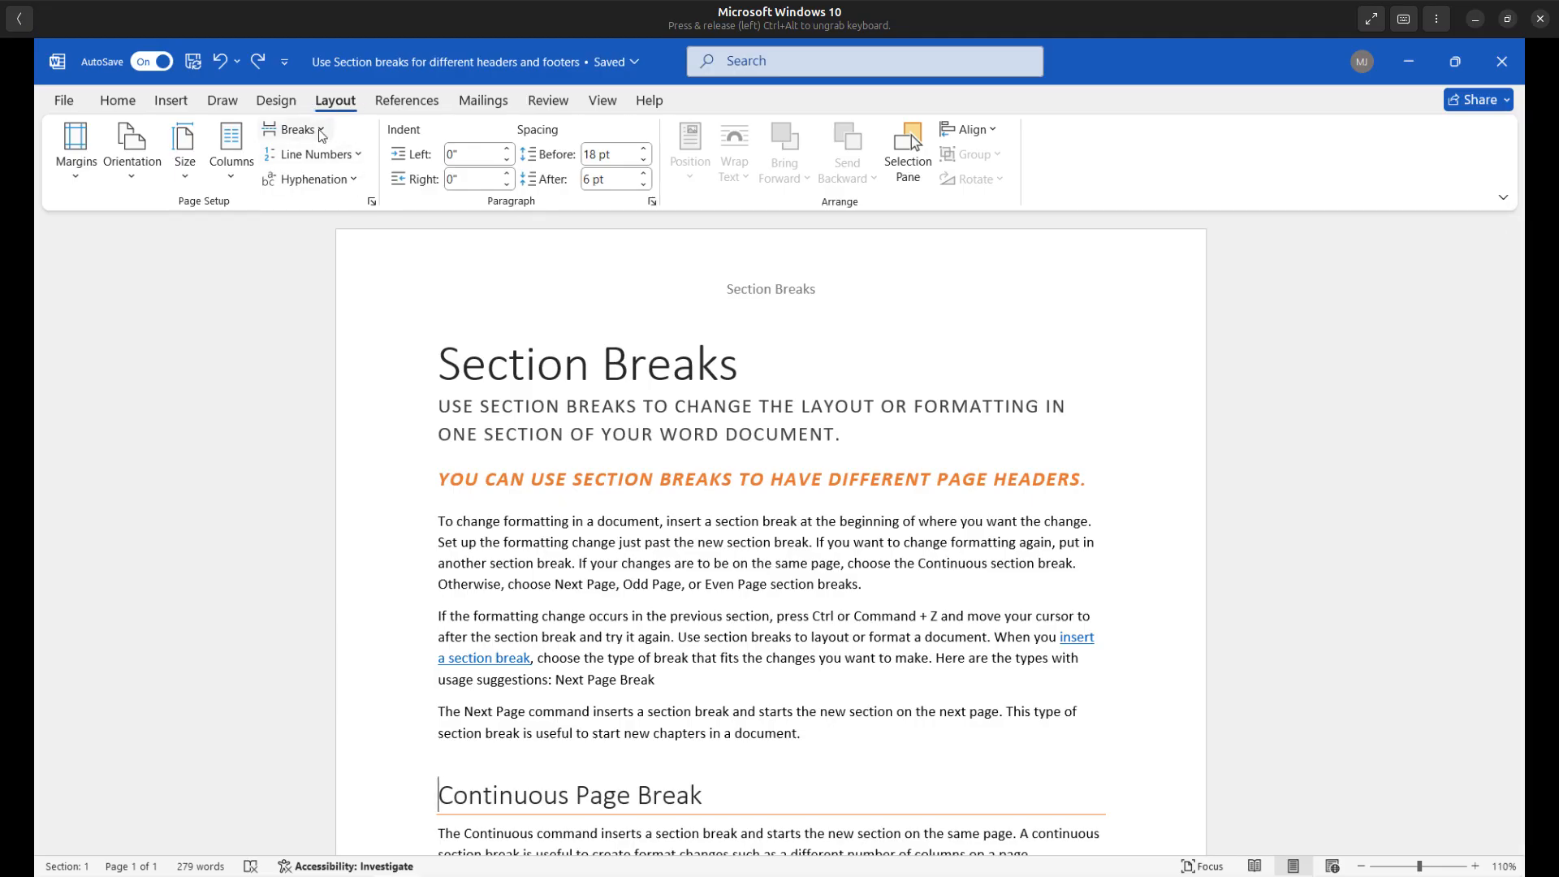
Insert a Next Page section break before the Continuous Page Break heading
click(296, 129)
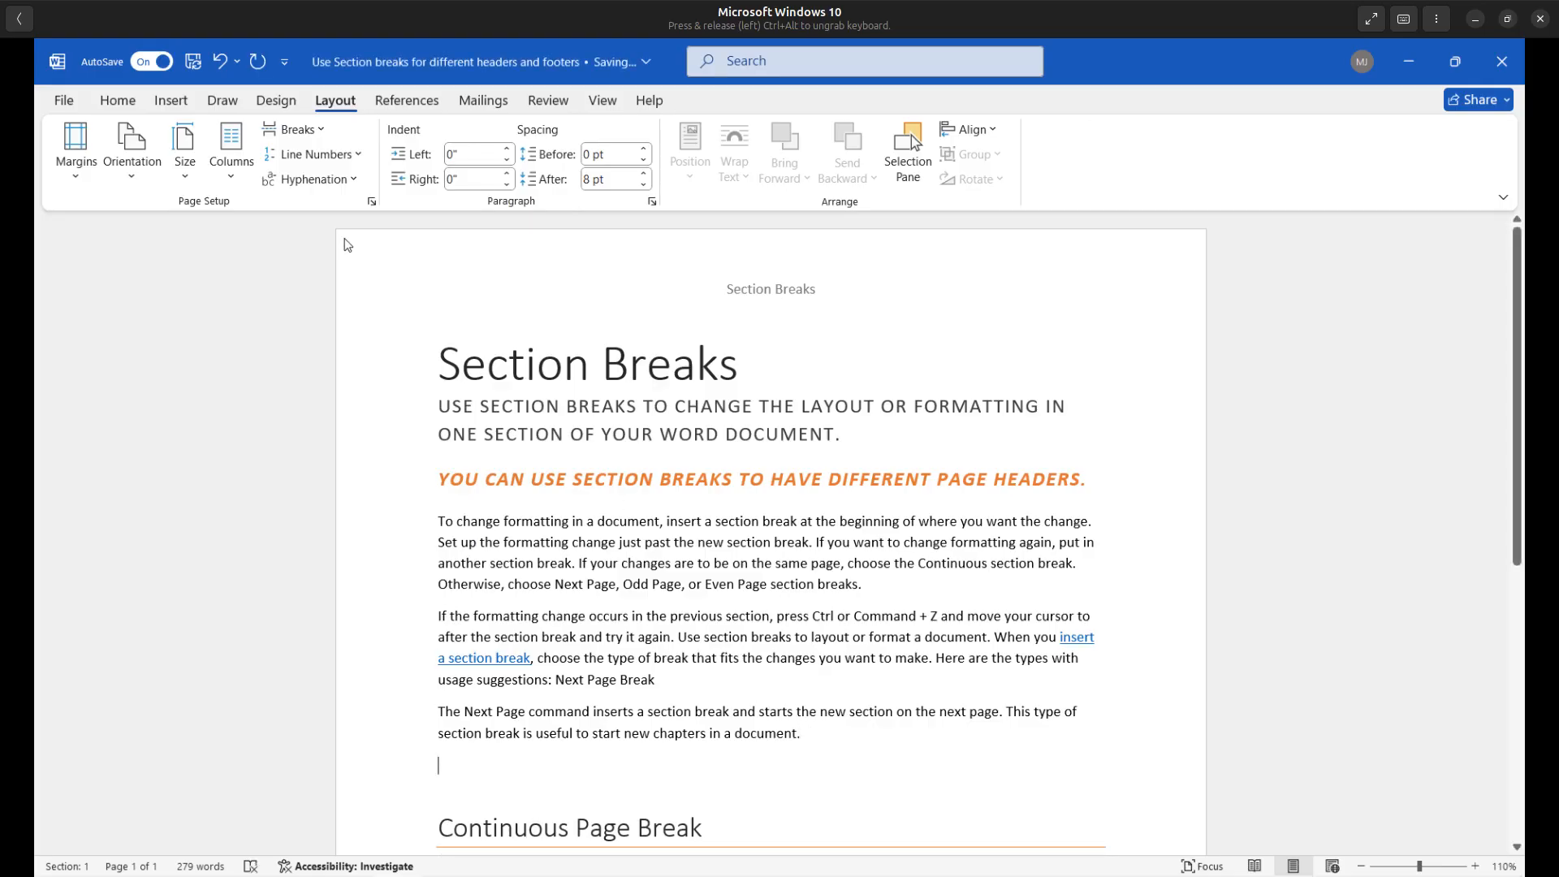
click(295, 128)
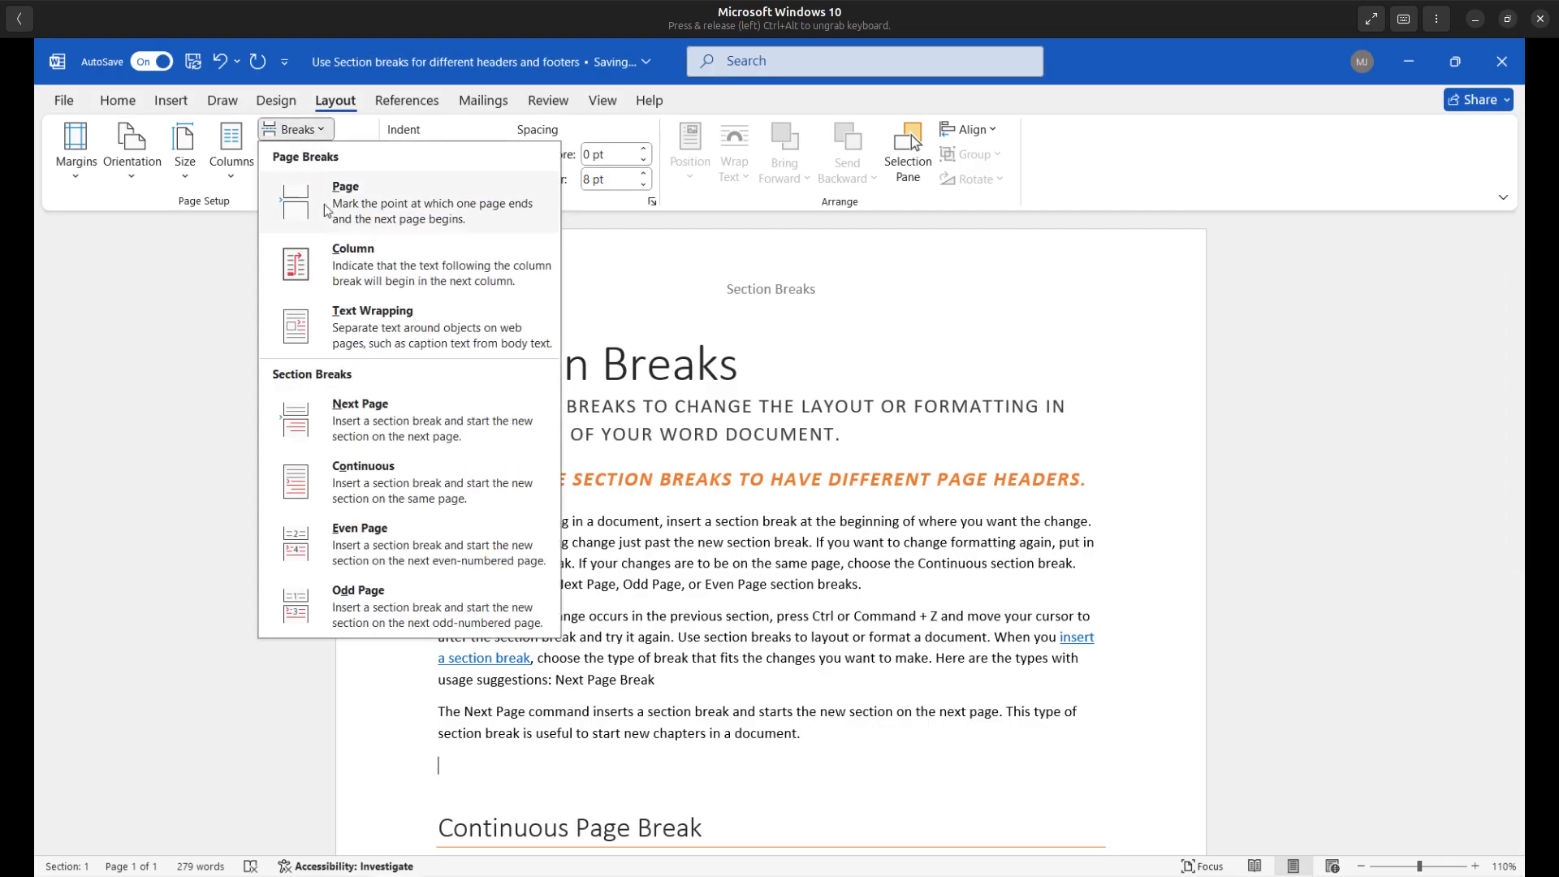
click(344, 202)
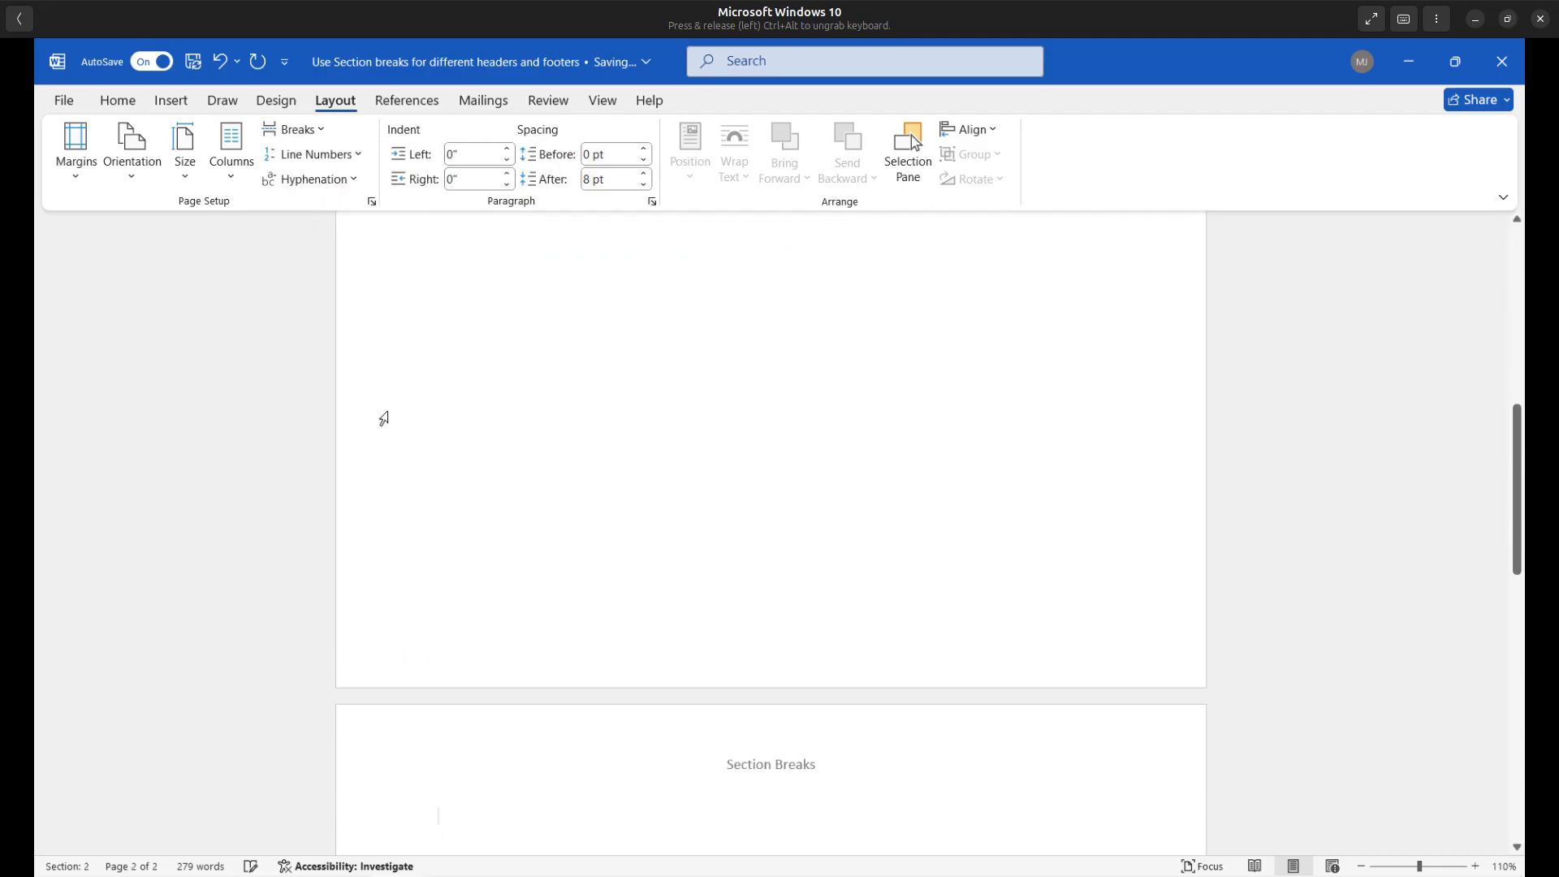
Scroll to page 2 and open its Section 2 header for editing
scroll(down, 3)
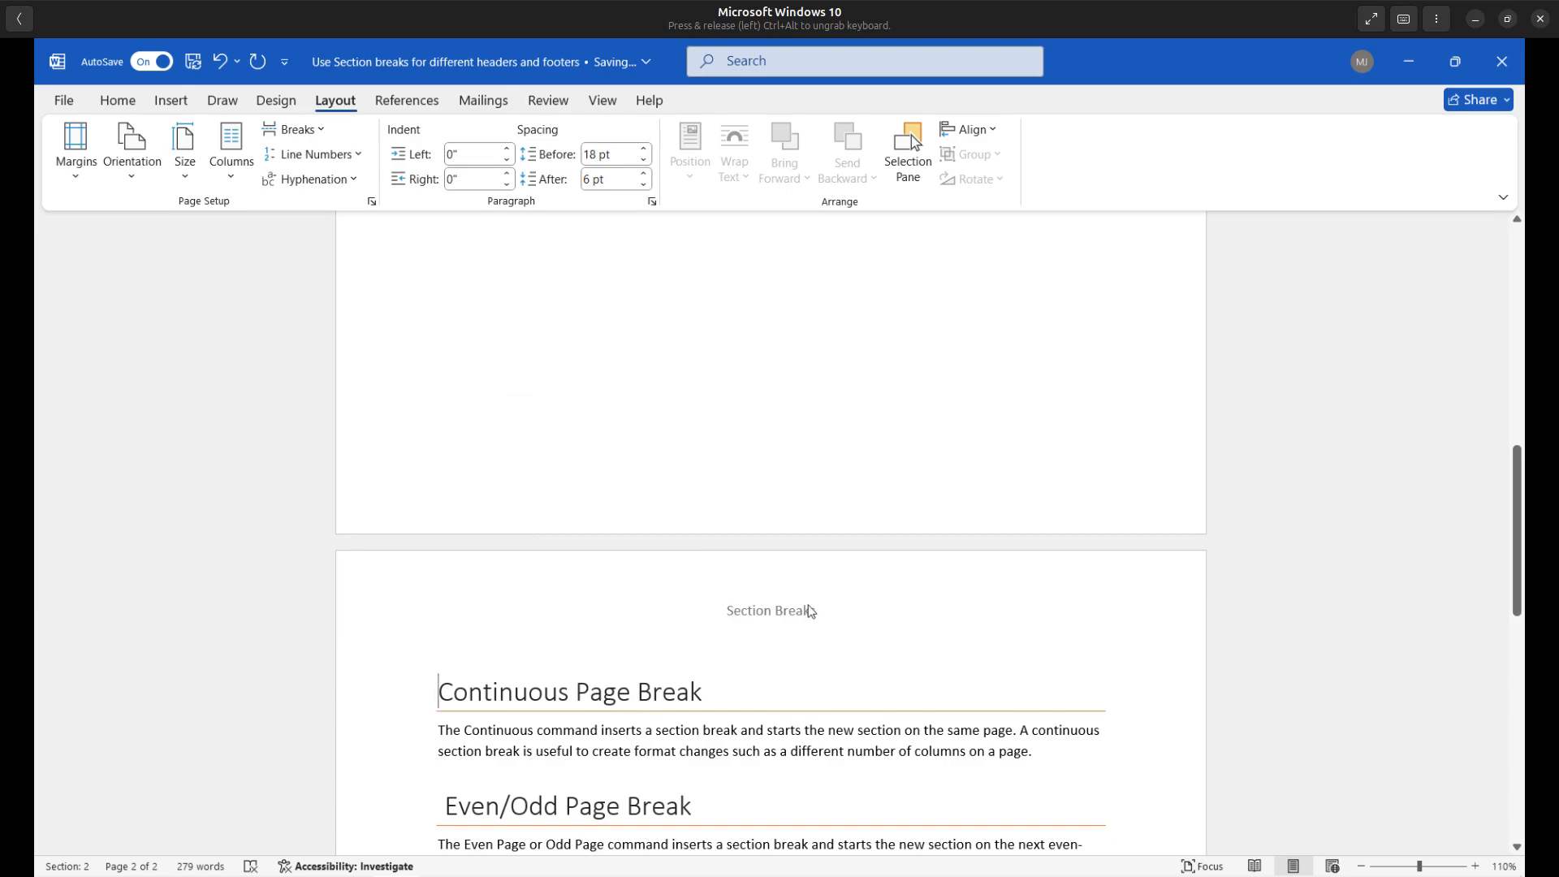
text(s)
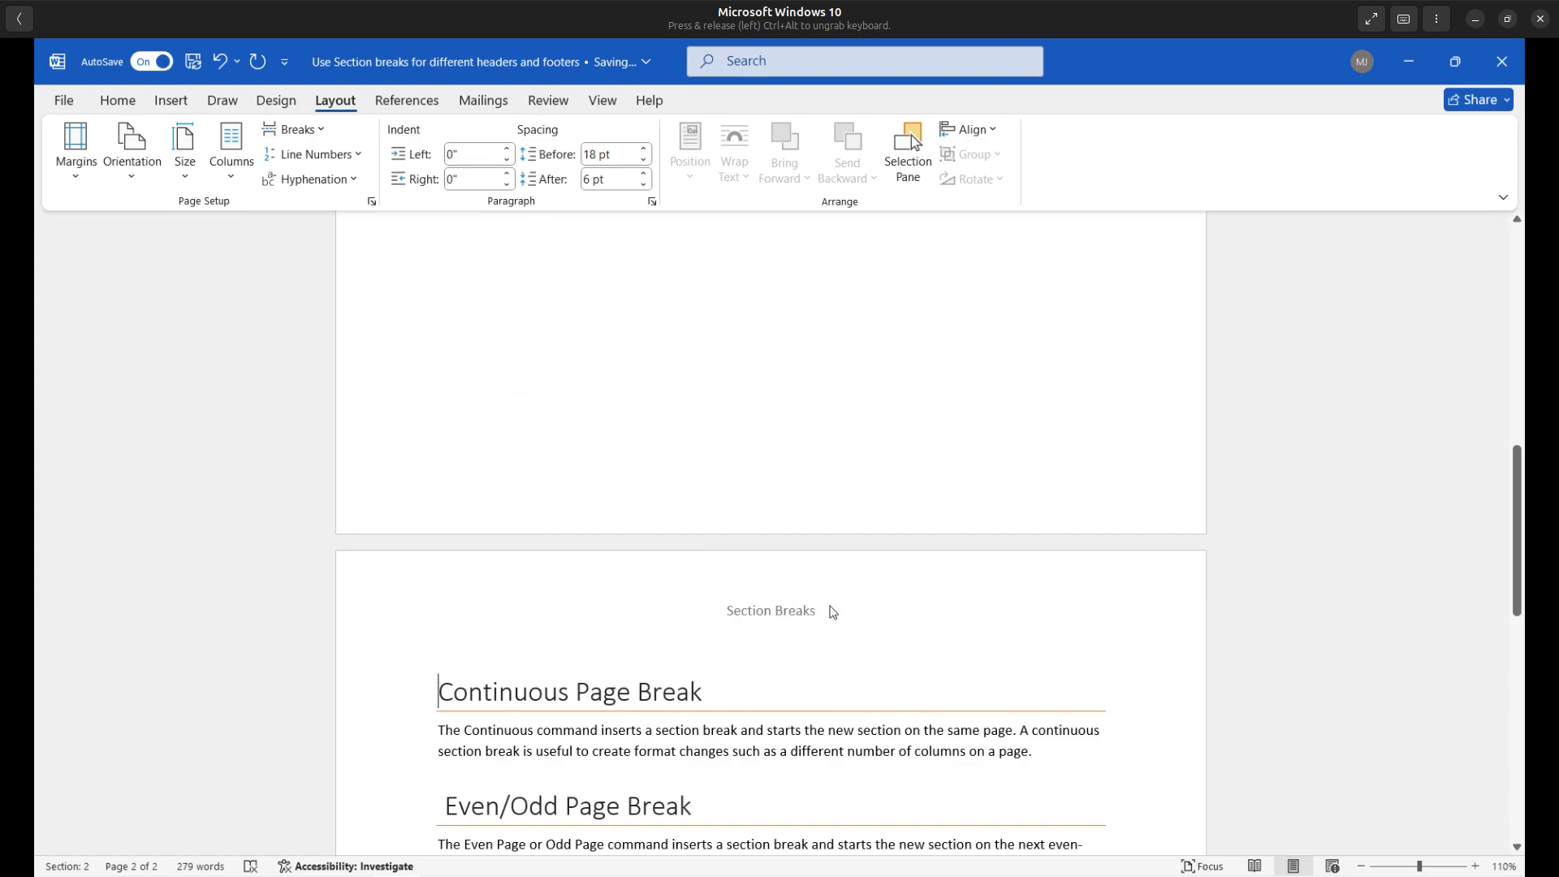
double_click(770, 611)
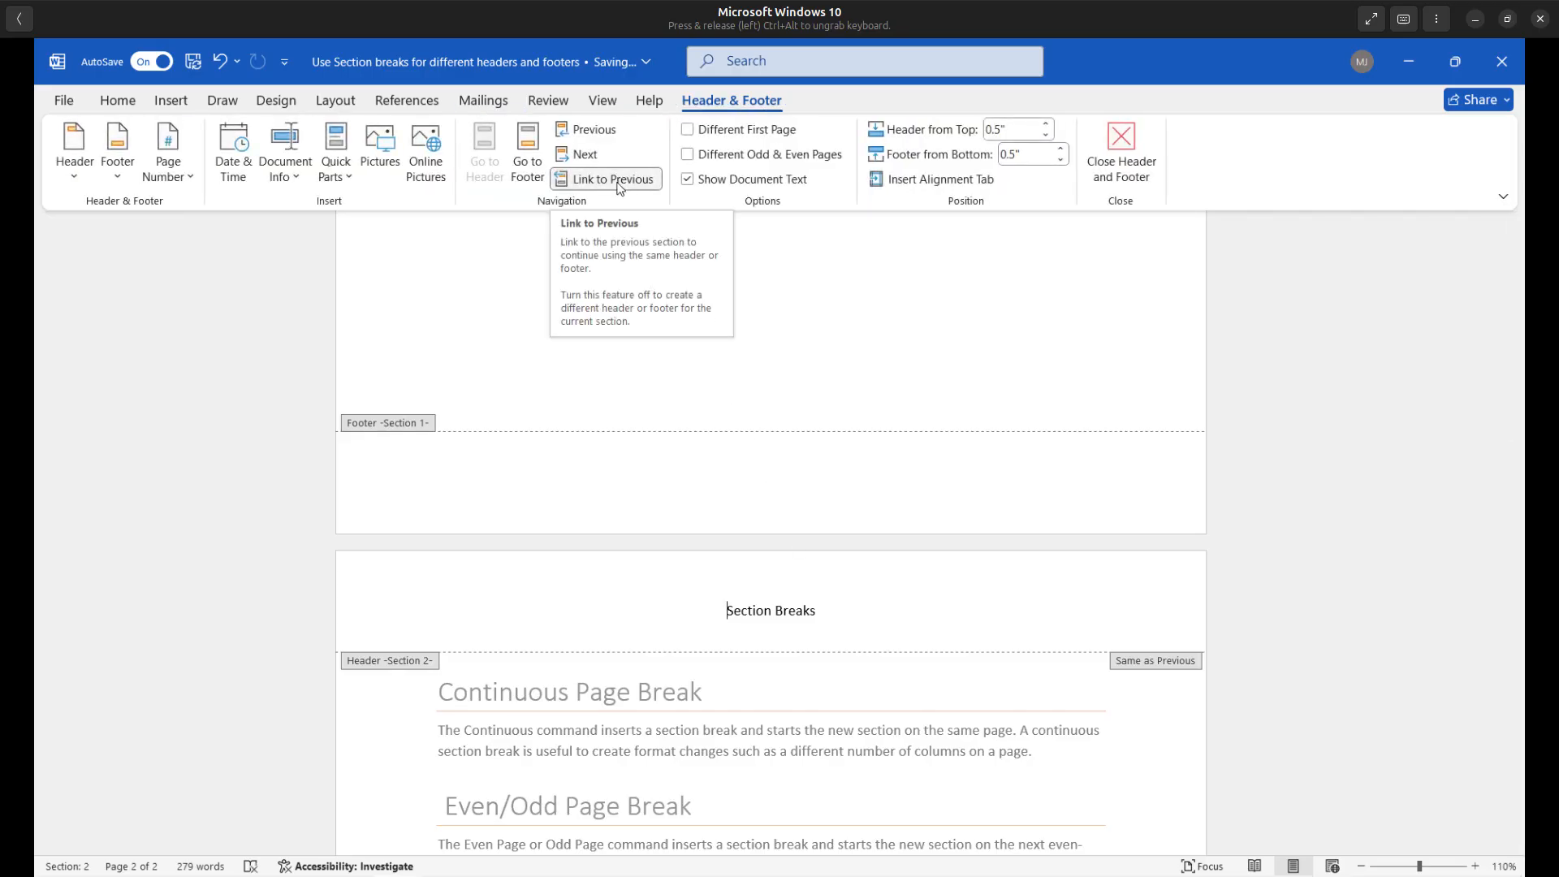
mouse_move(622, 242)
text(Conti)
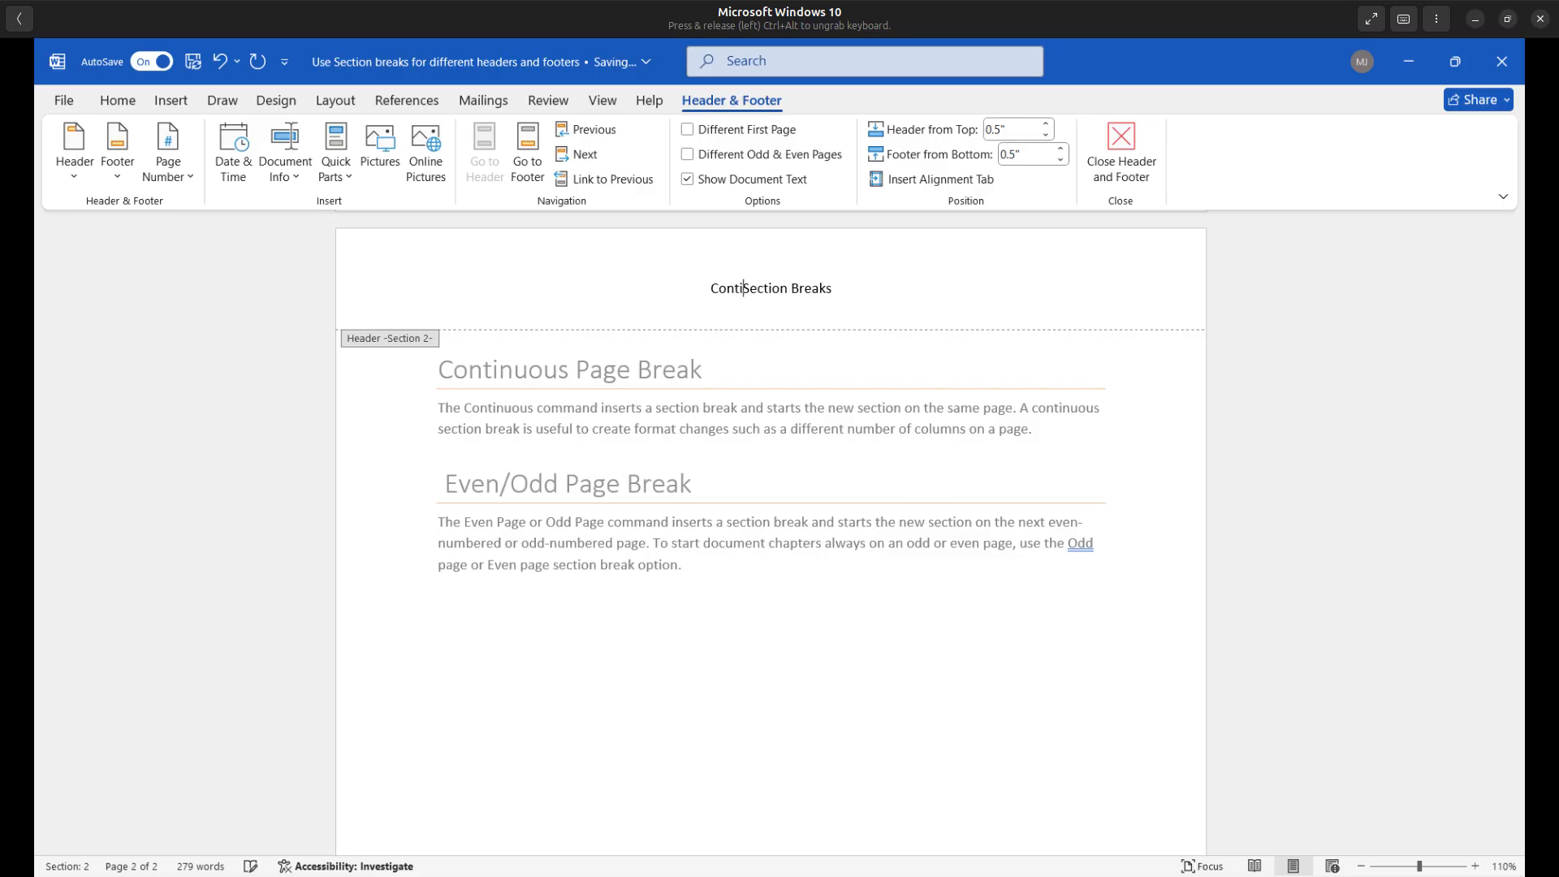
Type 'Continuous' before the 'Section Breaks' text in page 2's header
text(nuous)
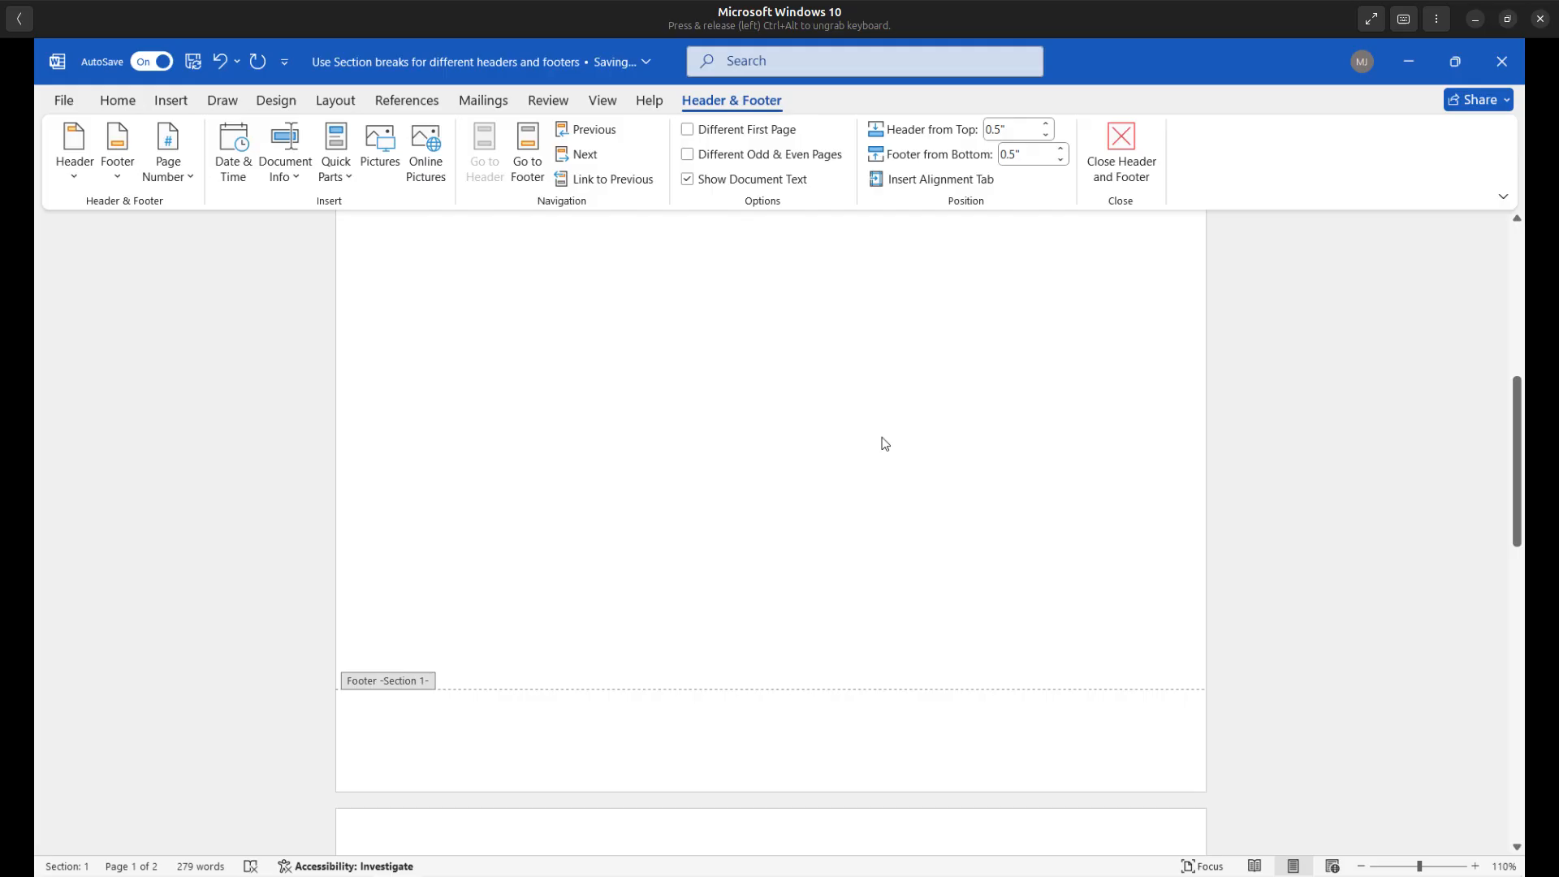
scroll(down, 3)
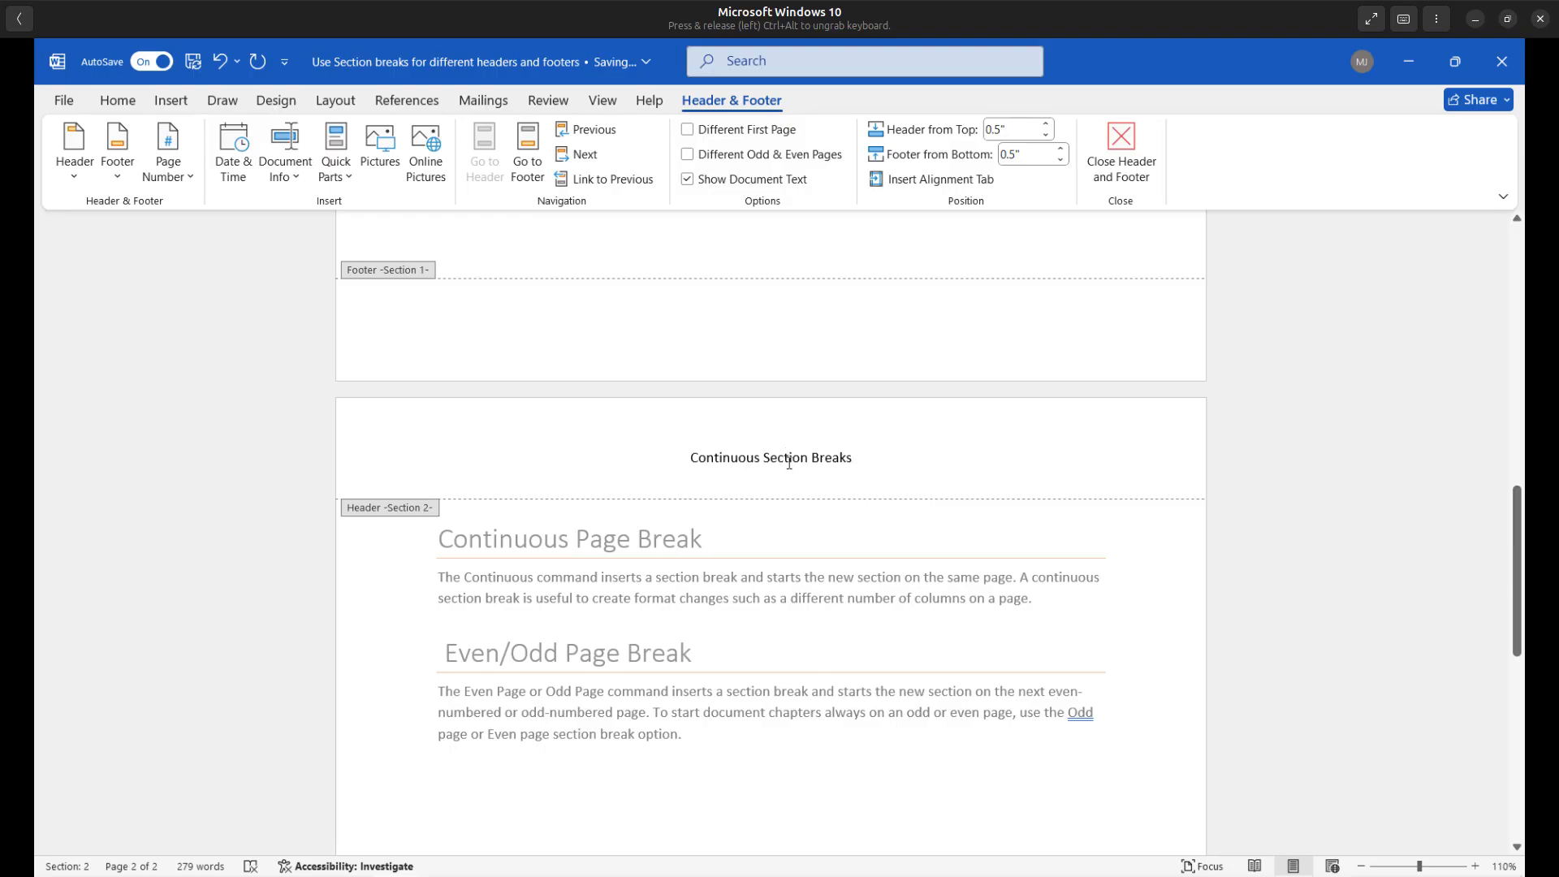
mouse_move(626, 194)
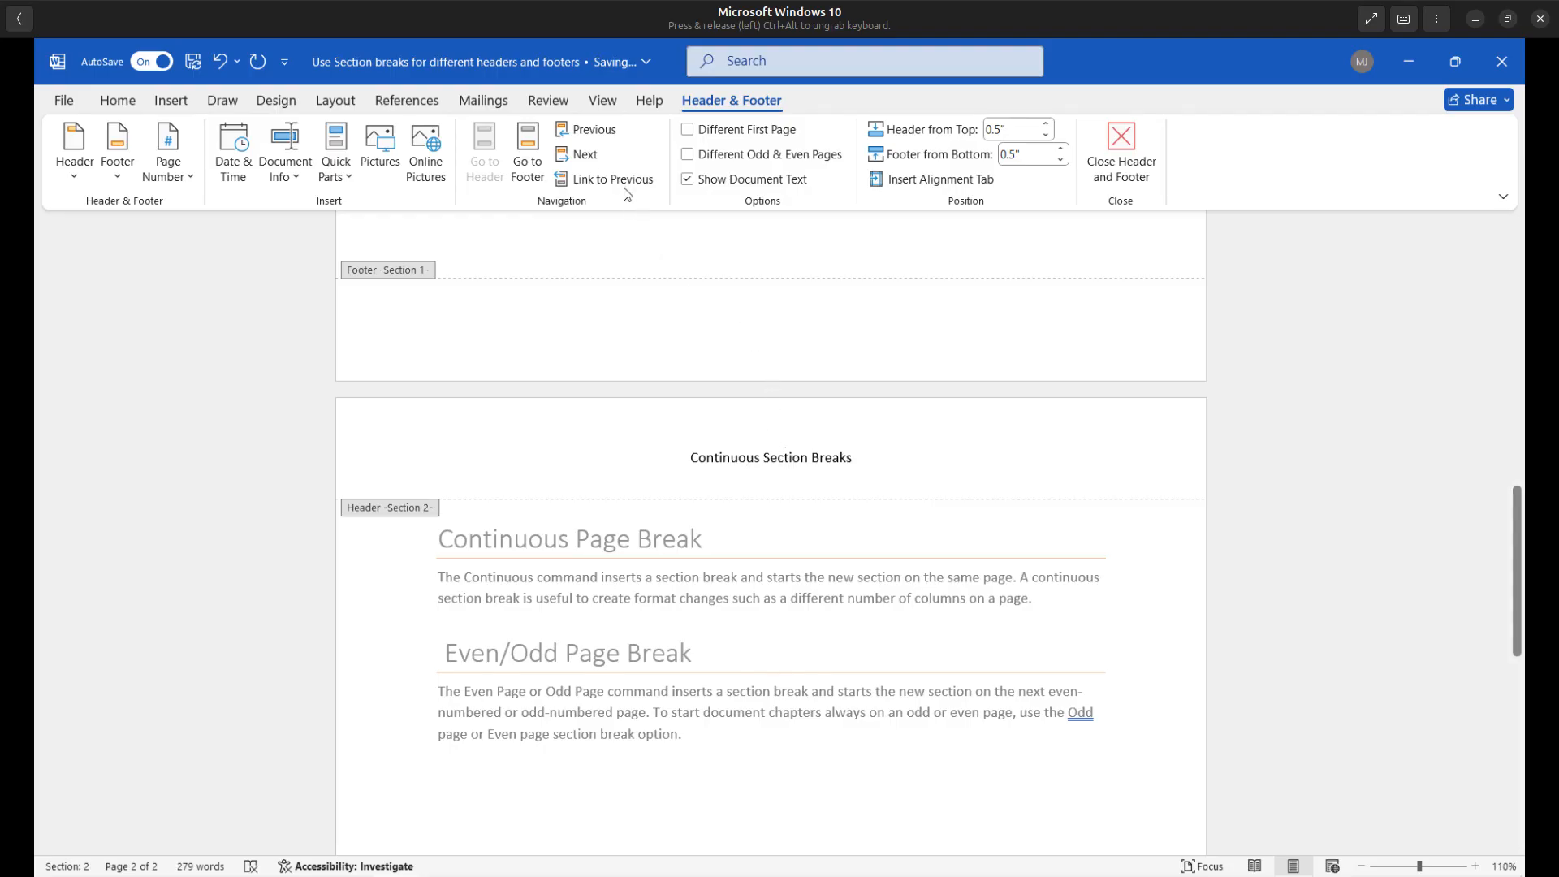
mouse_move(614, 181)
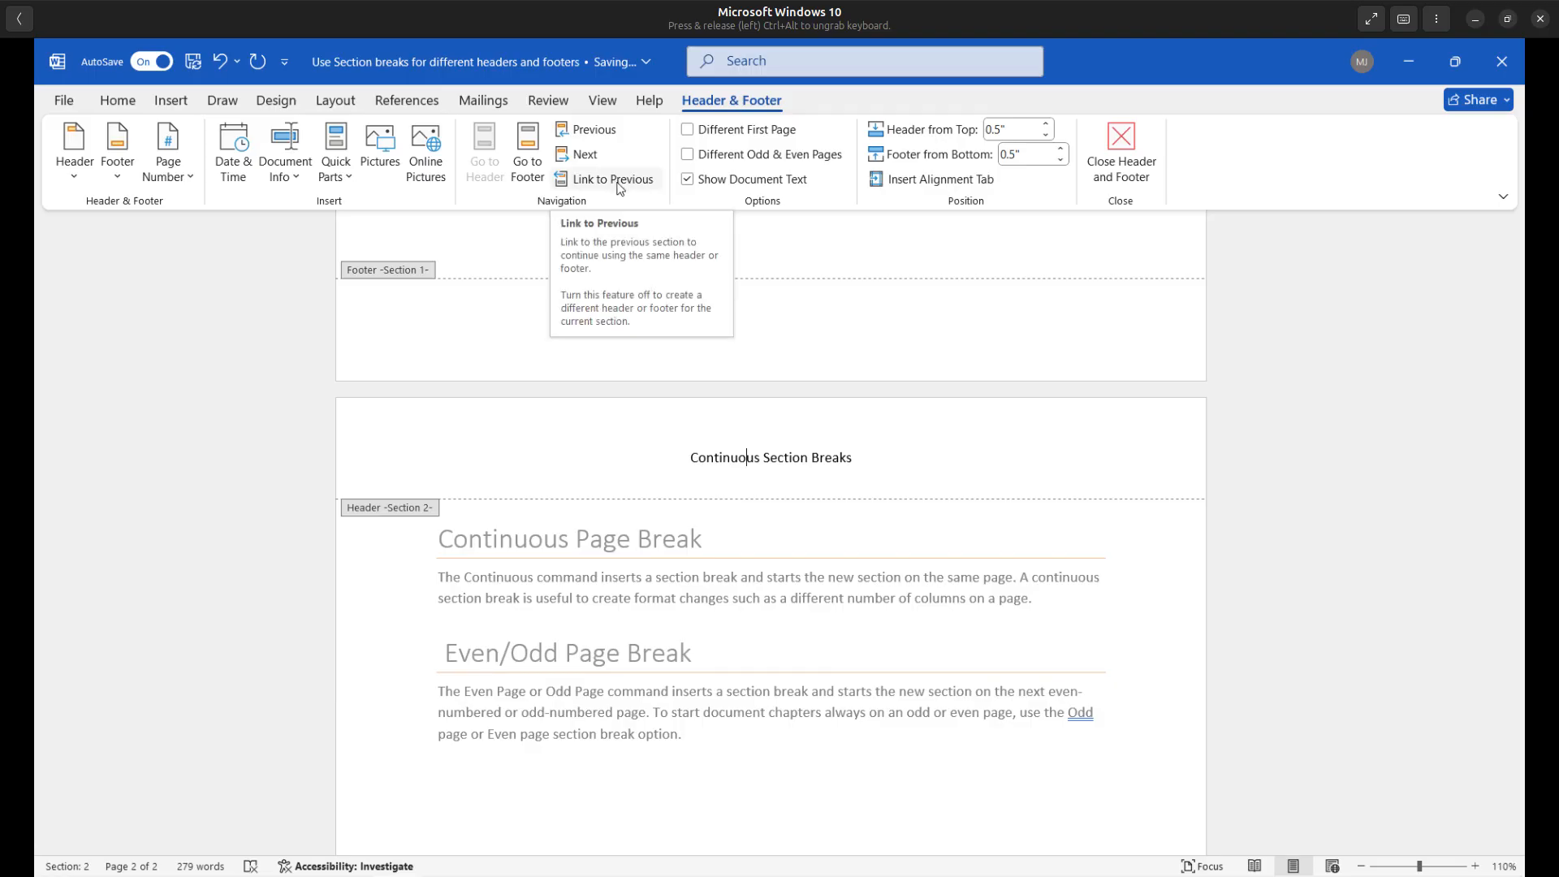
mouse_move(621, 191)
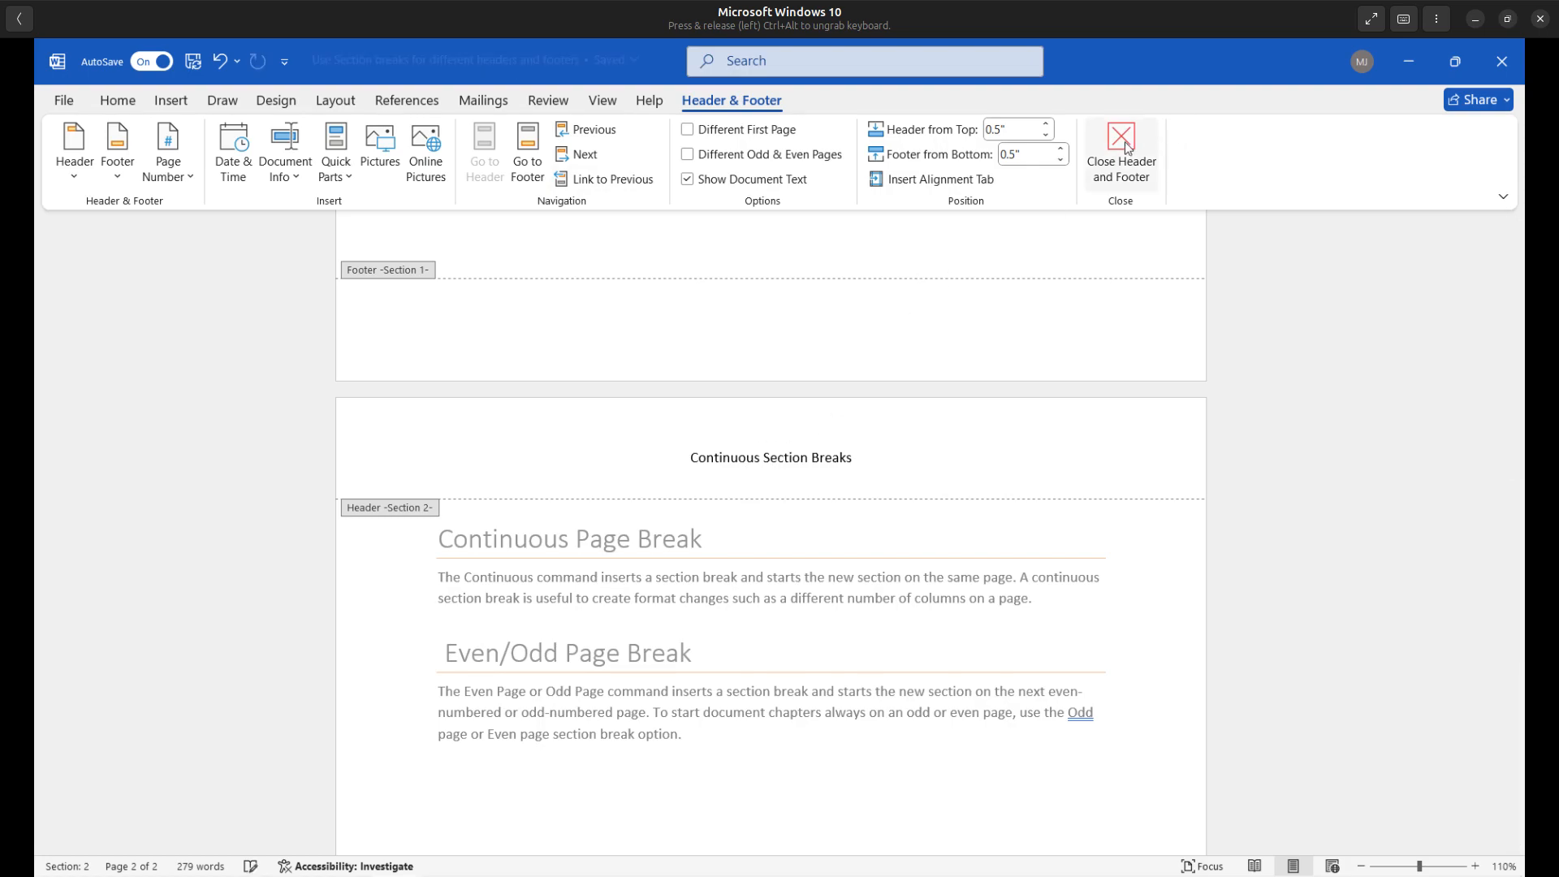
Close header editing and add an empty paragraph below the Continuous Page Break text
click(1119, 151)
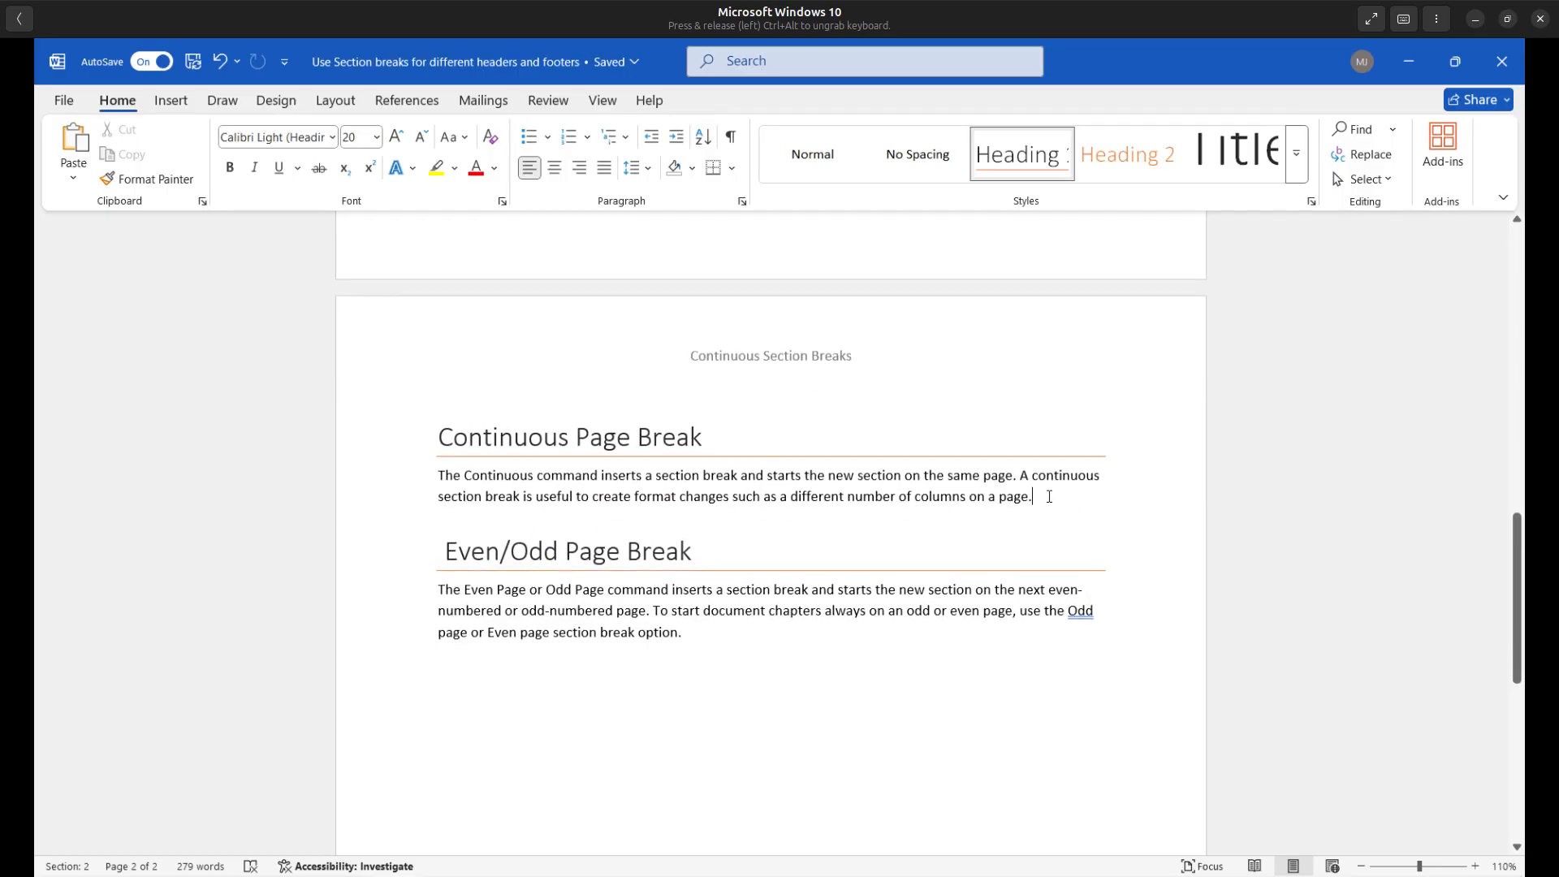
key(enter)
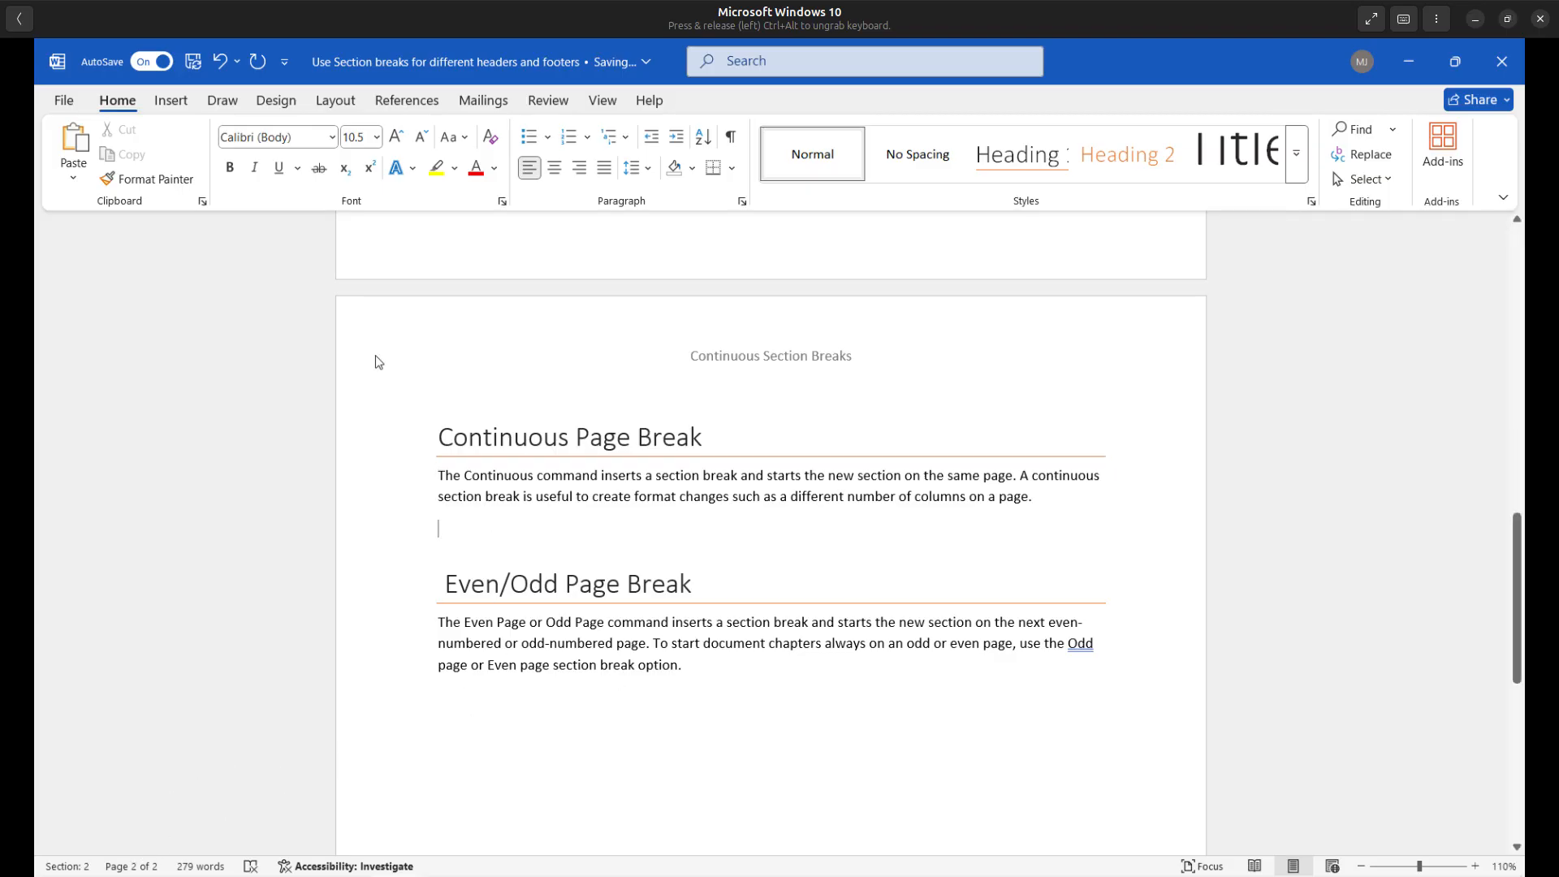
click(171, 99)
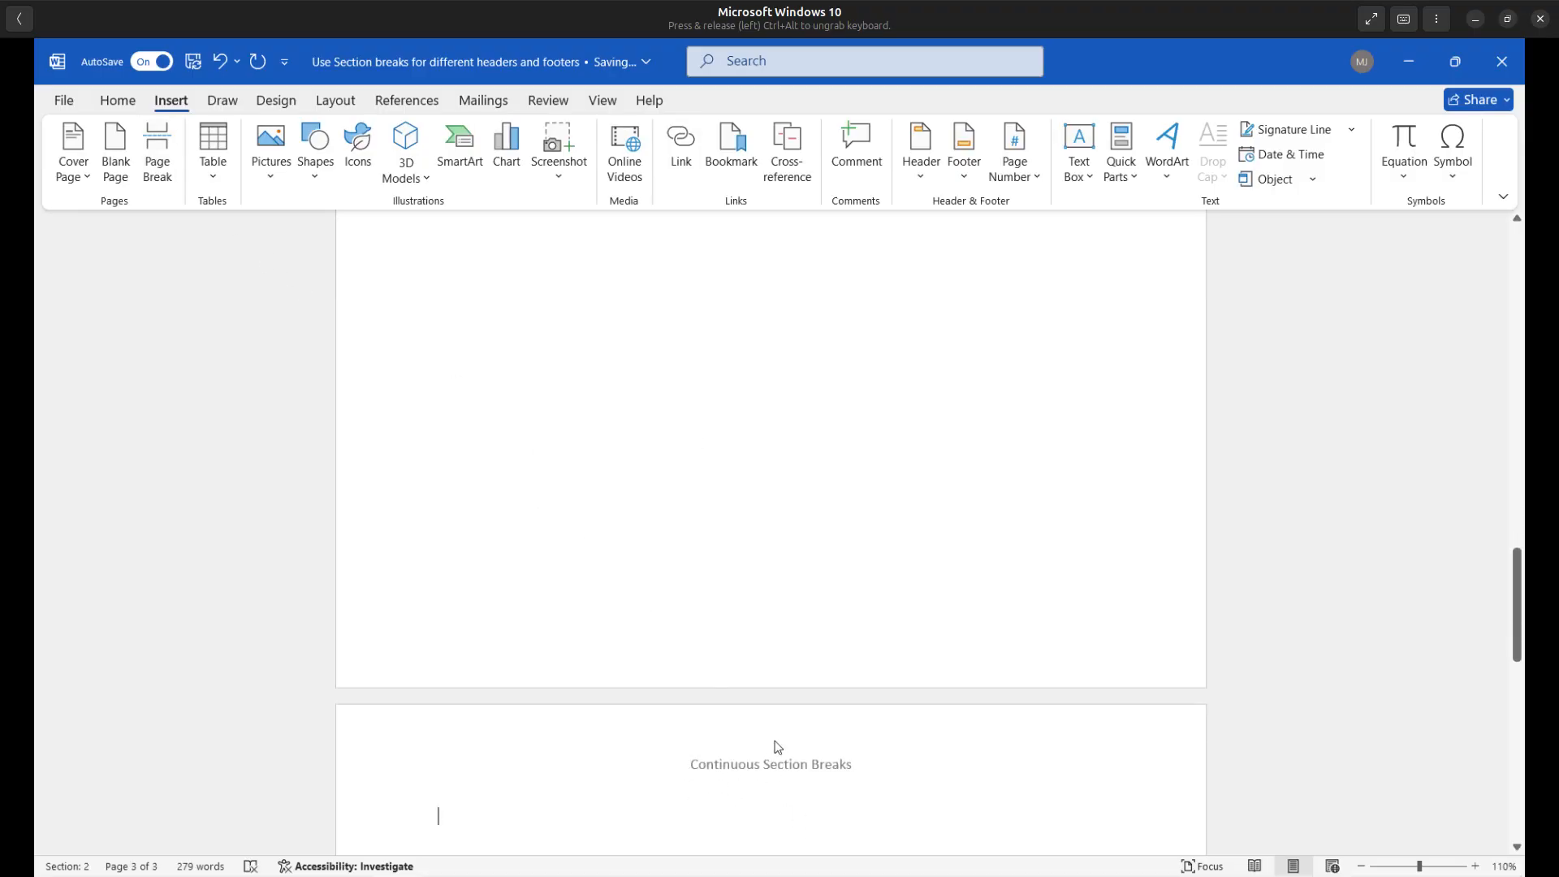
scroll(down, 3)
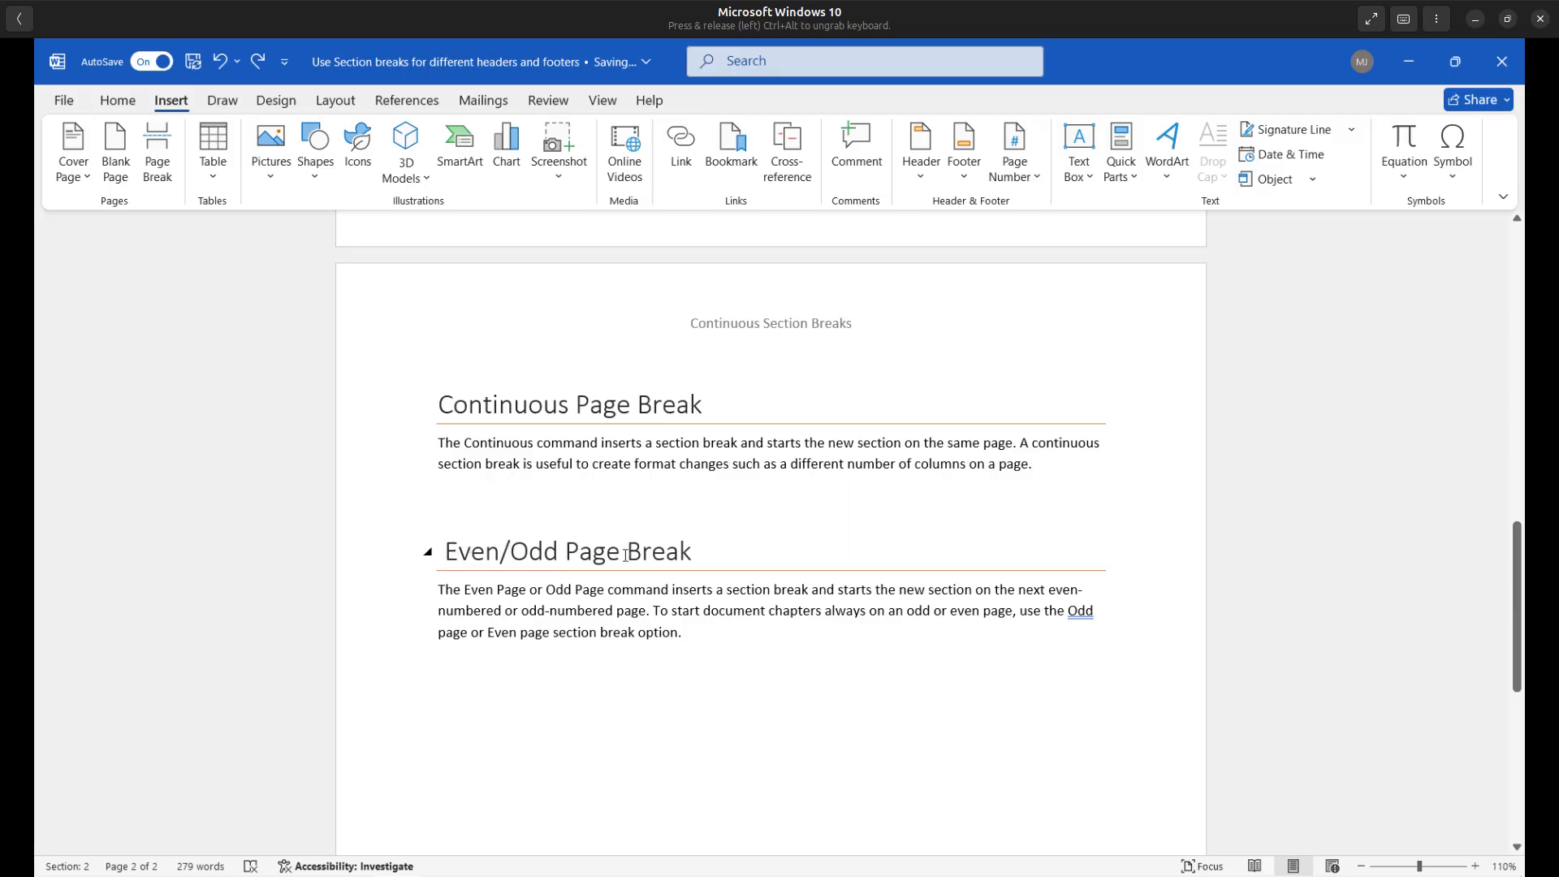
double_click(590, 550)
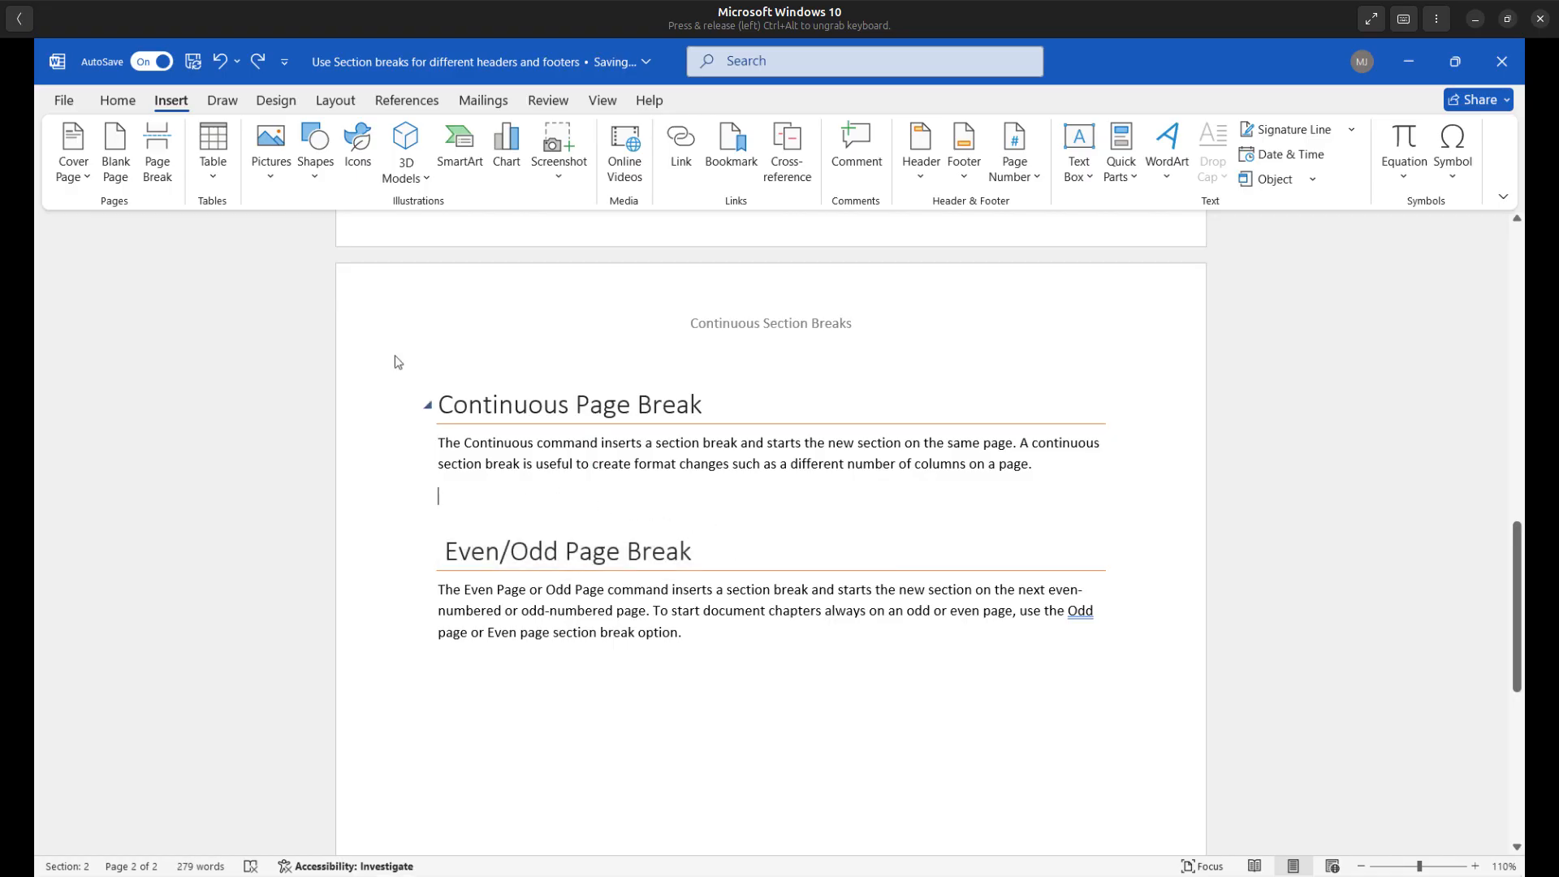
click(336, 99)
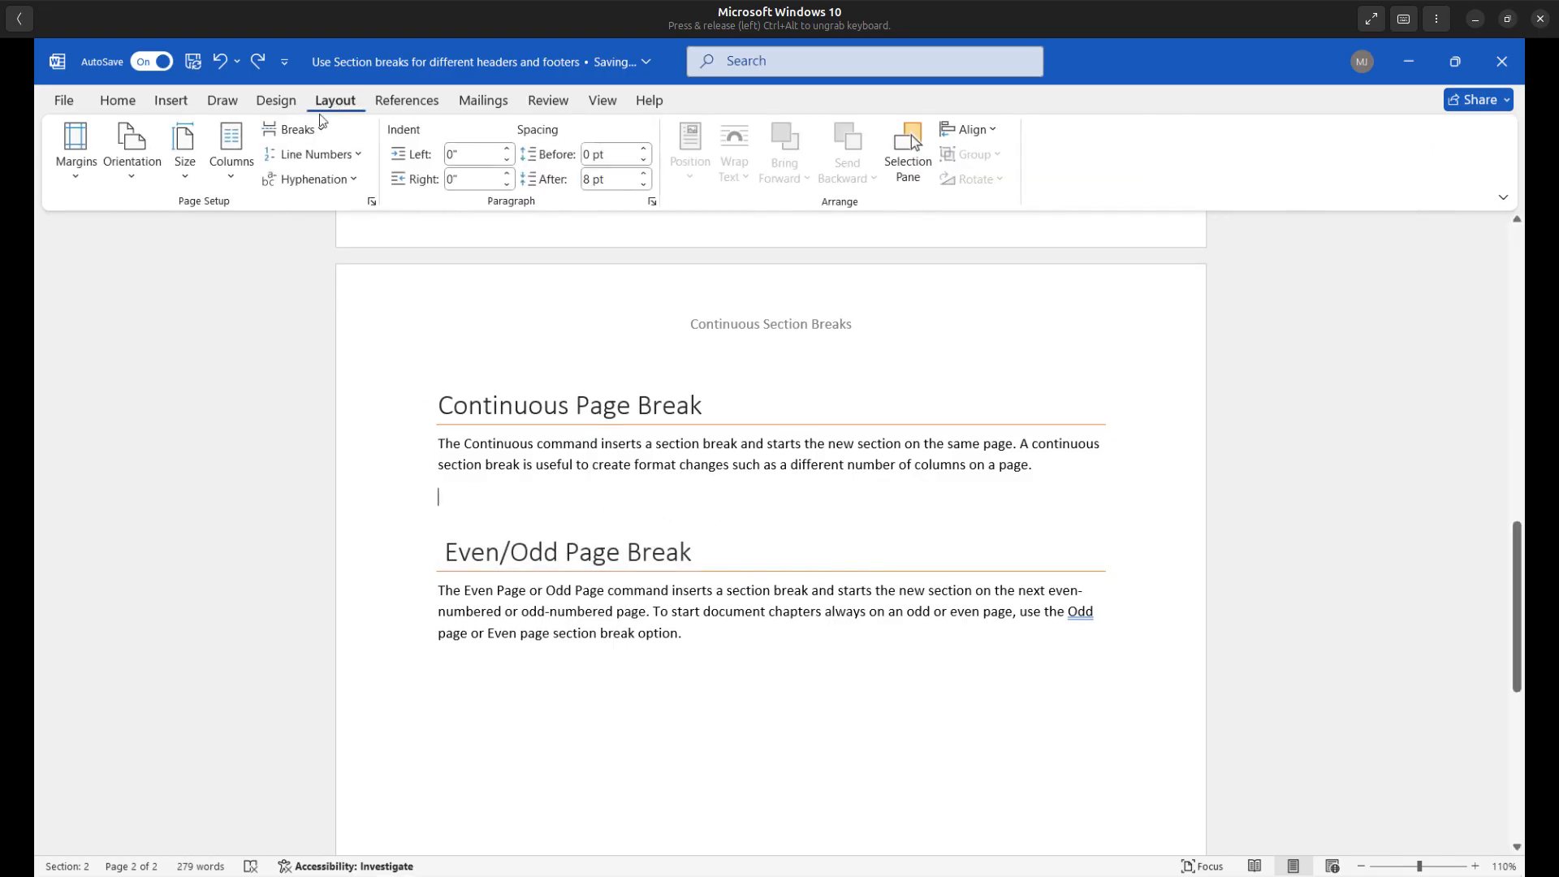
Start page 3 with a Next Page break and center its 'Even/Odd Page Break' header
click(294, 129)
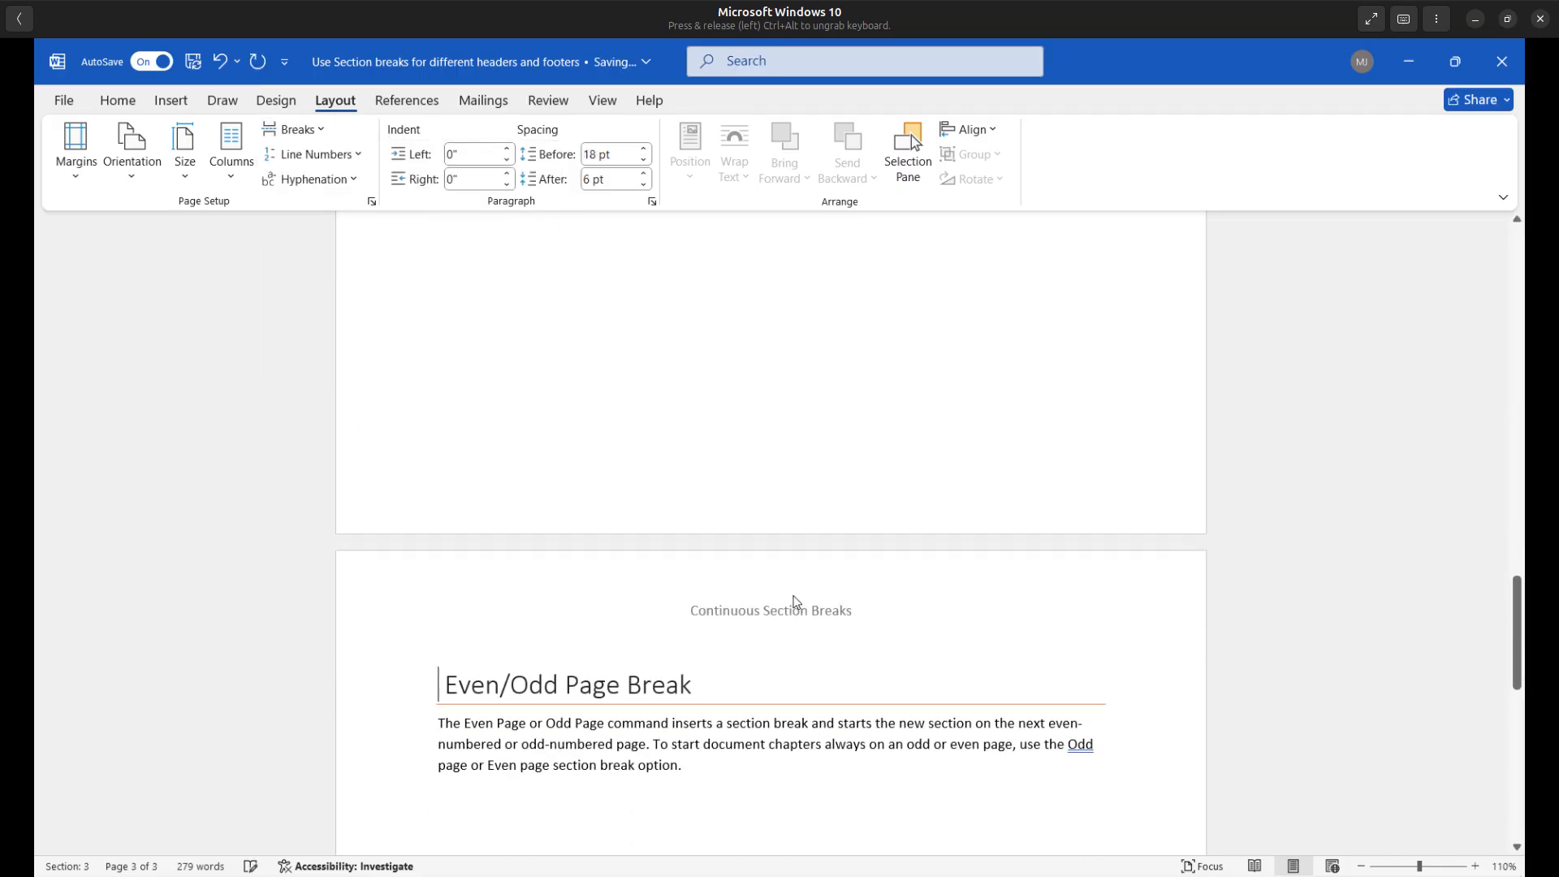
double_click(771, 609)
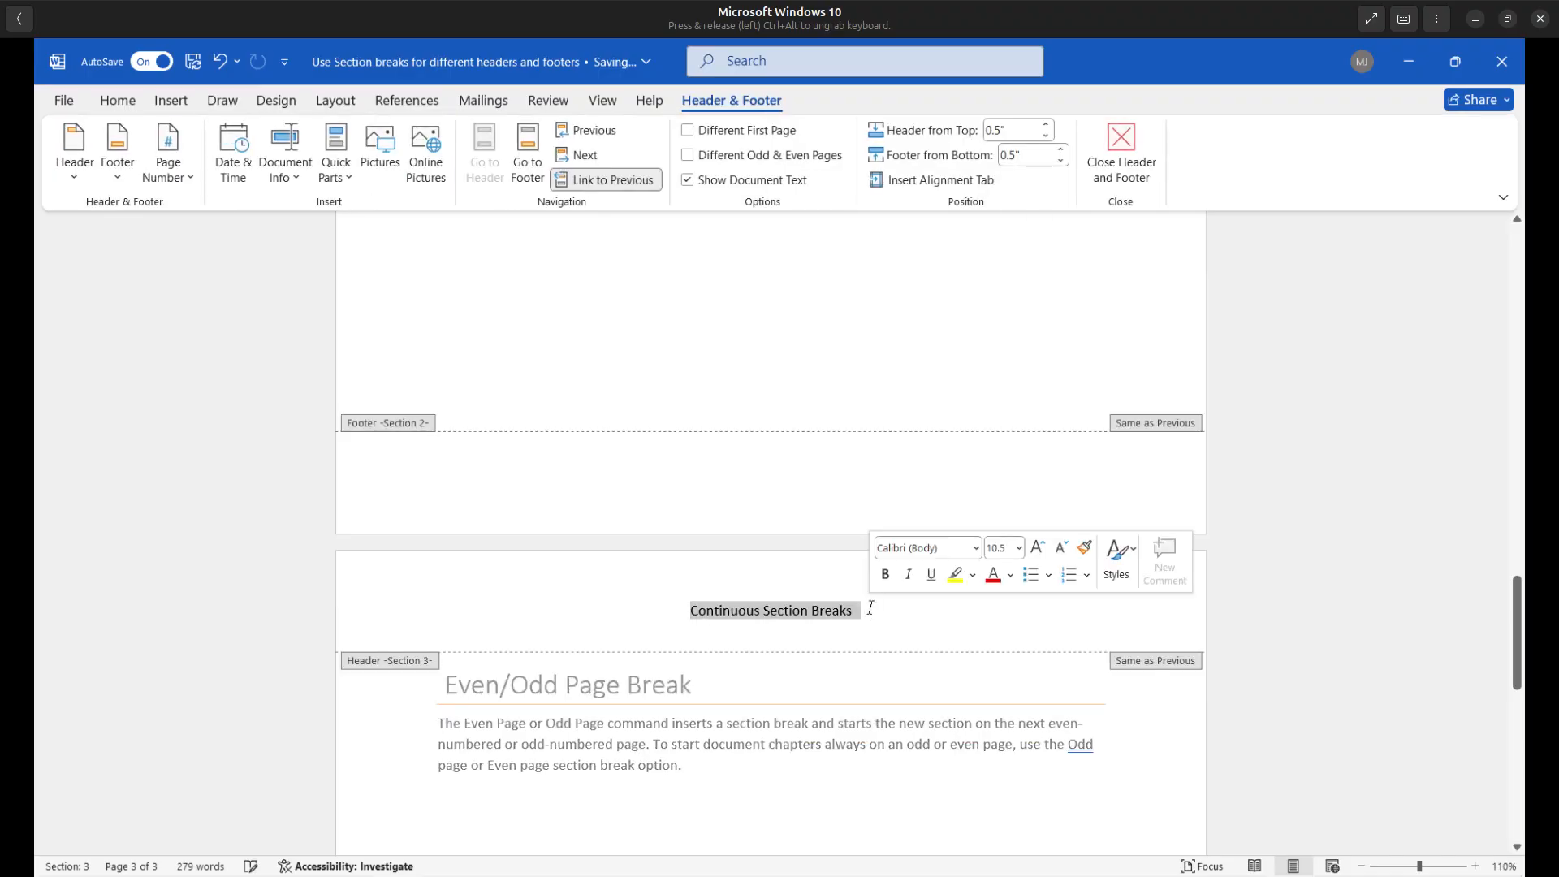
mouse_move(614, 180)
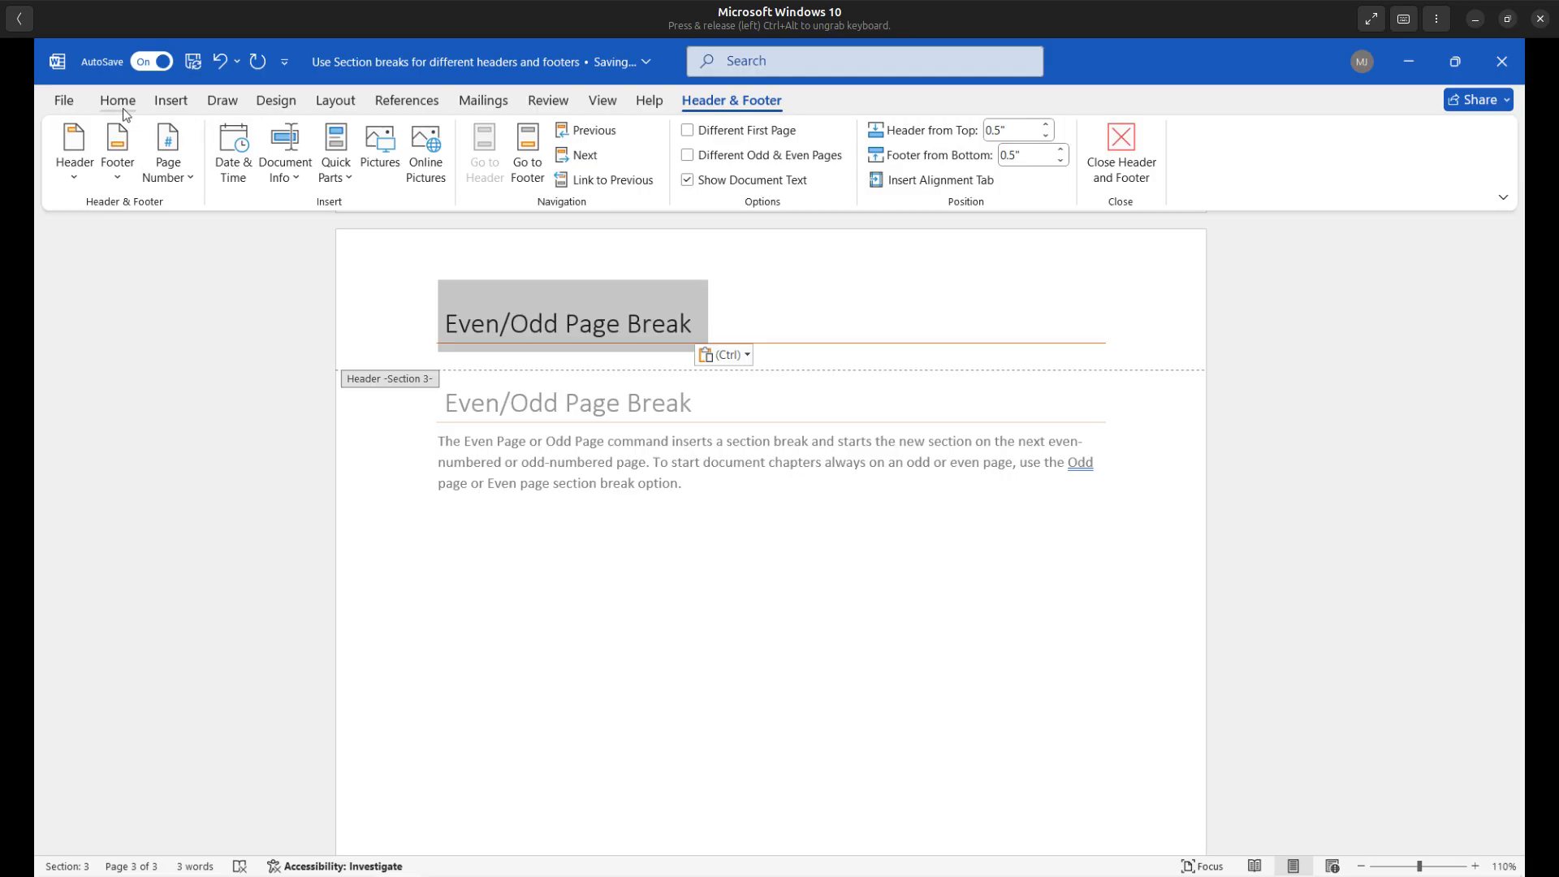
click(116, 101)
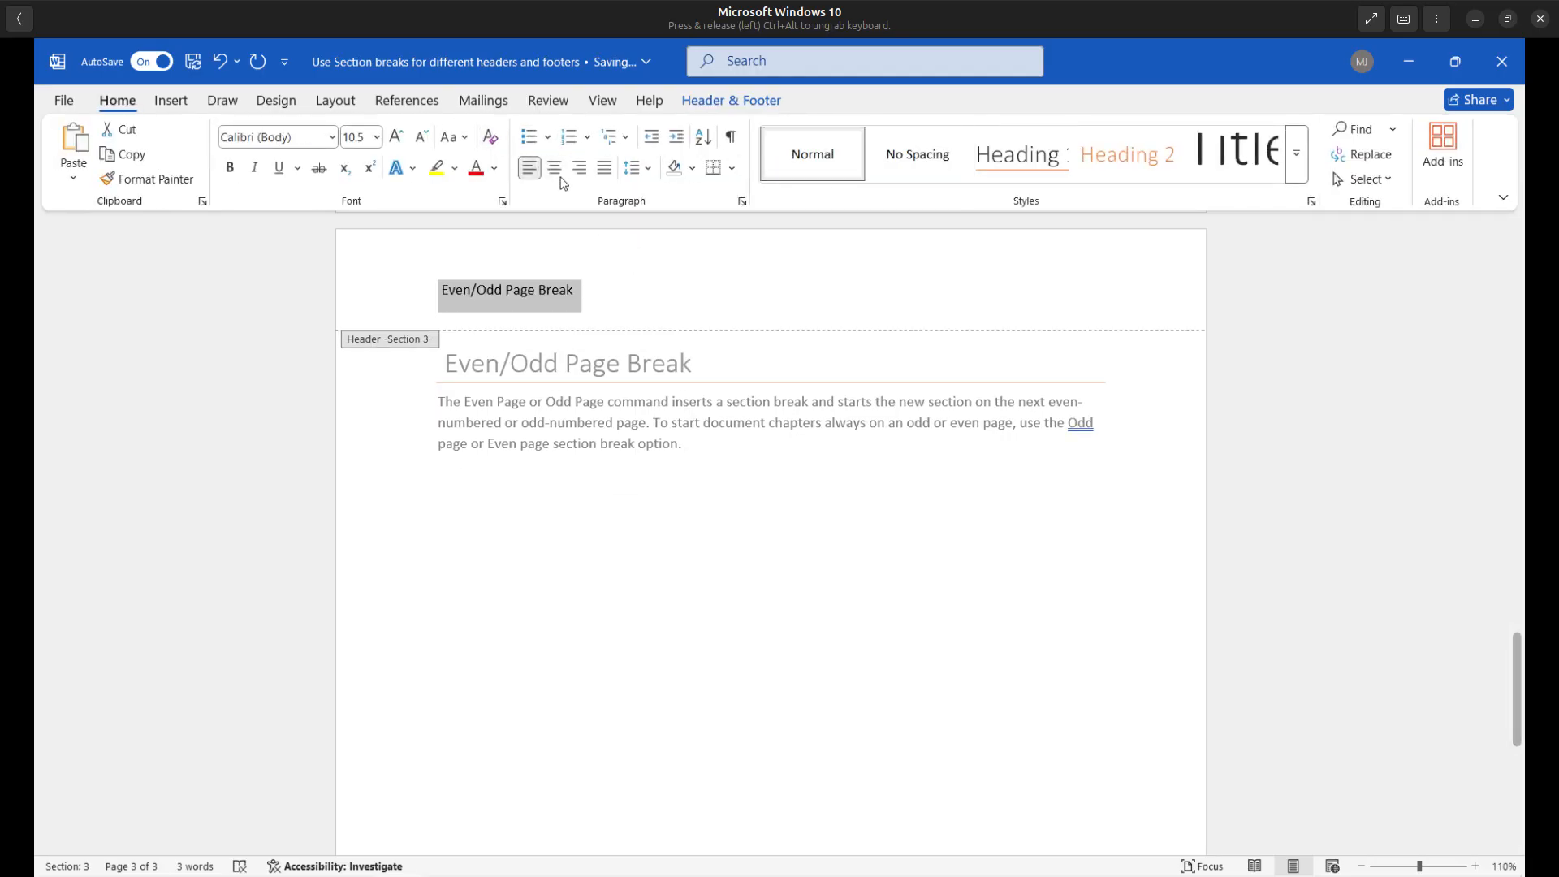
click(553, 168)
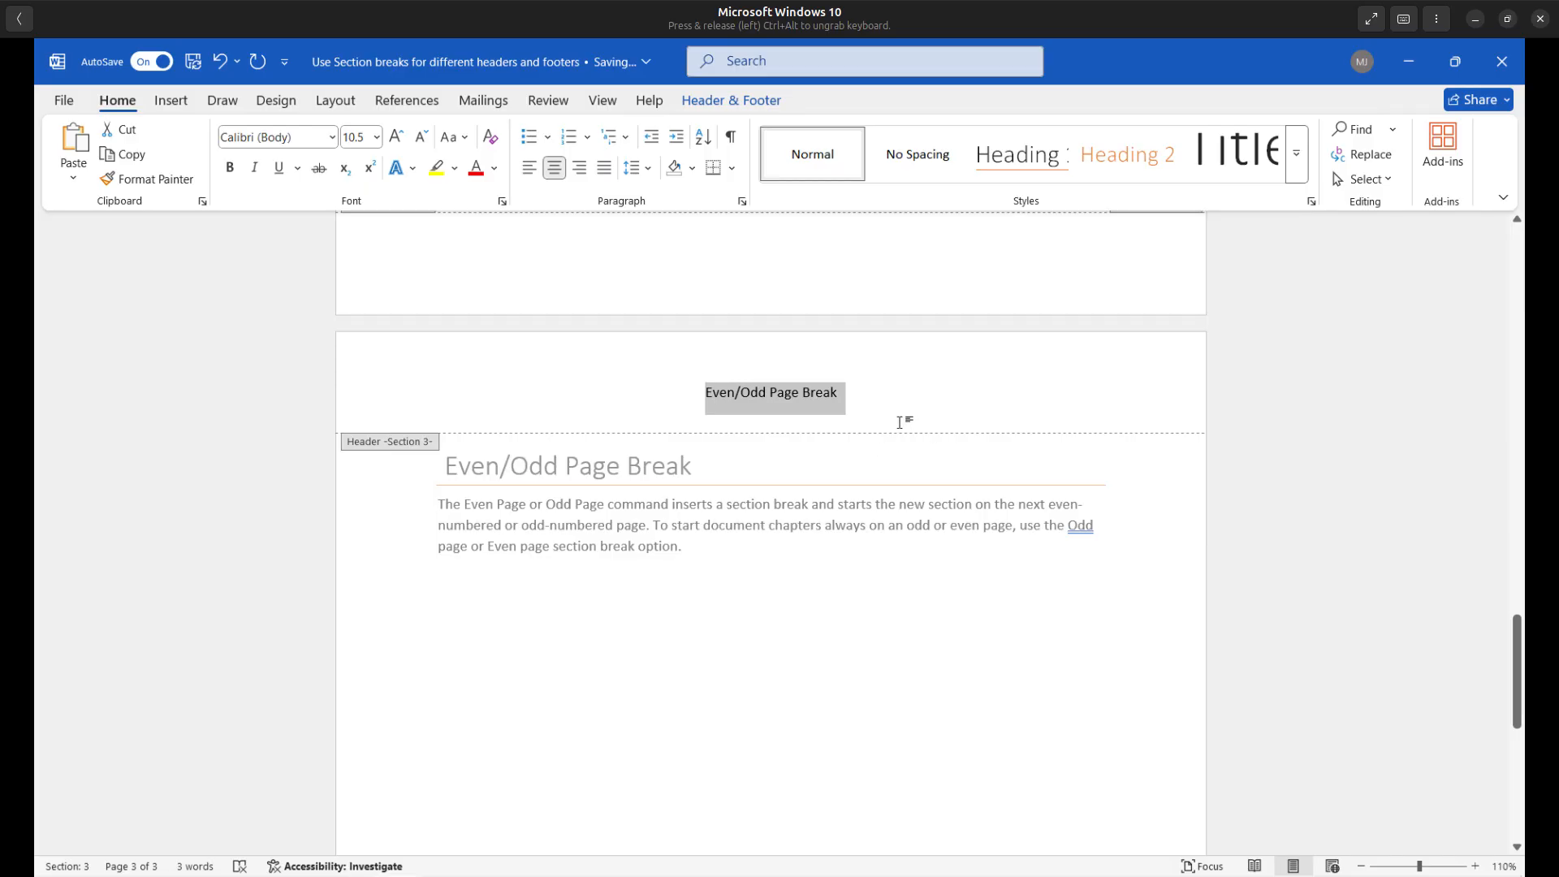
mouse_move(884, 717)
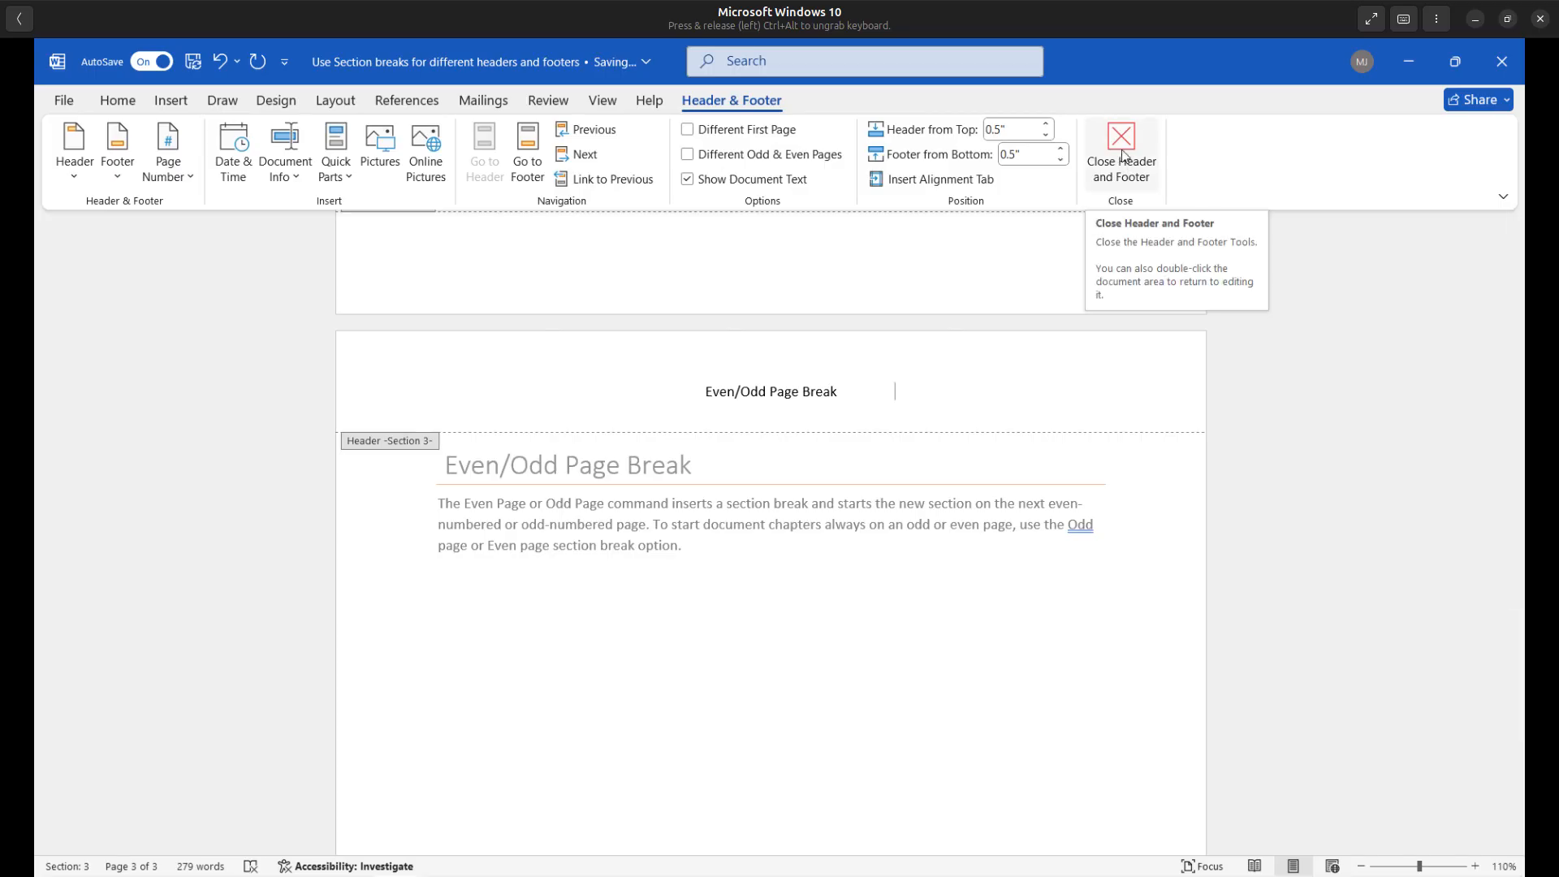
Close the header and show all three pages as thumbnails in the Navigation Pane
click(1121, 151)
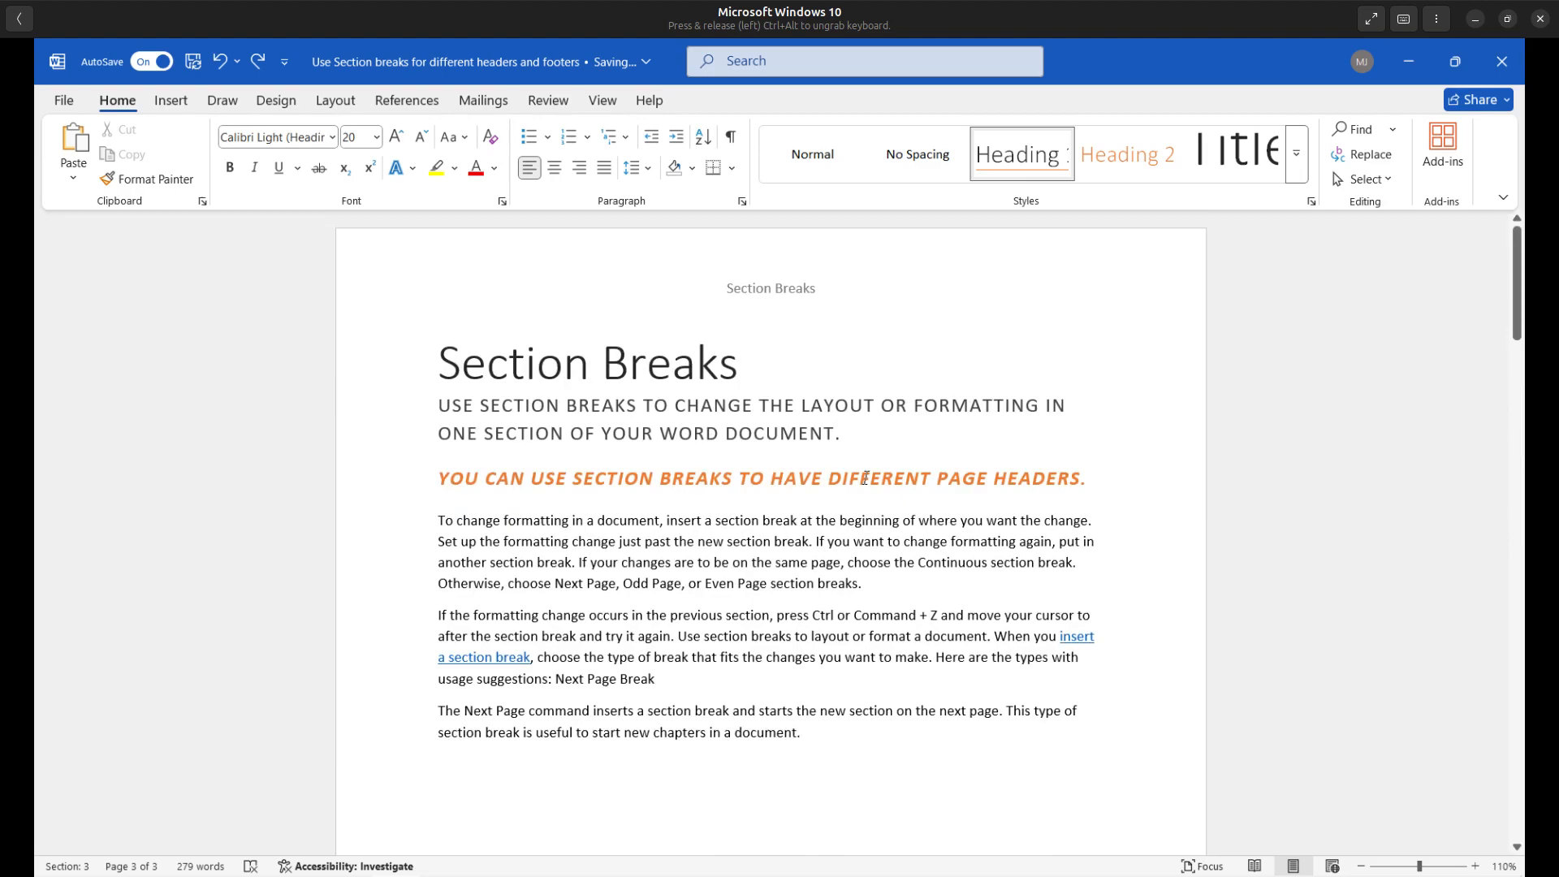
click(602, 99)
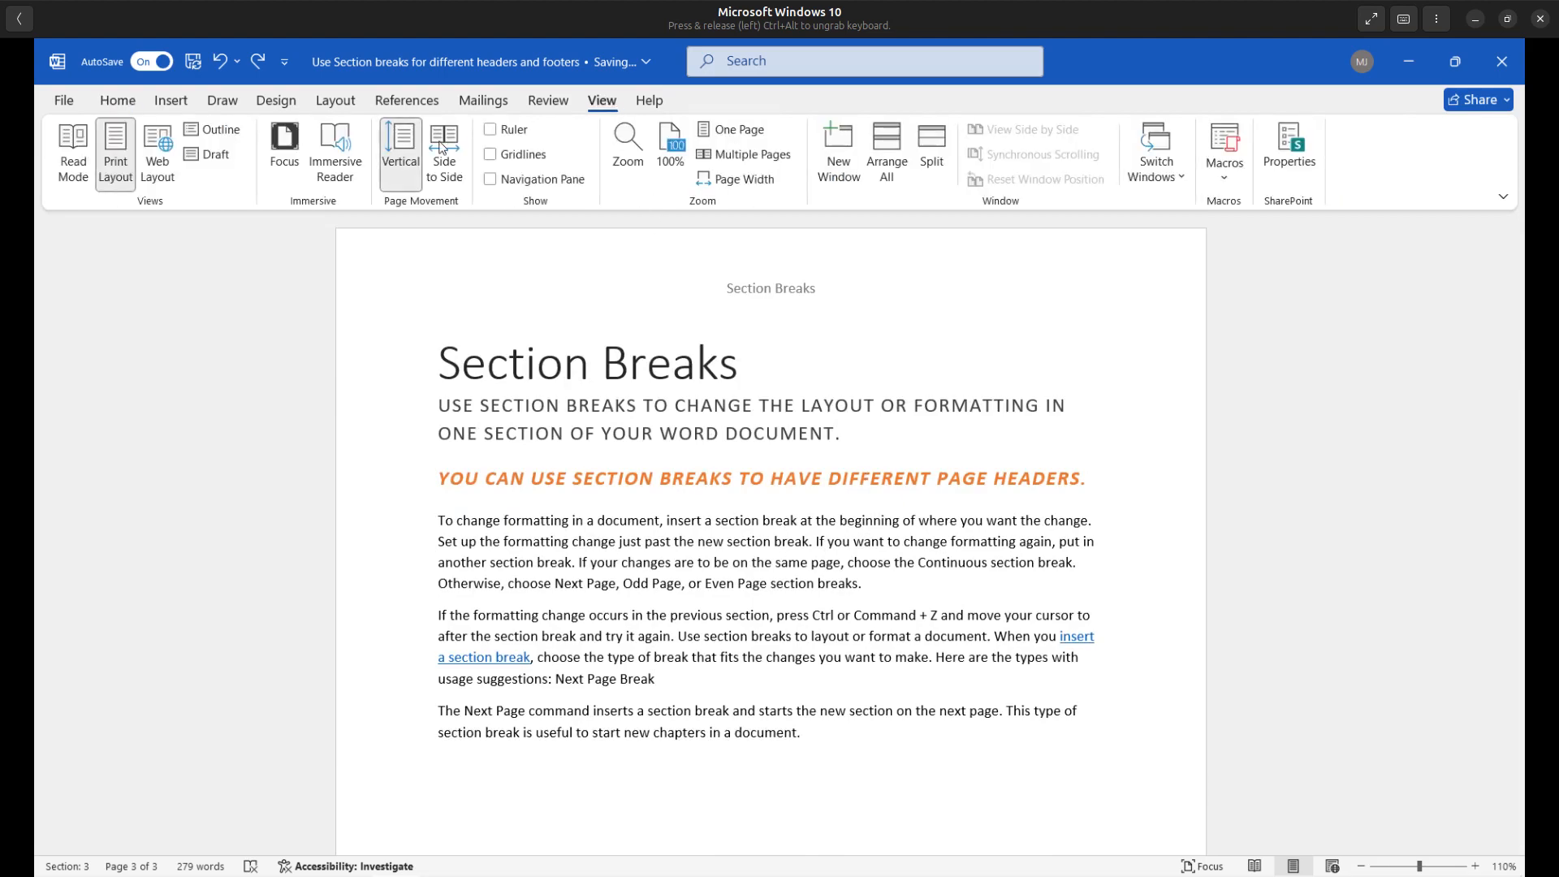
click(491, 179)
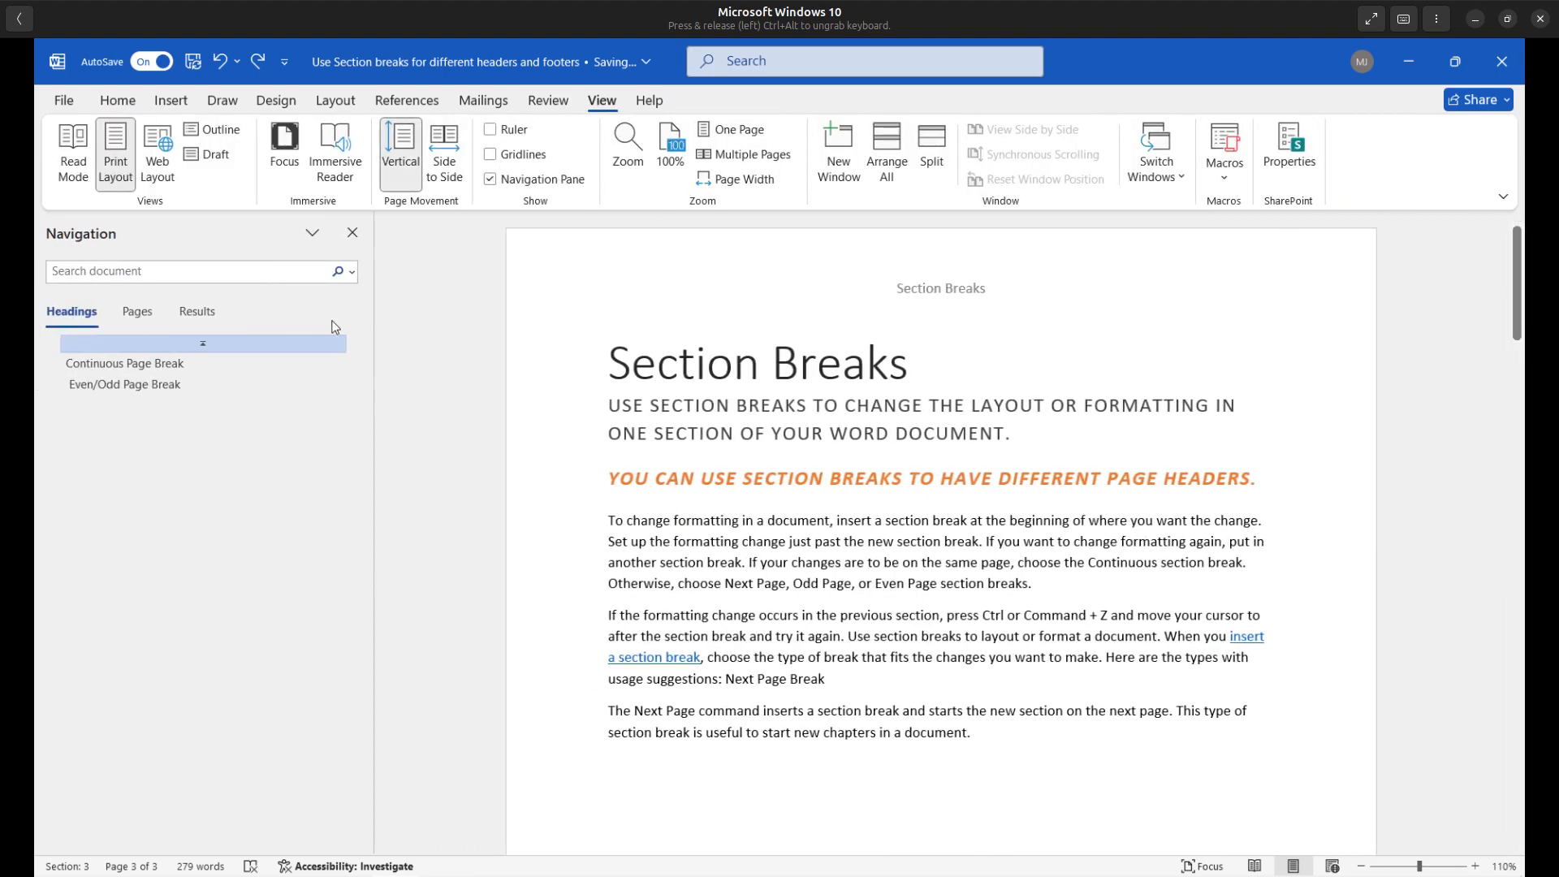
click(136, 311)
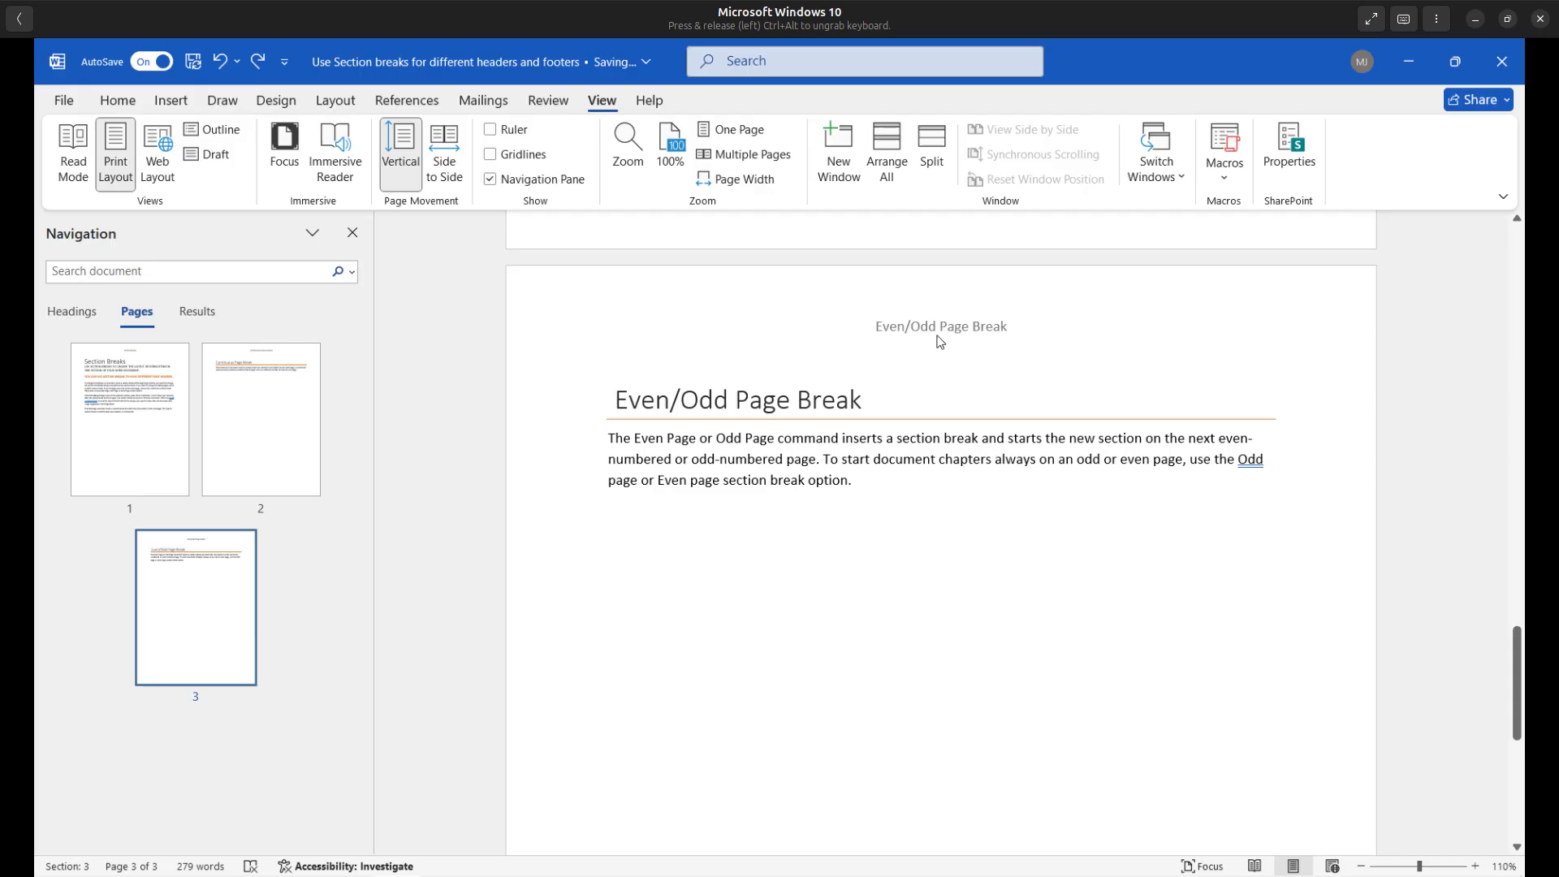
mouse_move(945, 345)
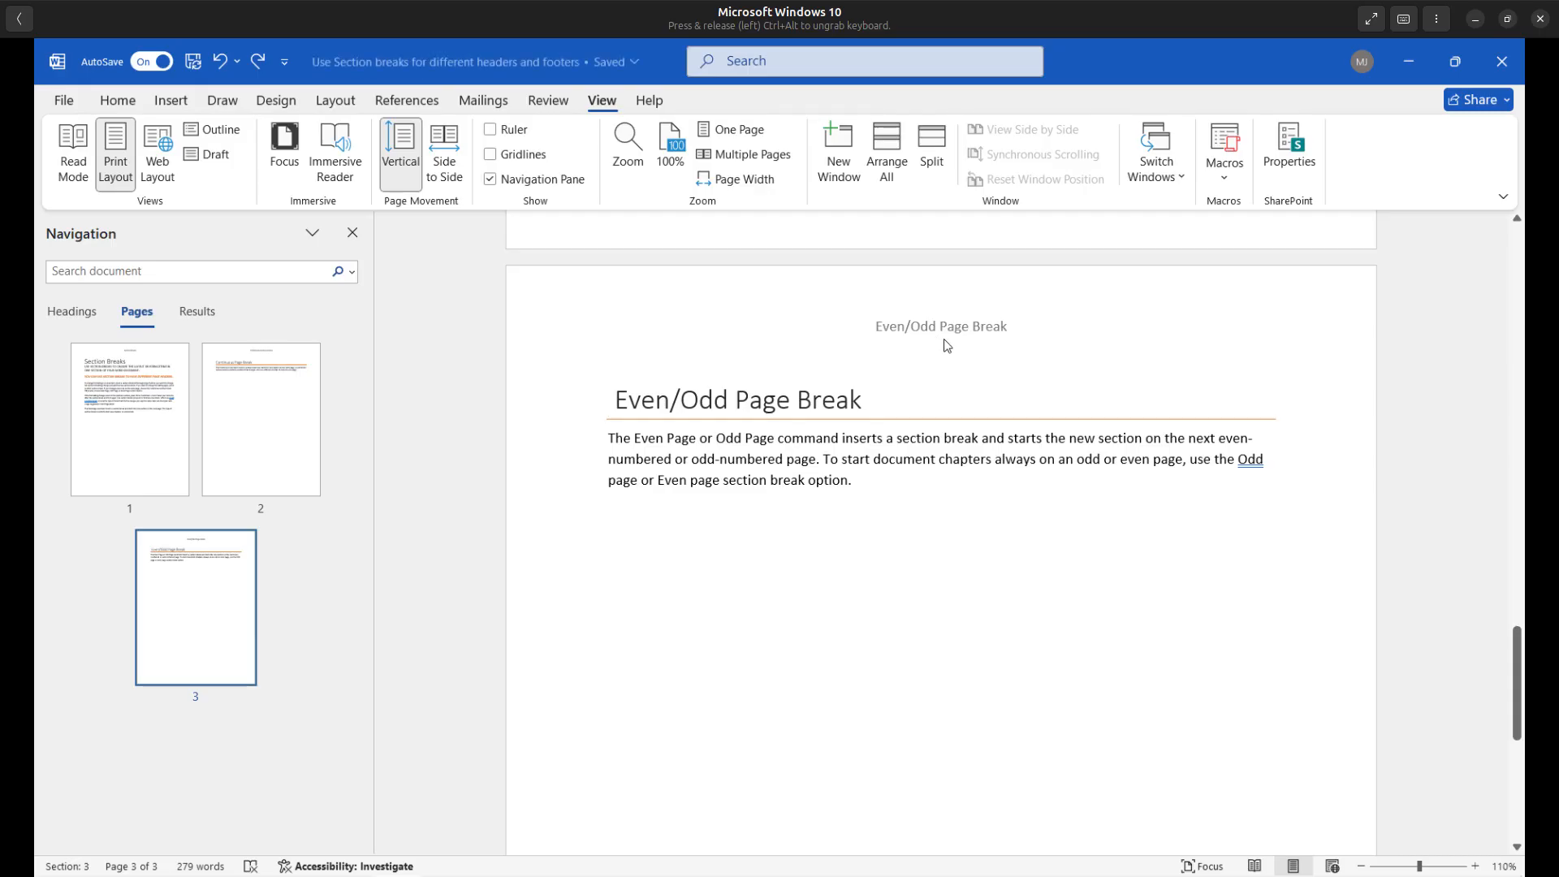
click(608, 399)
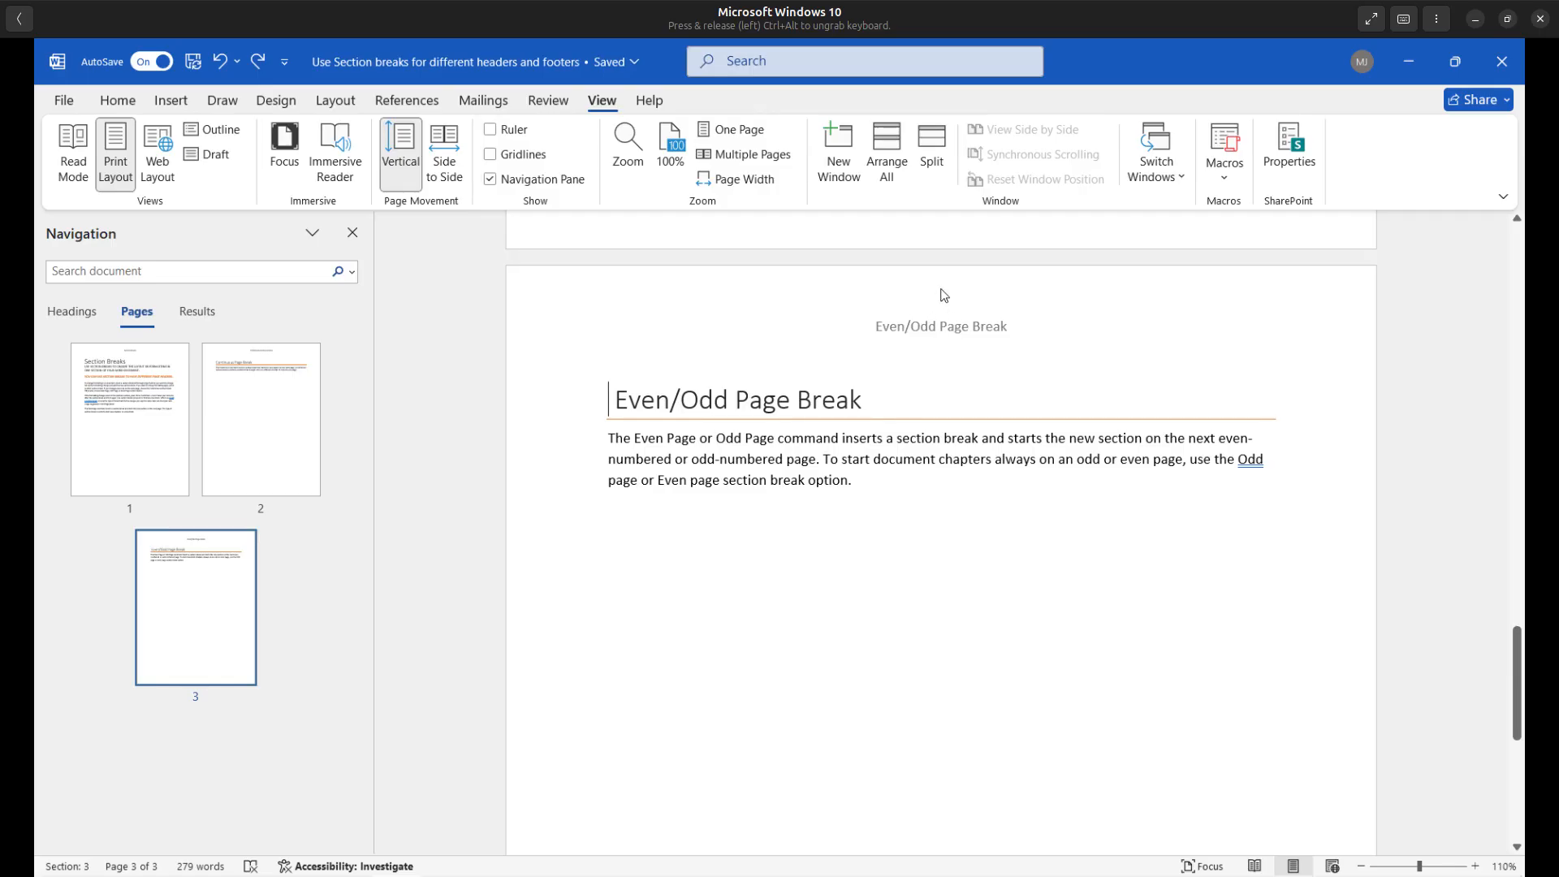
mouse_move(933, 335)
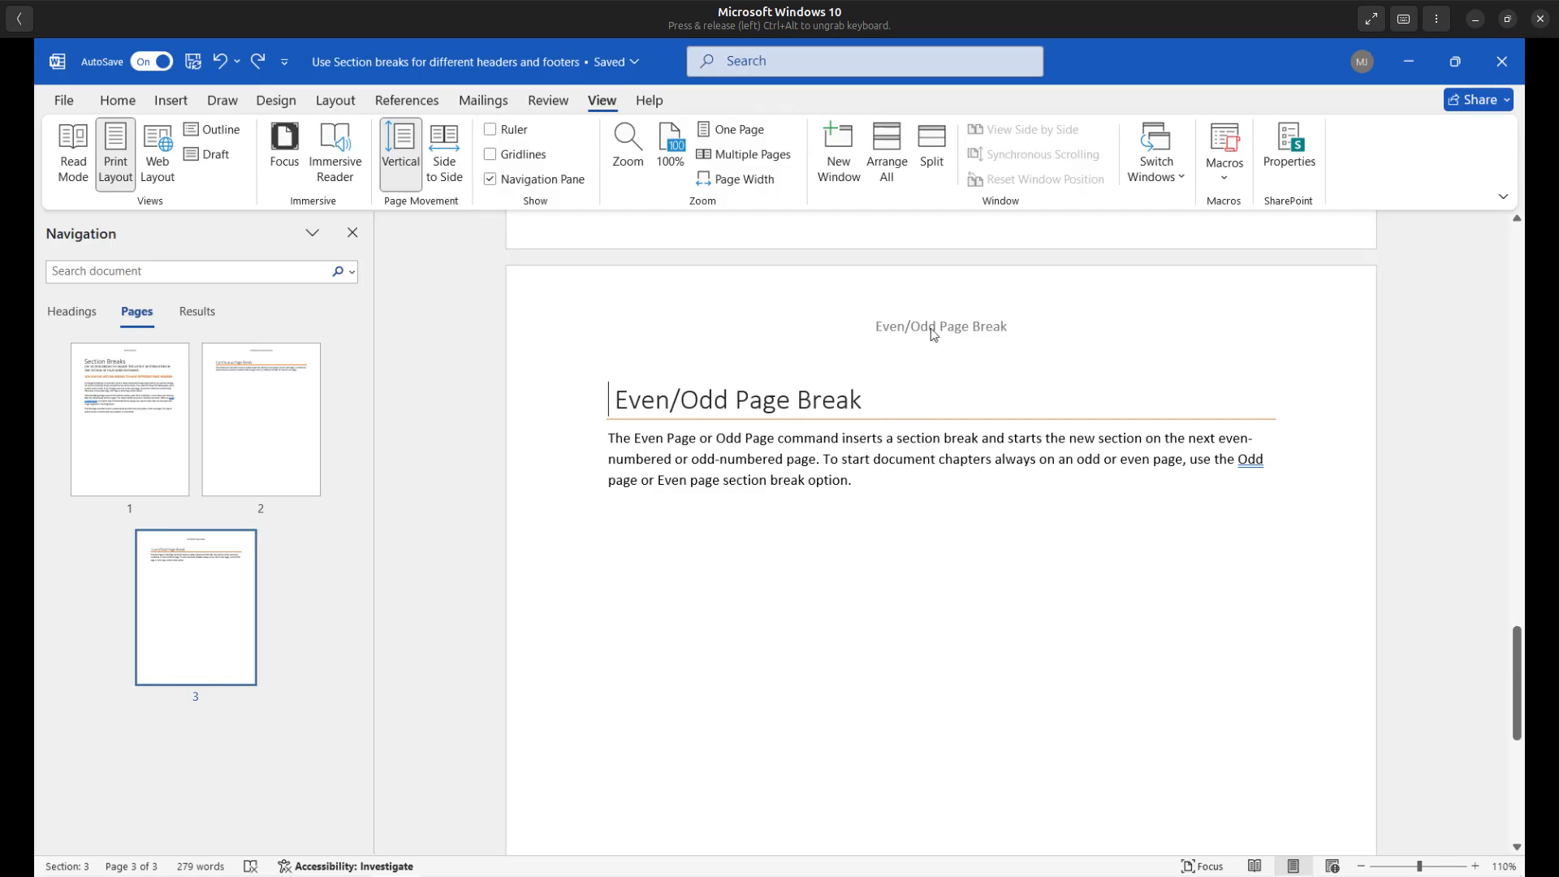
mouse_move(944, 340)
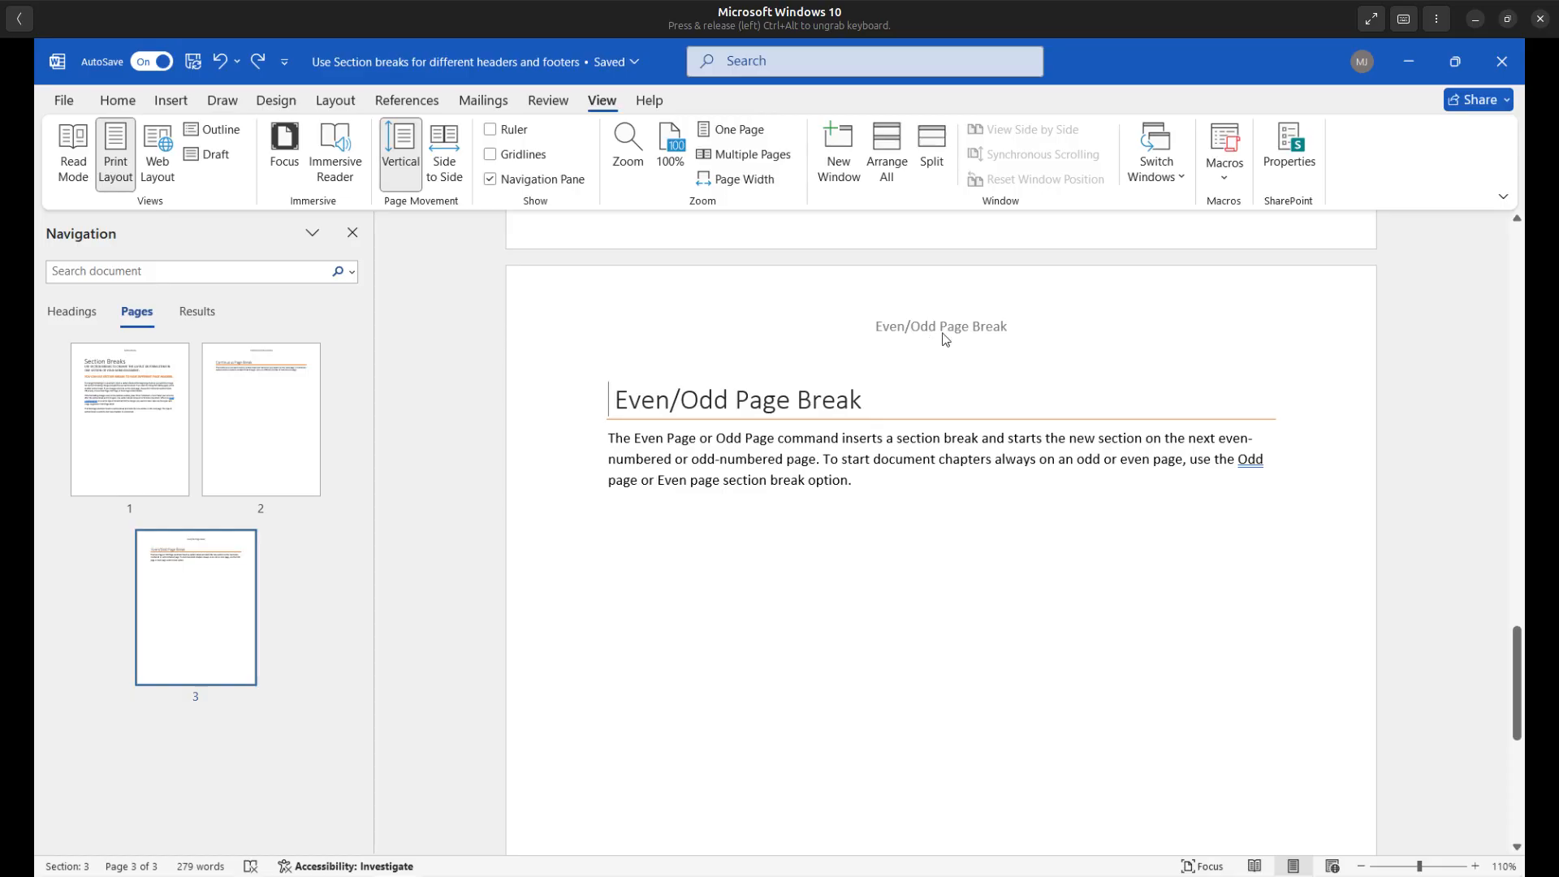
scroll(down, 3)
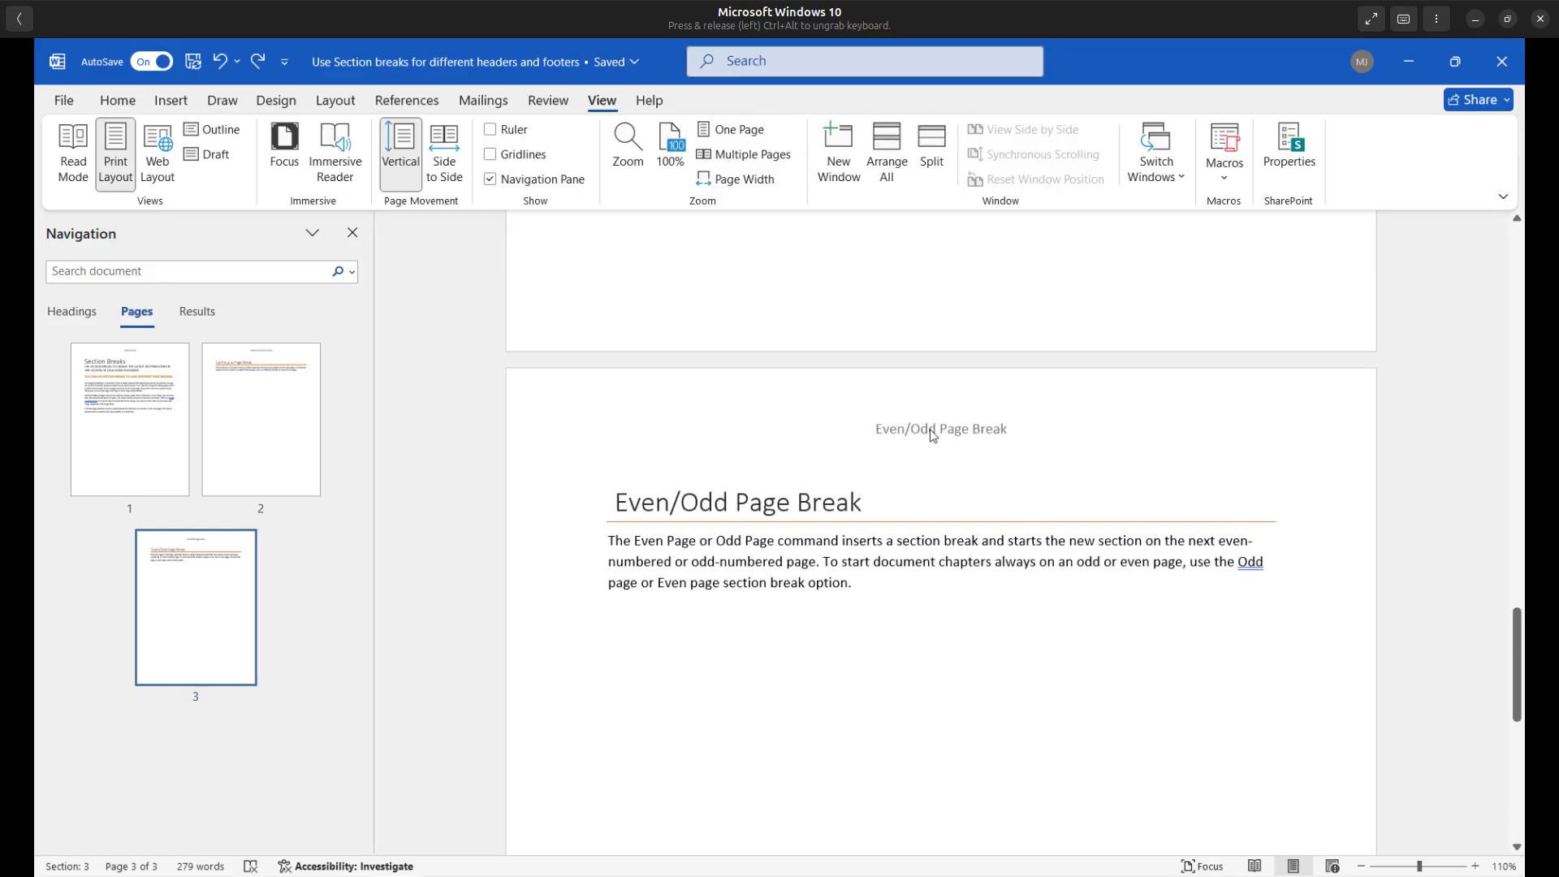
Hide the Navigation Pane thumbnails and exit header editing on page 3
double_click(942, 429)
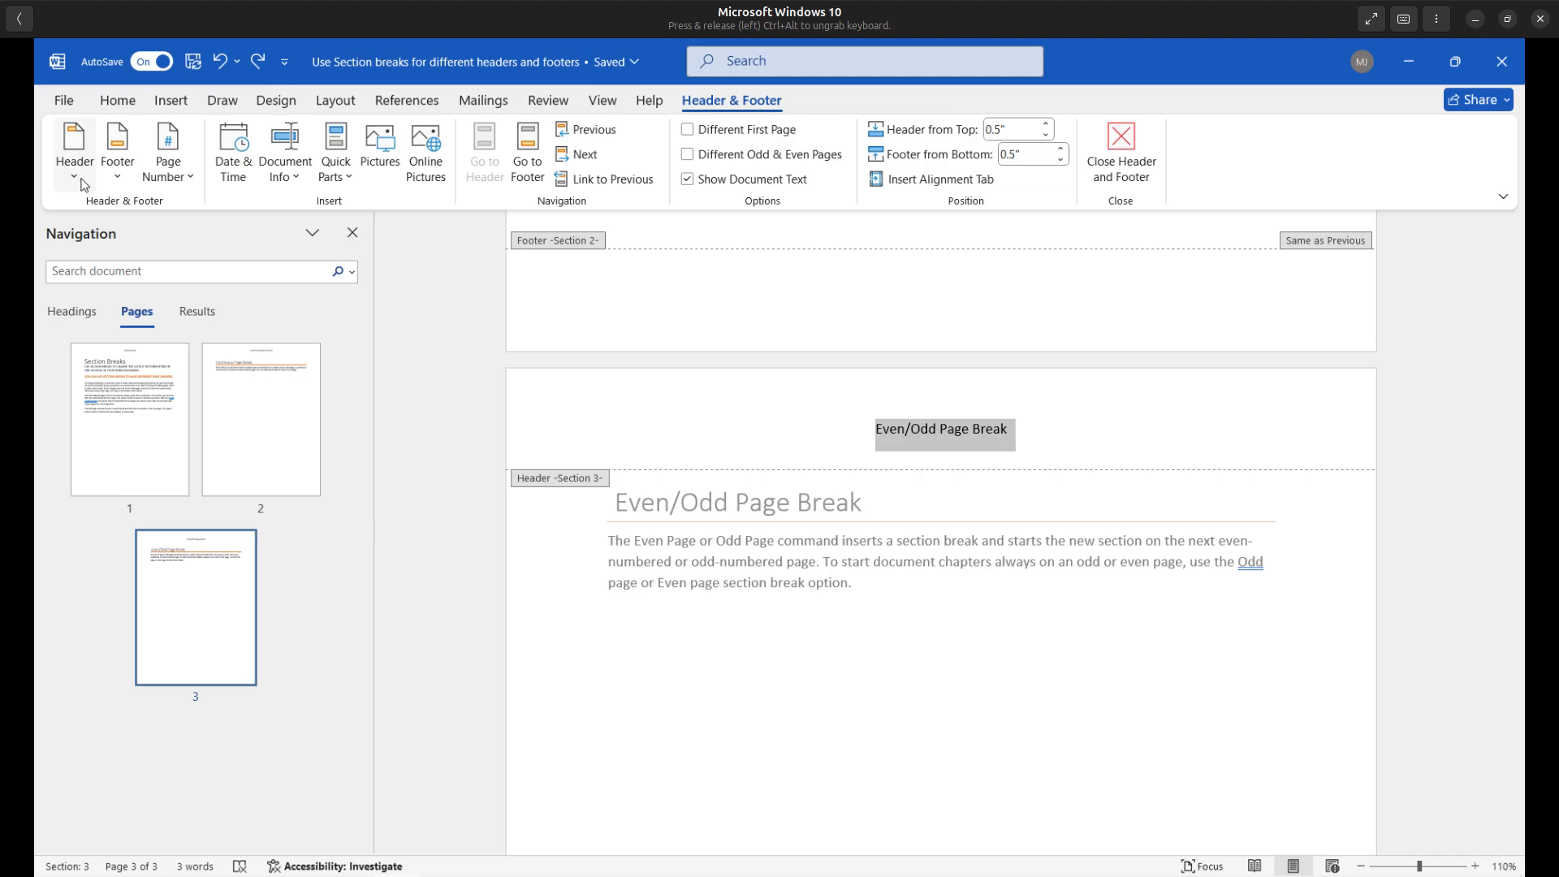
click(74, 151)
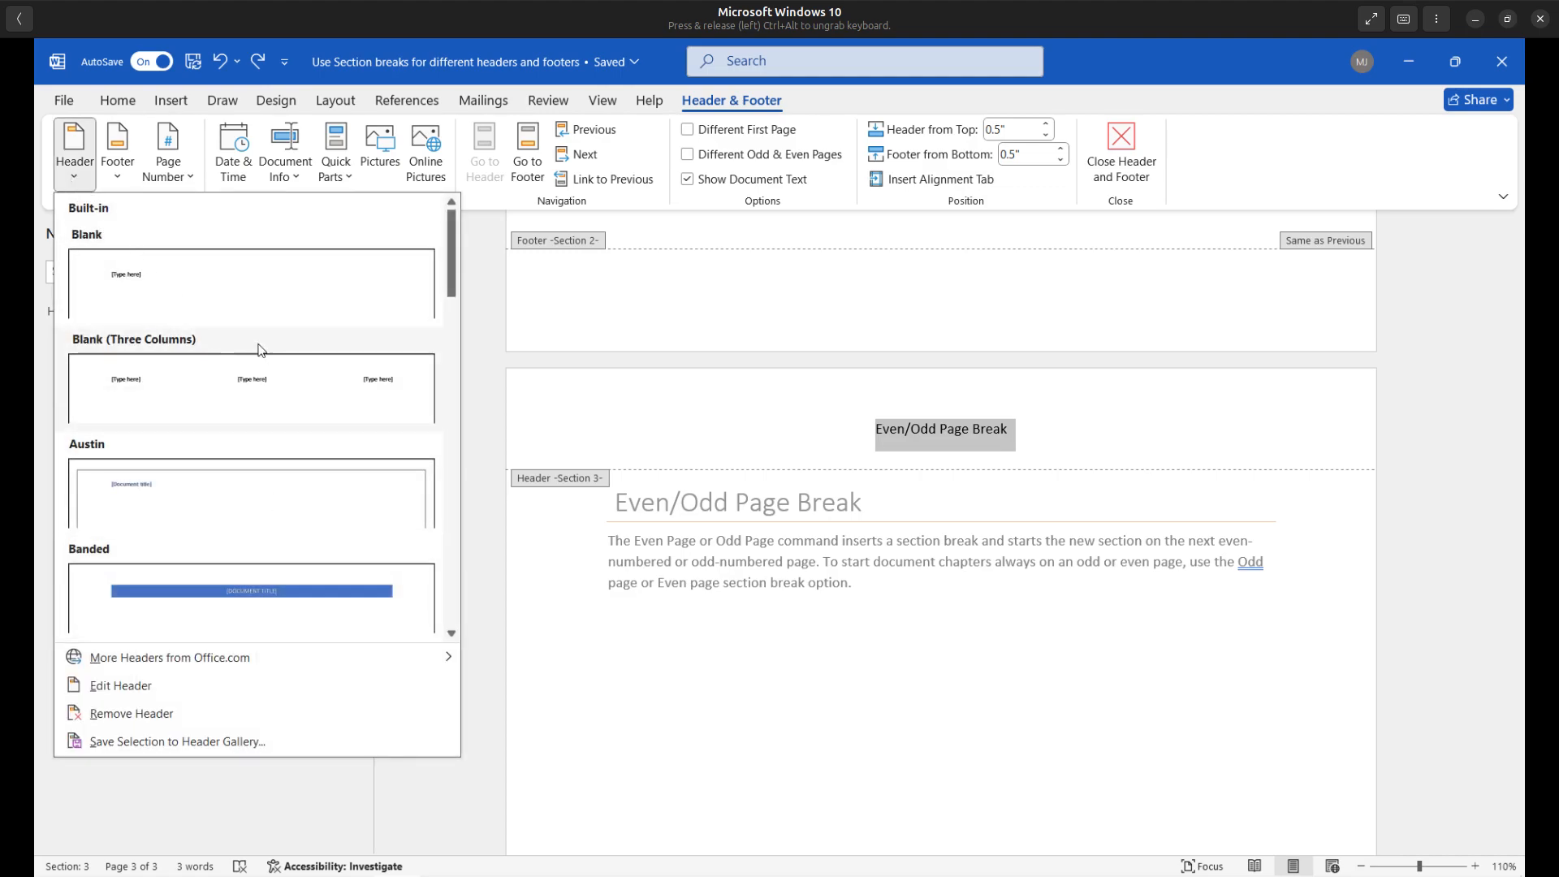
mouse_move(1041, 538)
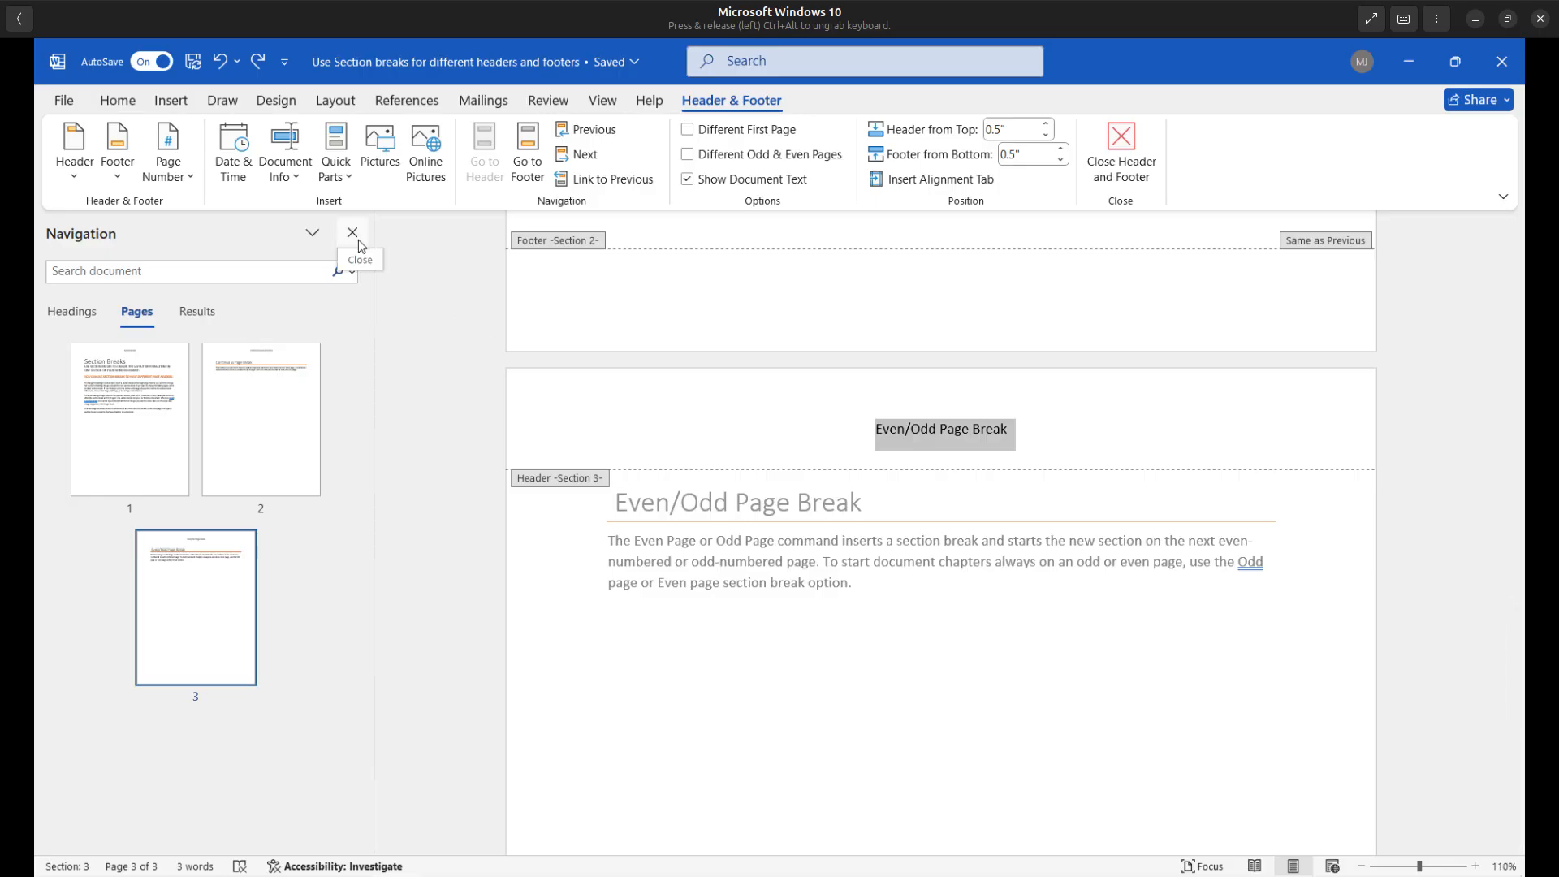
click(351, 234)
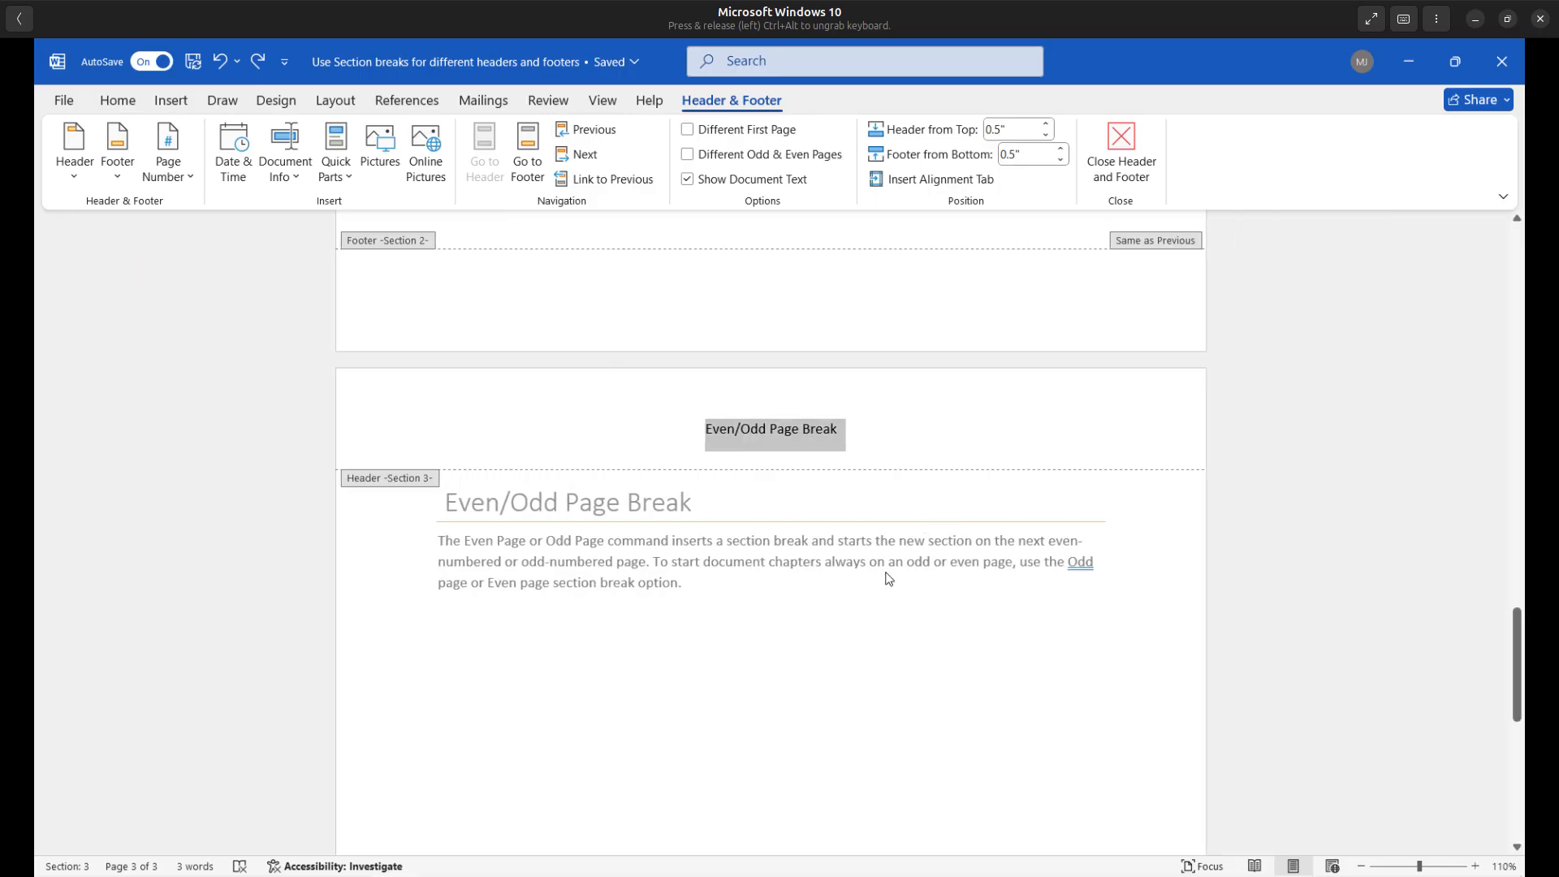
mouse_move(904, 573)
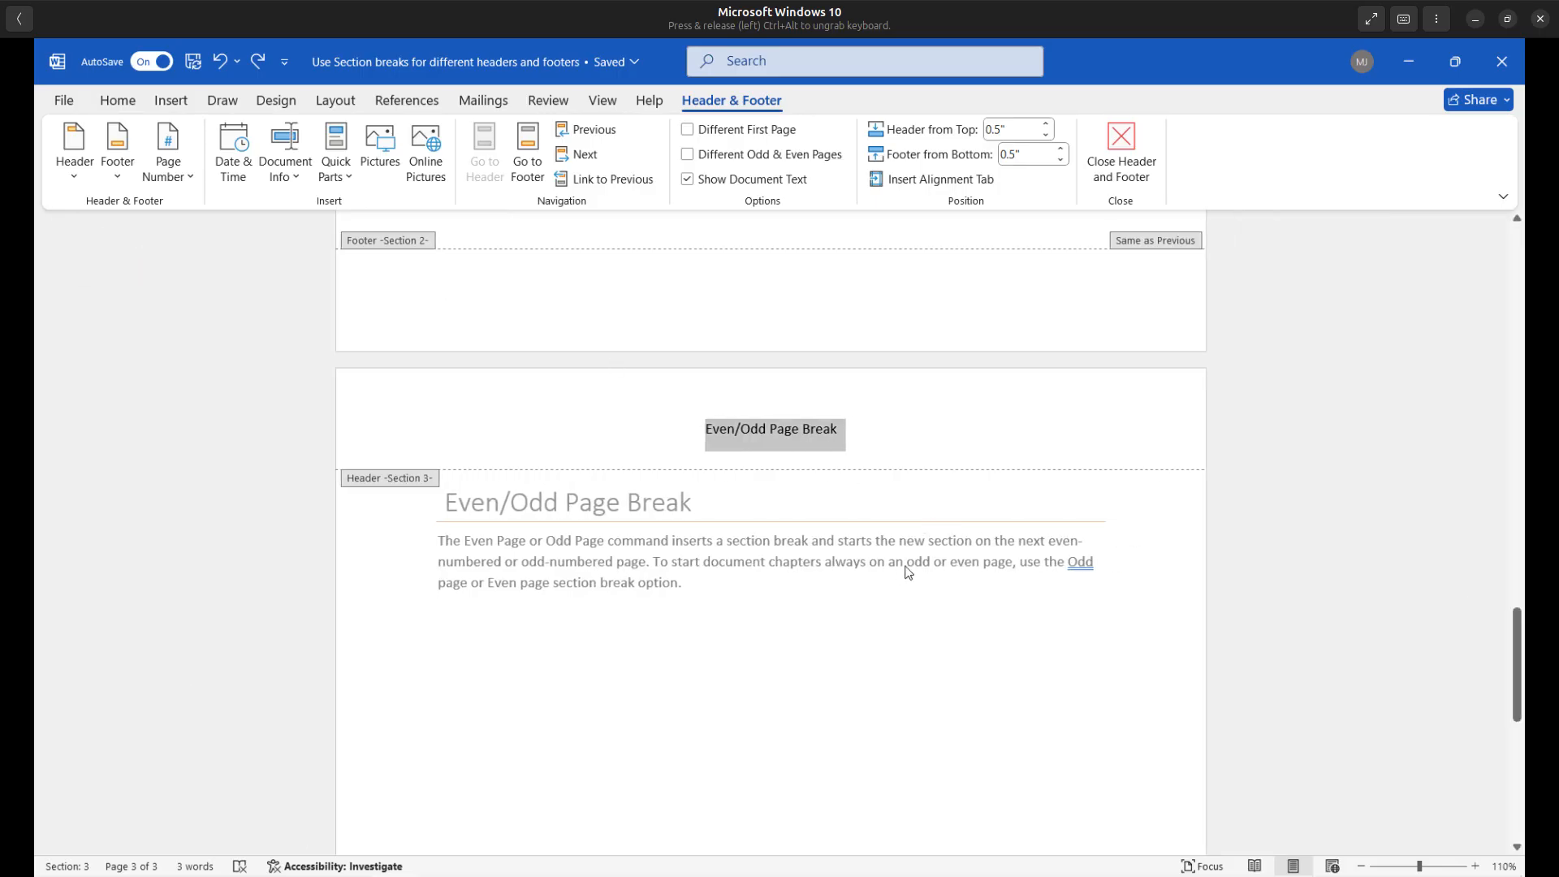
mouse_move(921, 568)
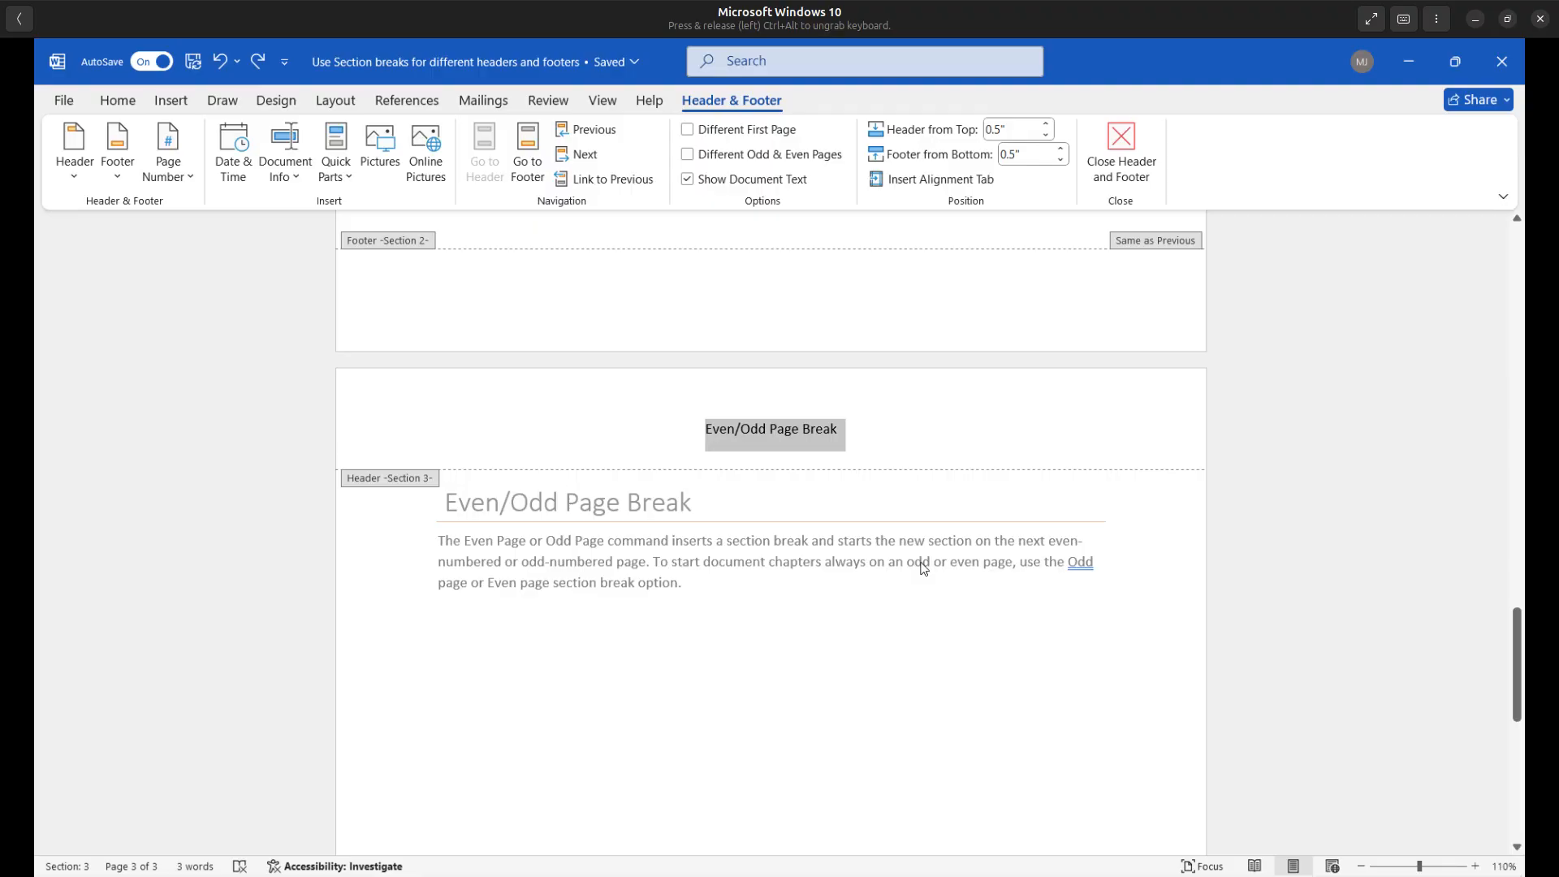
mouse_move(933, 568)
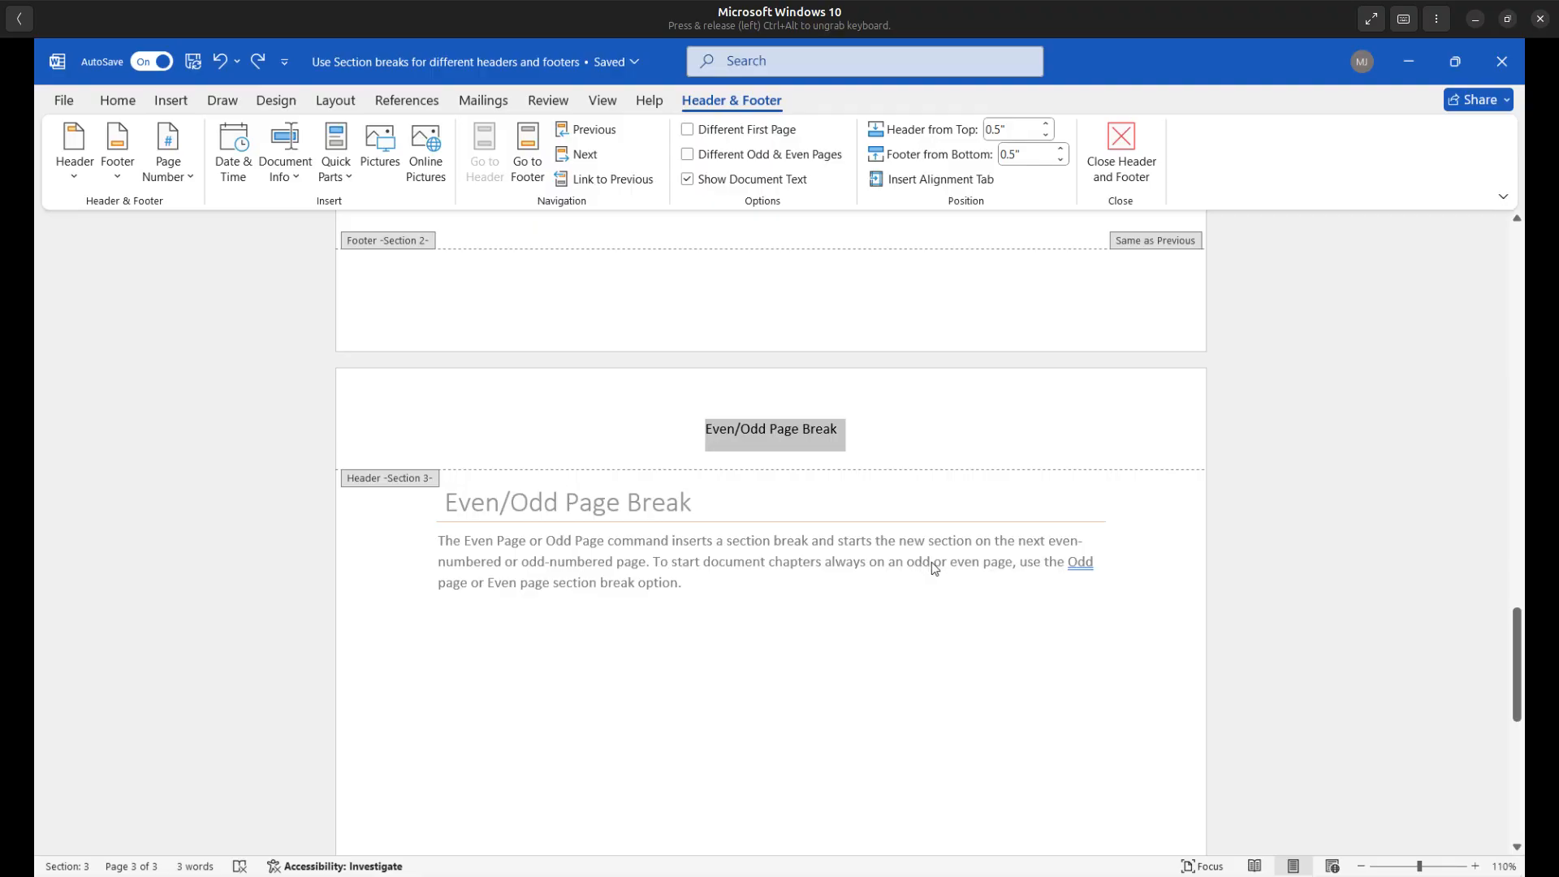
click(1120, 152)
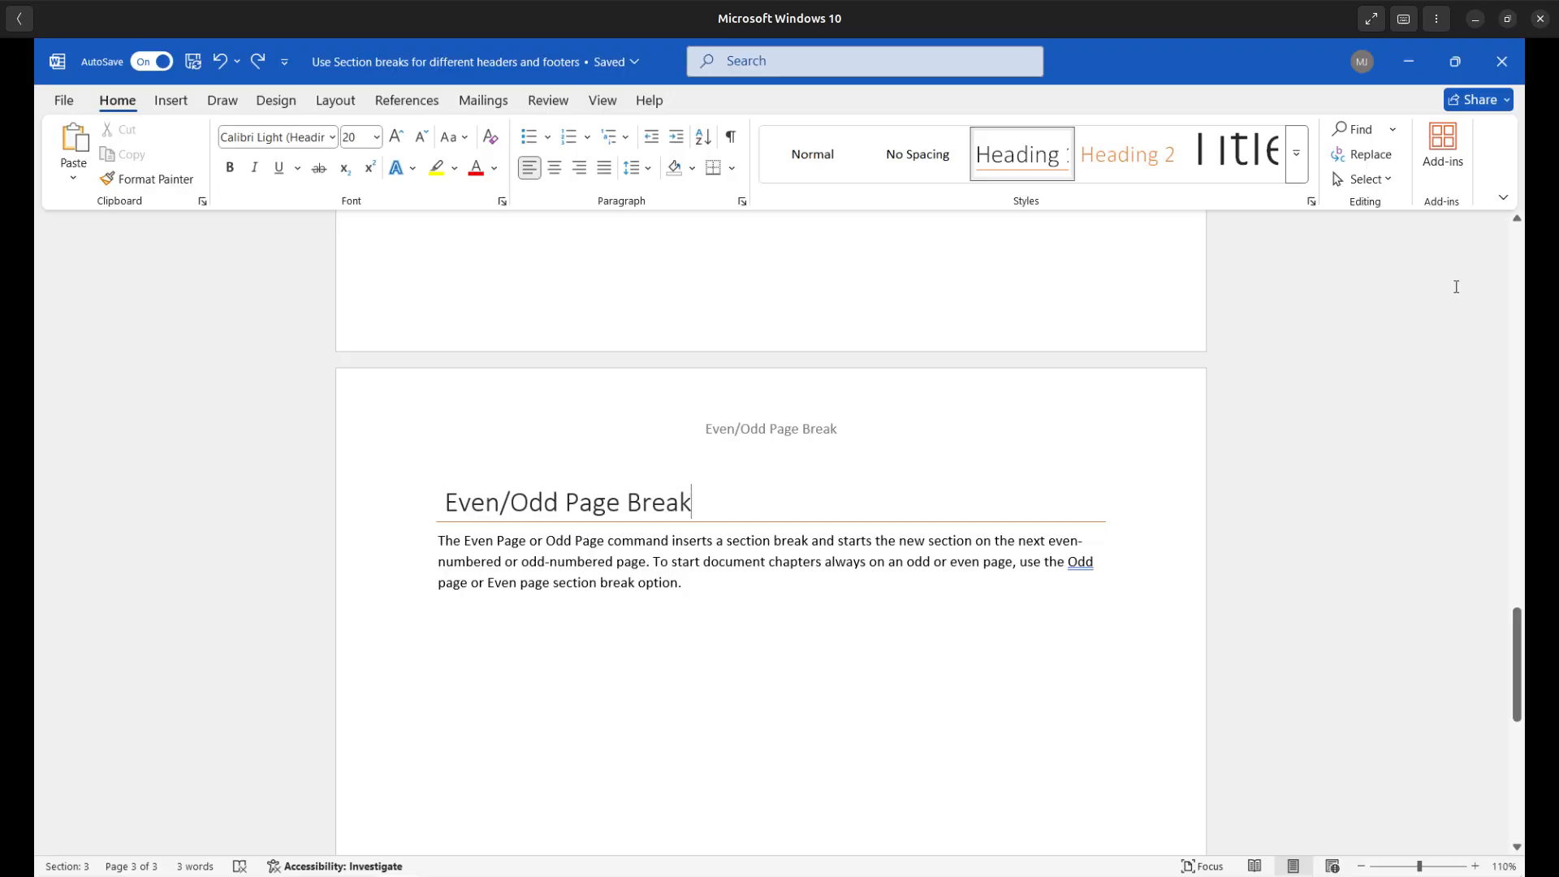